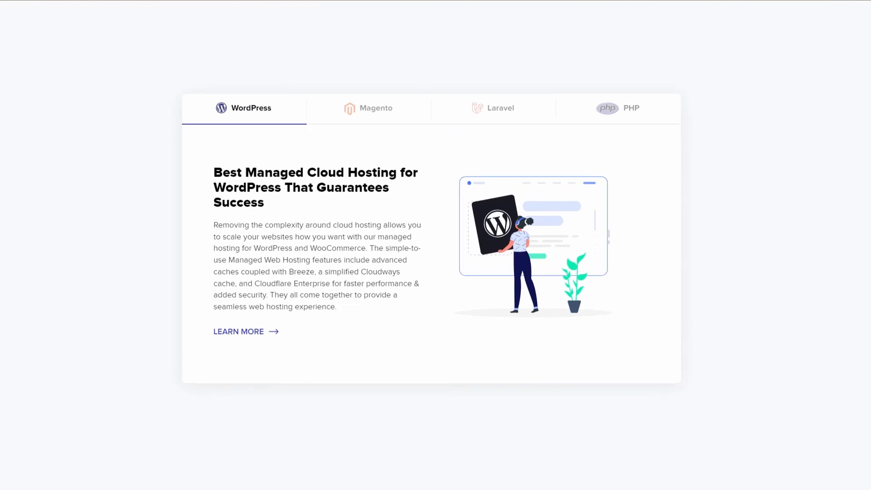
{"action": "mouse_move", "coordinate": [368, 134]}
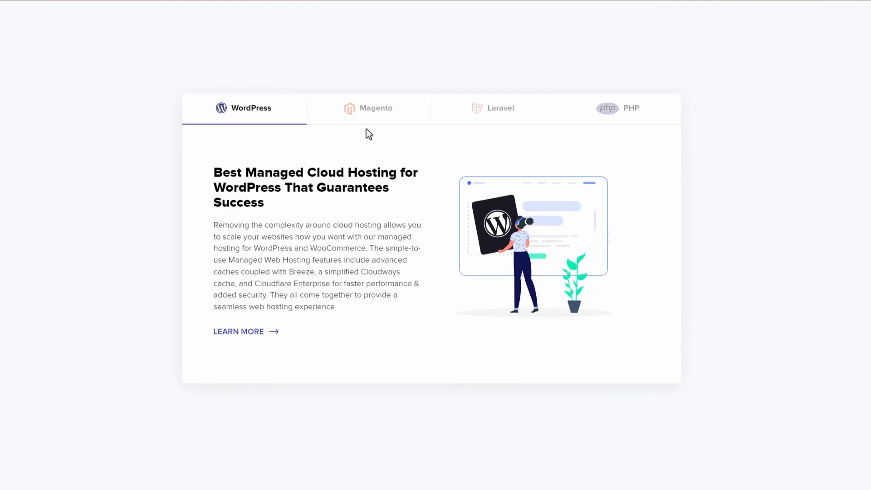
Preview the Magento and then Laravel tabs in Cloudways' hosting tabs widget.
{"action": "left_click", "coordinate": [375, 108]}
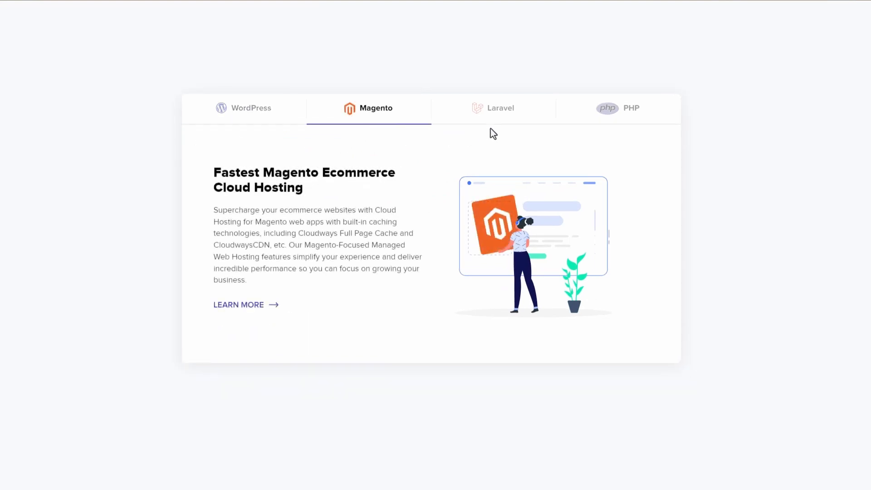
{"action": "left_click", "coordinate": [494, 108]}
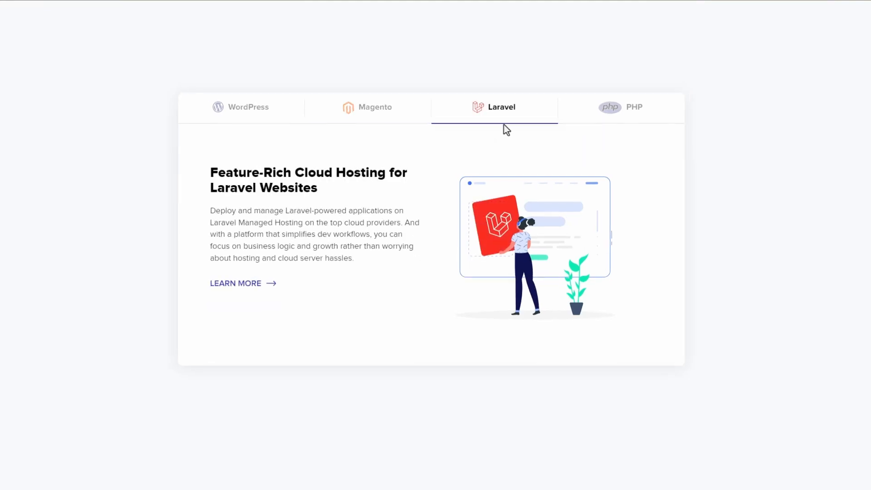
{"action": "scroll", "scroll_direction": "down", "scroll_amount": 3}
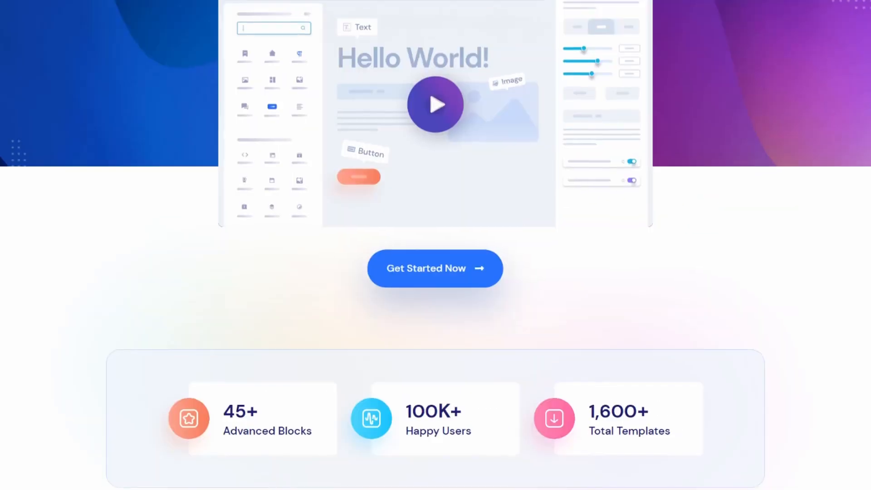
Scroll to the Horizontal Advanced Tabs With Icon demo and show its Mission tab.
{"action": "scroll", "scroll_direction": "down", "scroll_amount": 3}
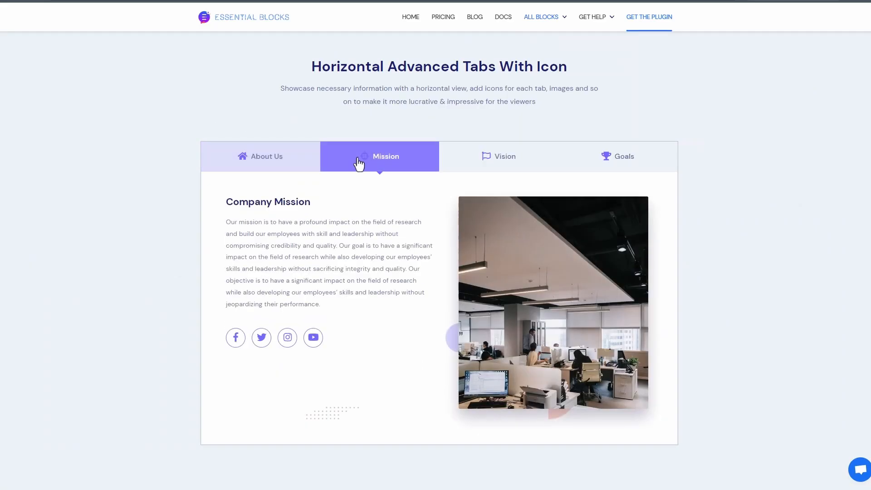
{"action": "left_click", "coordinate": [498, 157]}
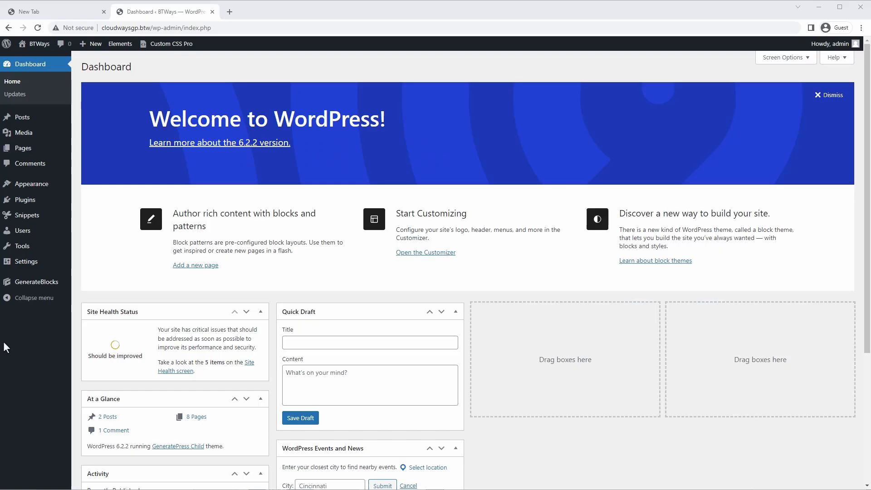
{"action": "mouse_move", "coordinate": [27, 215]}
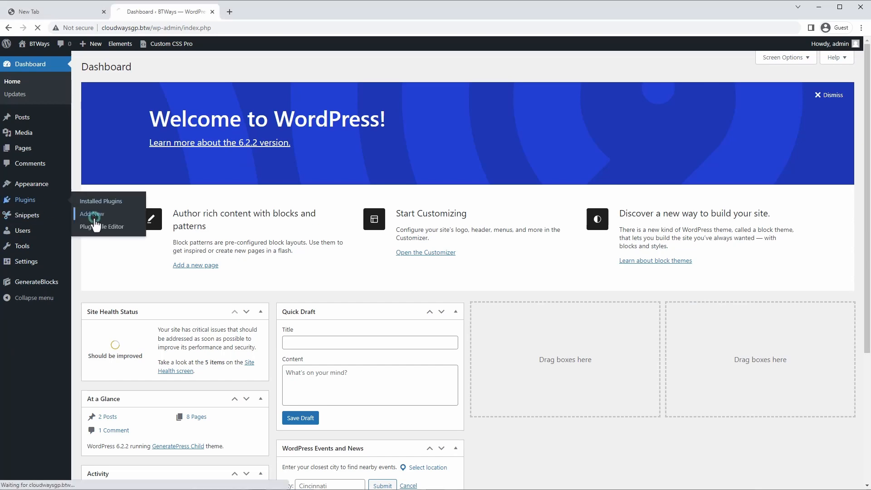
Search Add New plugins for 'essential blocks' and activate Essential Blocks.
{"action": "left_click", "coordinate": [91, 214]}
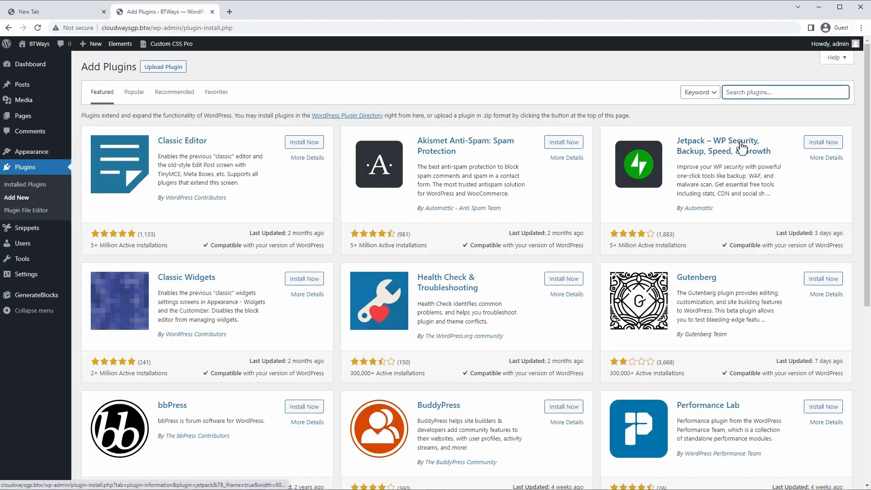
{"action": "type", "text": "essential blocks"}
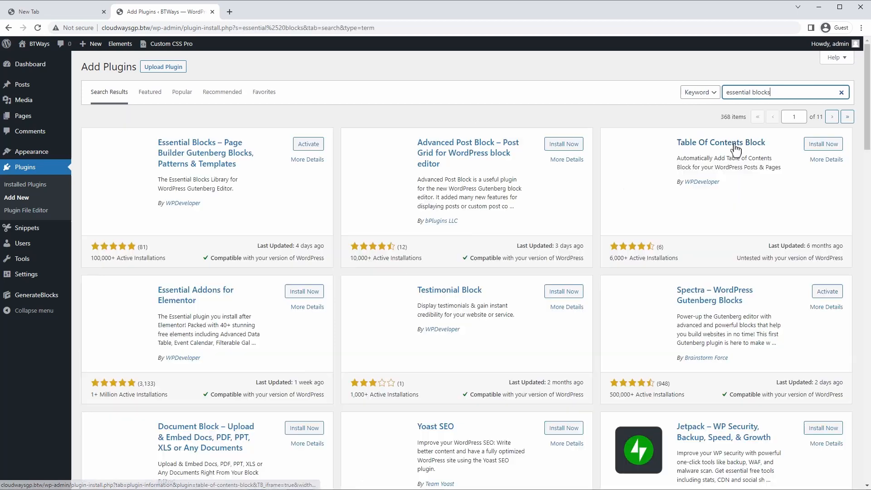
{"action": "mouse_move", "coordinate": [269, 201]}
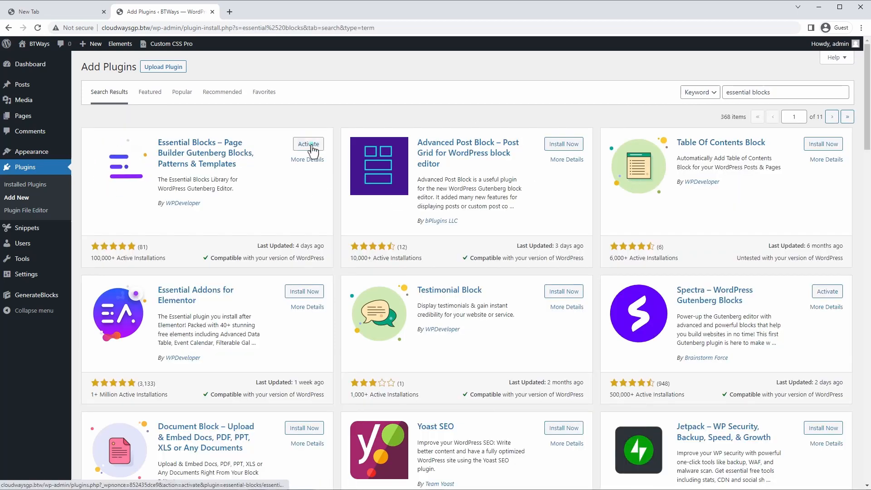
{"action": "left_click", "coordinate": [308, 144]}
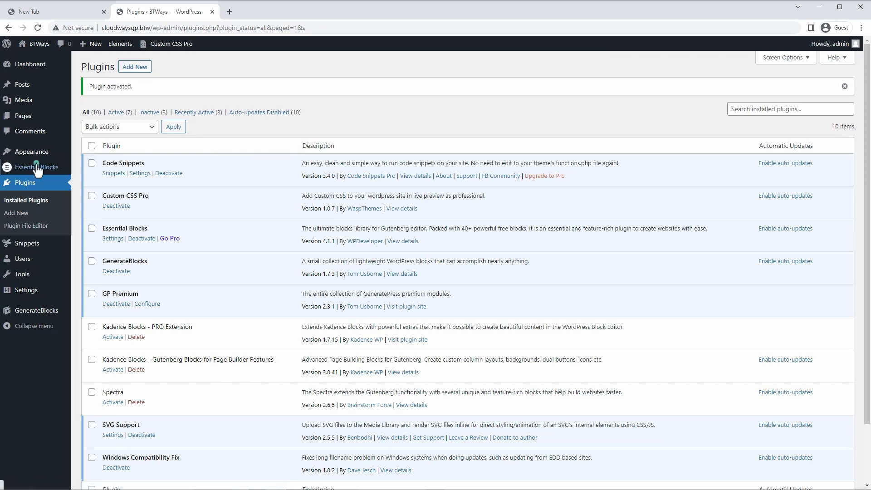
Switch off the Accordion and Countdown toggles under Essential Blocks > Blocks.
{"action": "left_click", "coordinate": [38, 166]}
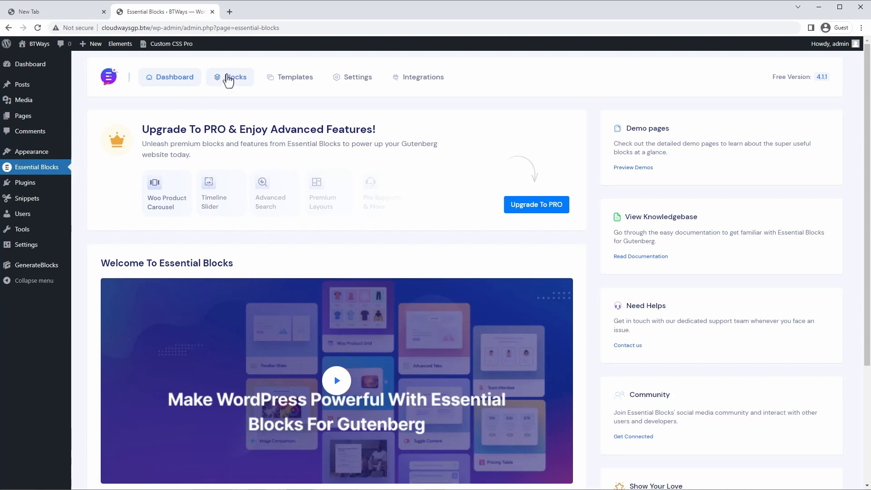
{"action": "left_click", "coordinate": [234, 77]}
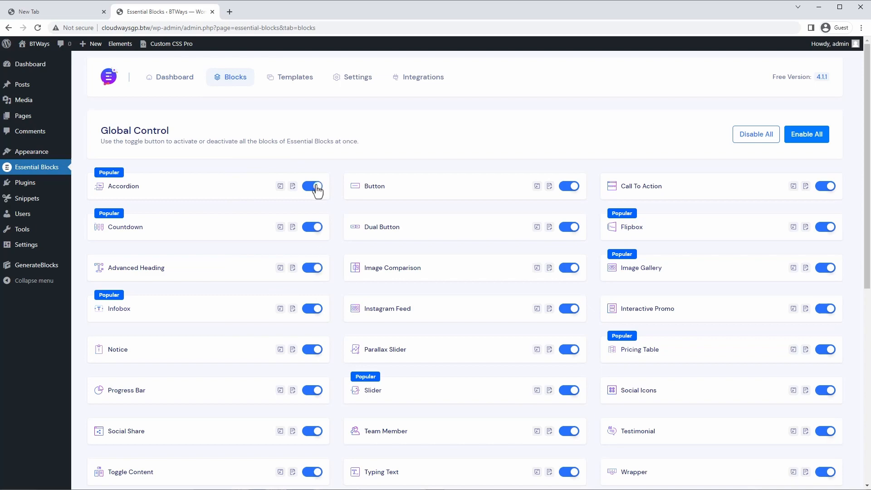
{"action": "left_click", "coordinate": [312, 186]}
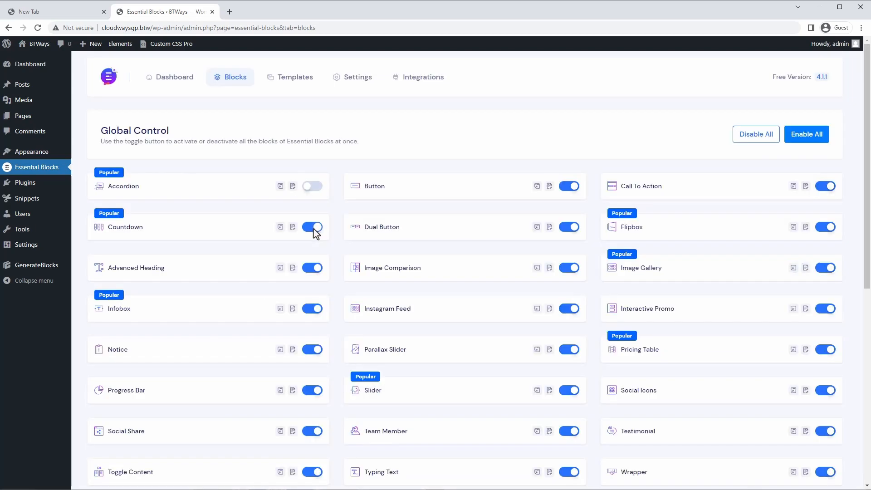
{"action": "left_click", "coordinate": [313, 227]}
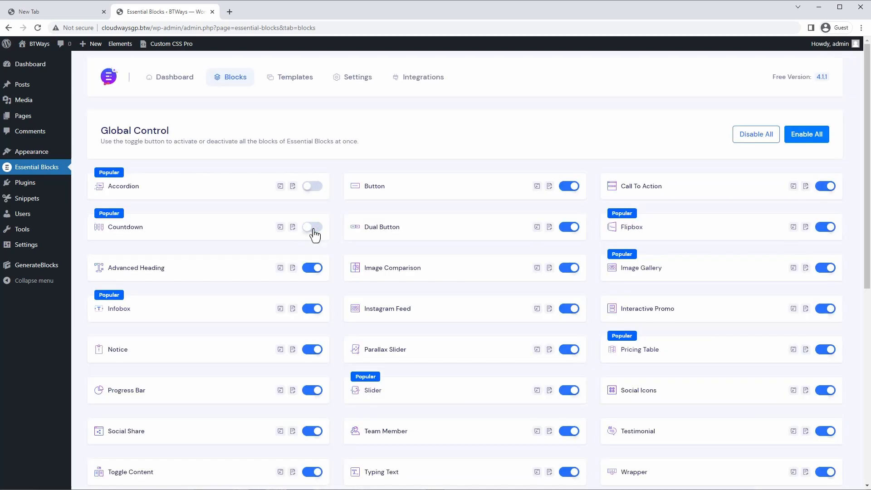
{"action": "scroll", "scroll_direction": "down", "scroll_amount": 3}
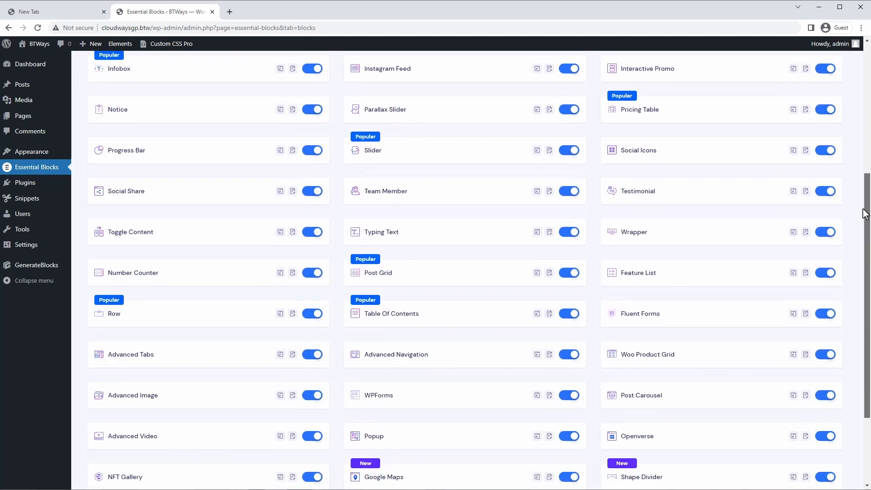
{"action": "scroll", "scroll_direction": "down", "scroll_amount": 3}
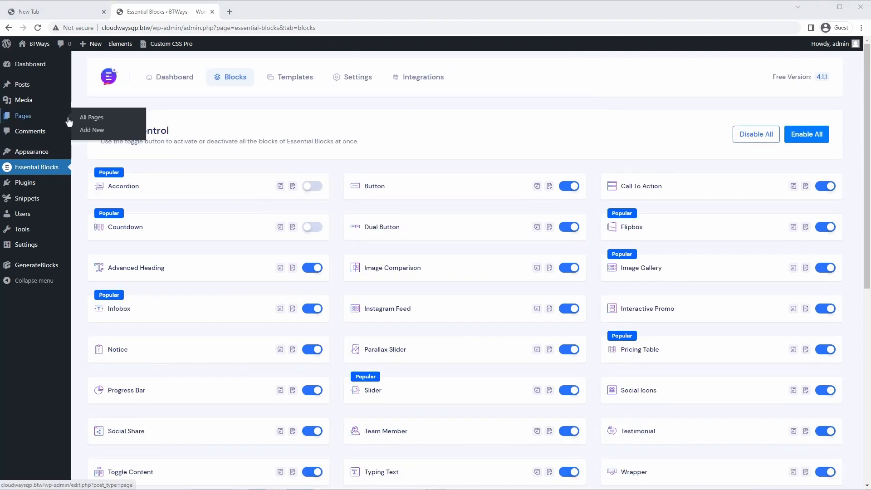
Set the Image Tabs page layout to No Sidebars and a Full Width content container.
{"action": "left_click", "coordinate": [93, 130]}
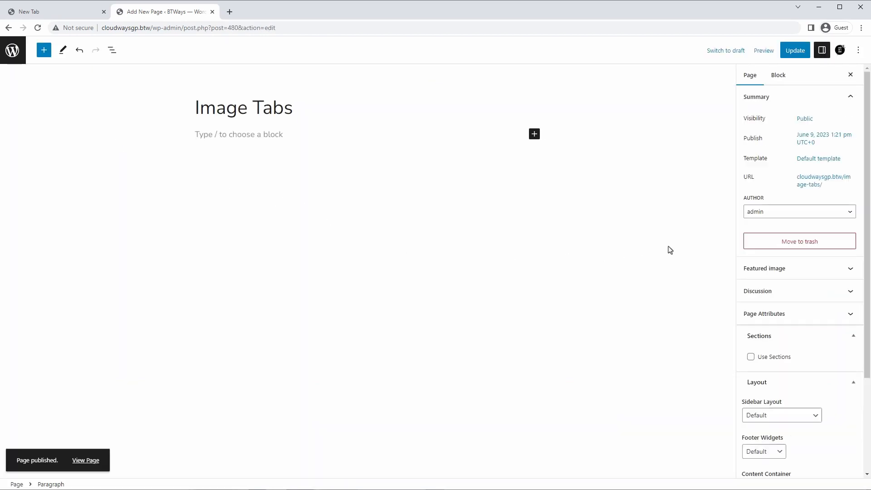
{"action": "mouse_move", "coordinate": [793, 269]}
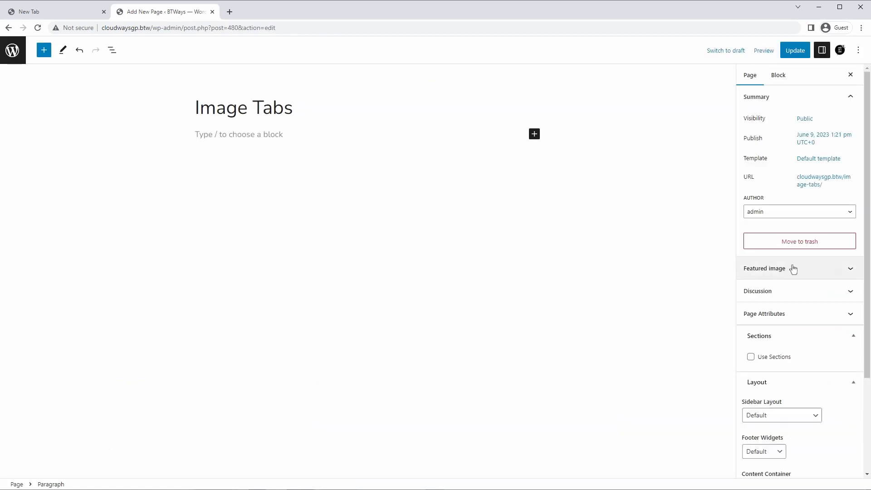
{"action": "scroll", "scroll_direction": "down", "scroll_amount": 3}
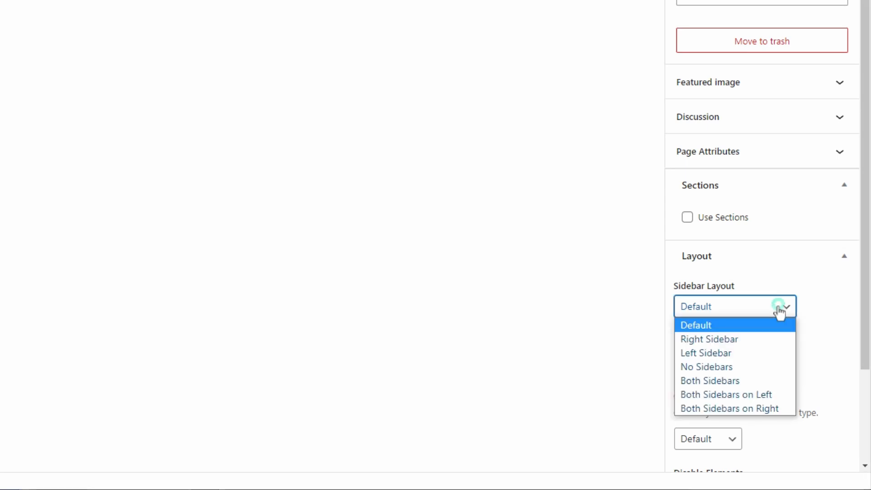
{"action": "left_click", "coordinate": [706, 367]}
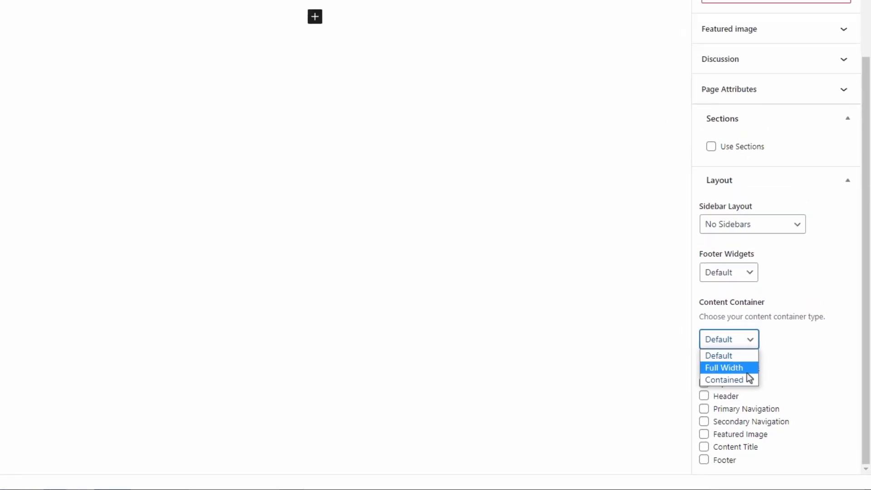
{"action": "left_click", "coordinate": [725, 367]}
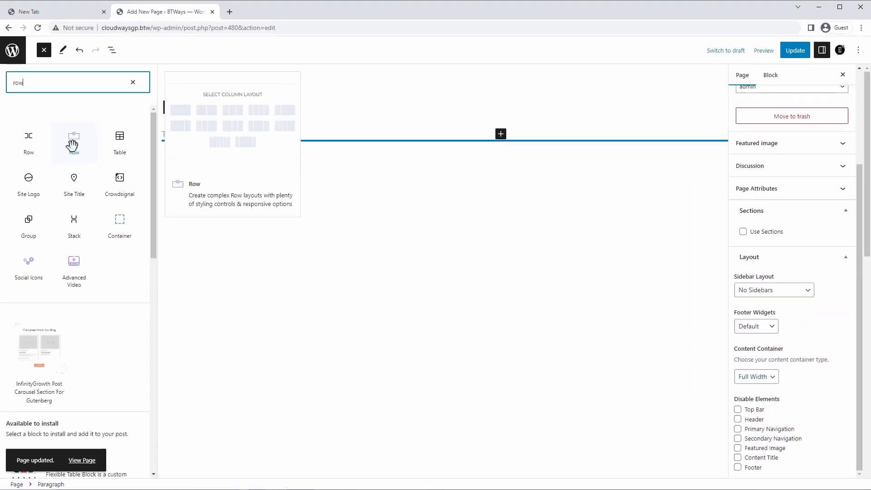
Insert a Row block and place an Advanced Tabs block inside it via a 'tabs' search.
{"action": "left_click", "coordinate": [74, 142]}
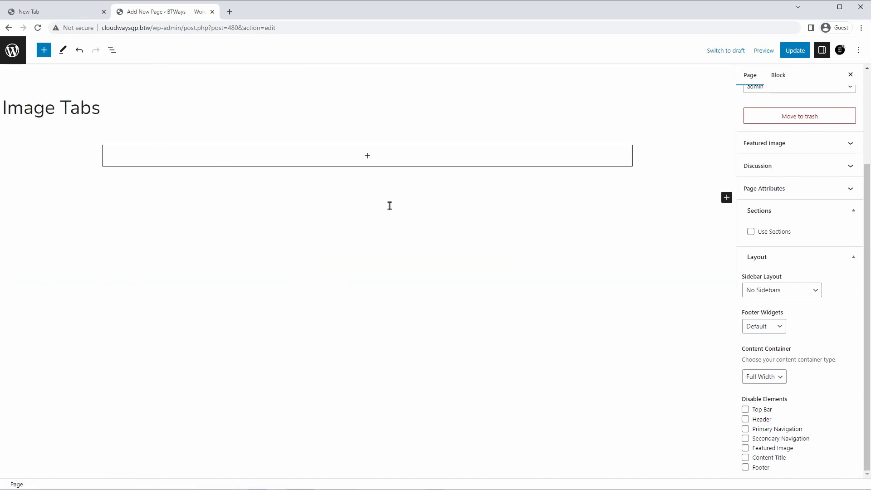
{"action": "left_click", "coordinate": [367, 155]}
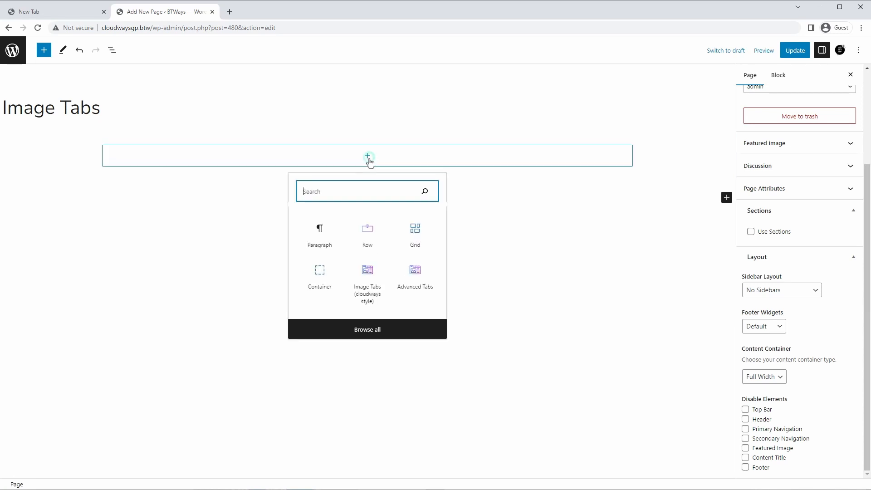
{"action": "type", "text": "tabs"}
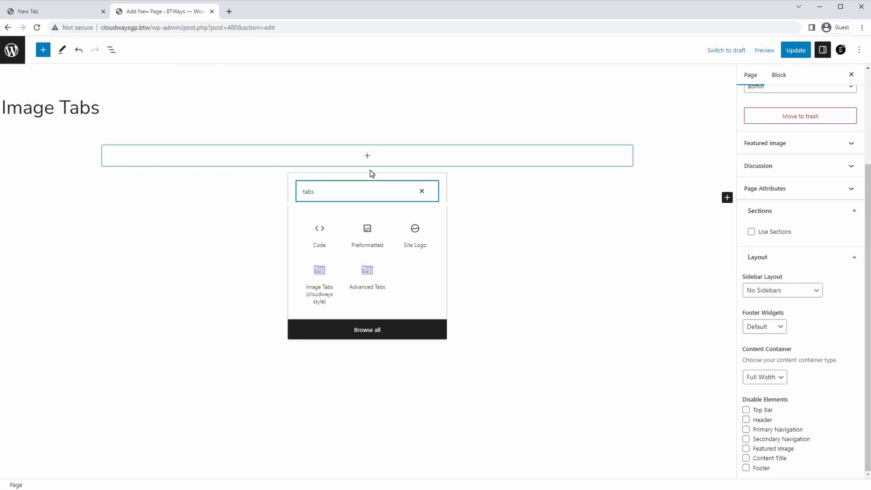
{"action": "left_click", "coordinate": [367, 273]}
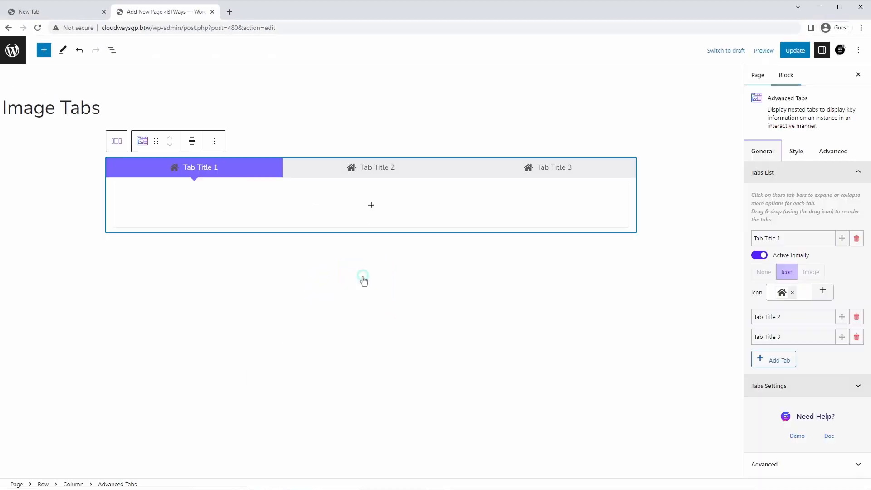
{"action": "mouse_move", "coordinate": [451, 253]}
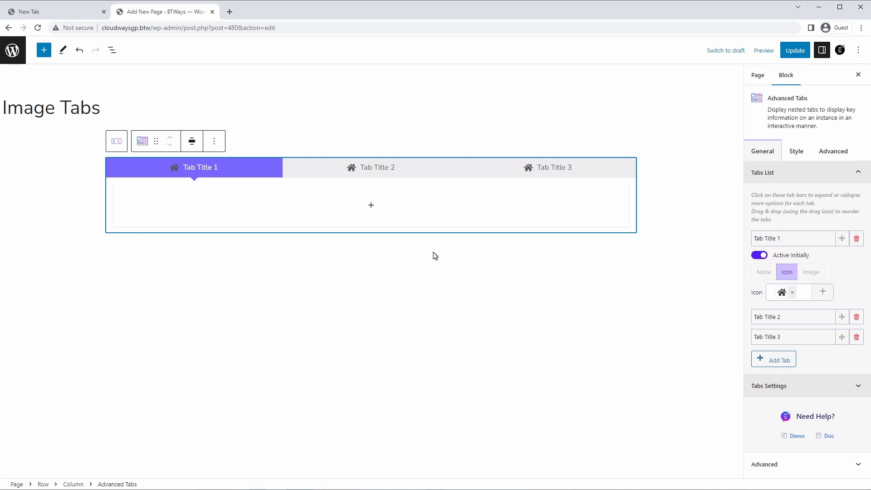
{"action": "mouse_move", "coordinate": [603, 276]}
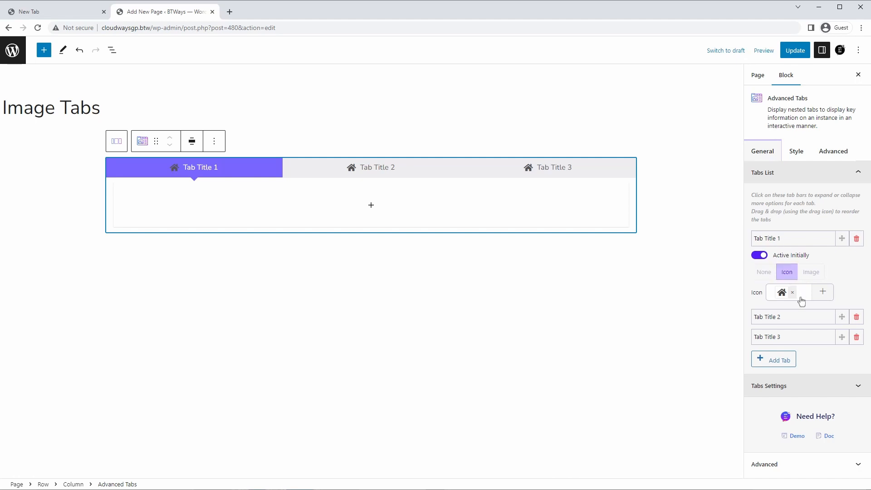
Clear Tab Title 1's home icon and search the icon list for 'arrow'.
{"action": "left_click", "coordinate": [823, 292]}
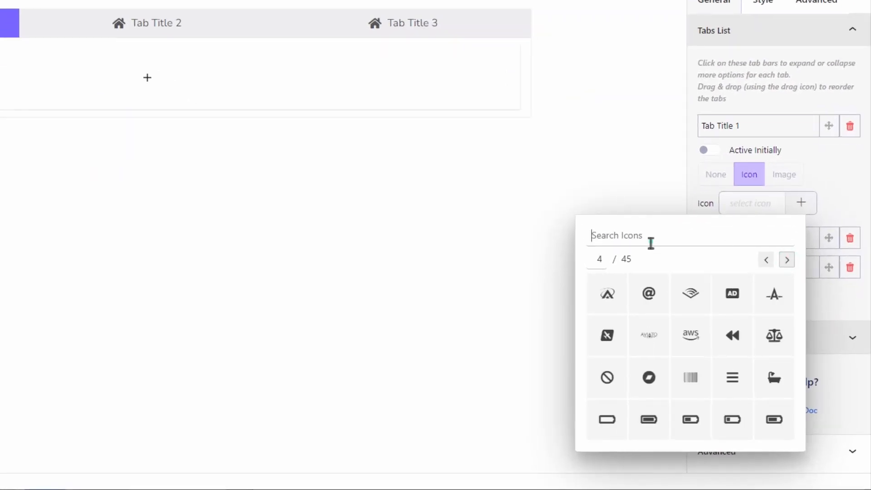
{"action": "type", "text": "arrow"}
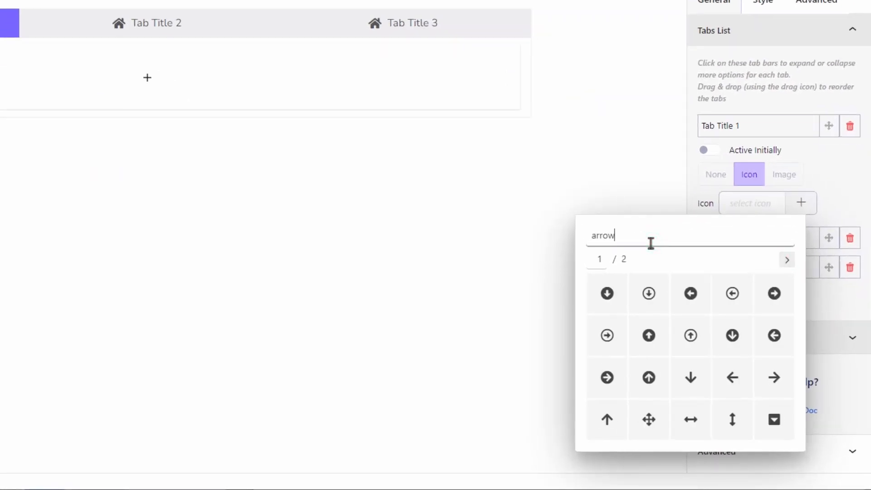
{"action": "mouse_move", "coordinate": [805, 226]}
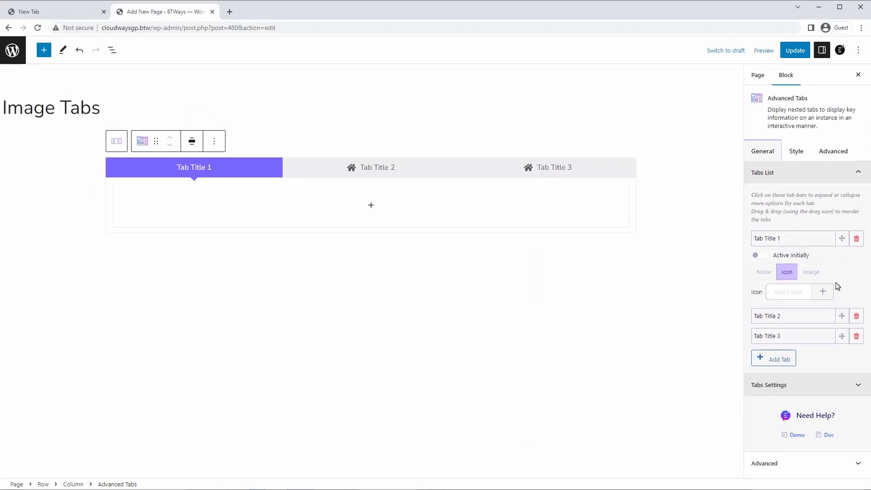
Set Tab Title 1 to Image, then check SVG Support under Installed Plugins.
{"action": "left_click", "coordinate": [811, 272]}
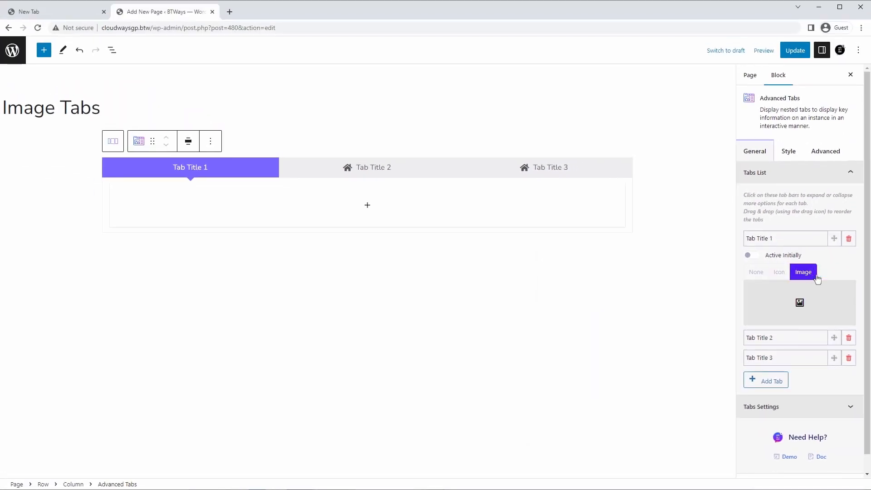
{"action": "mouse_move", "coordinate": [800, 303]}
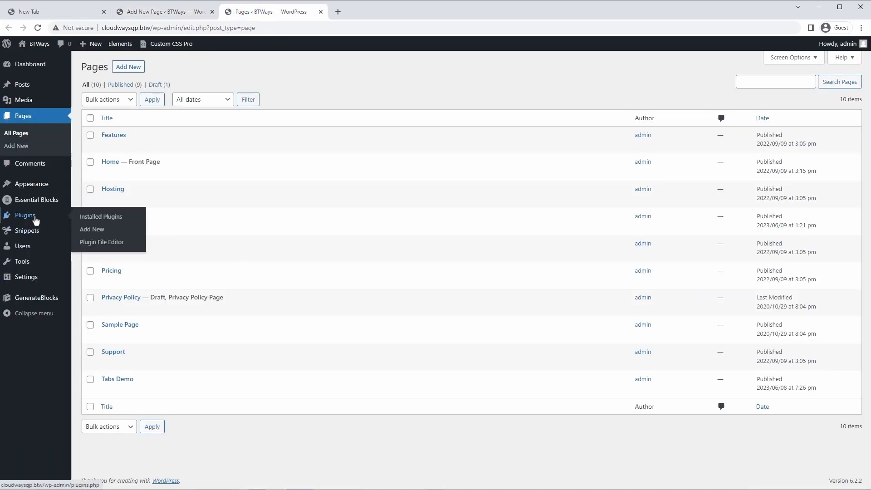
{"action": "left_click", "coordinate": [100, 216]}
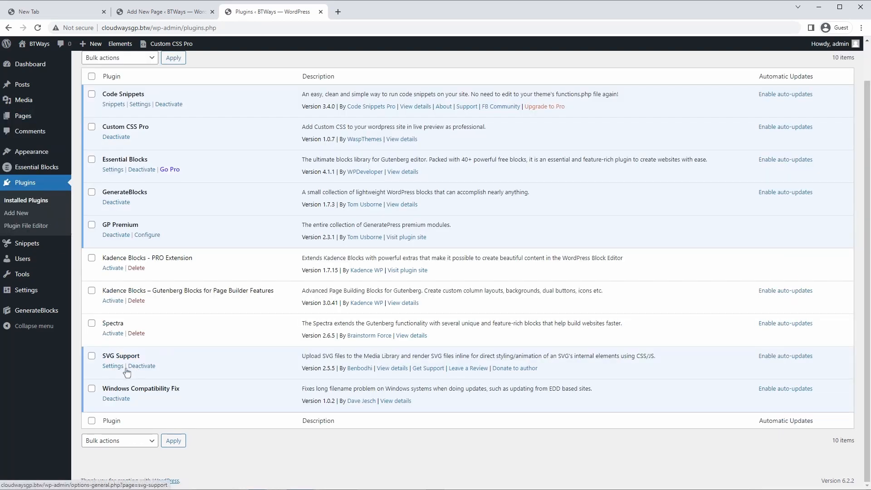
{"action": "mouse_move", "coordinate": [289, 356]}
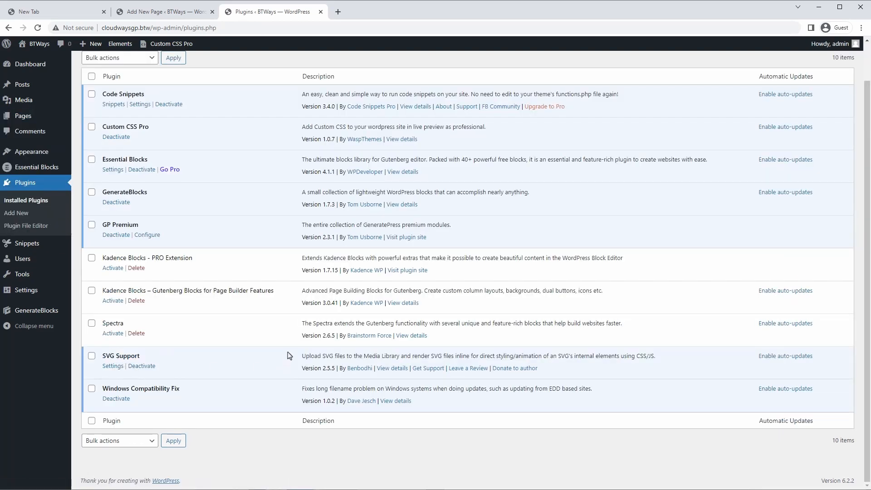
Title the tabs WordPress, Magento and Laravel, and add a fourth PHP tab.
{"action": "left_click", "coordinate": [162, 11]}
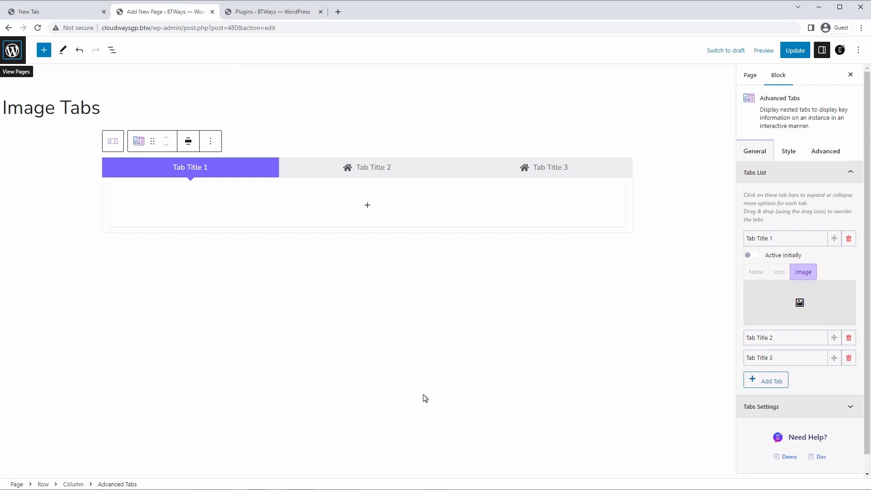
{"action": "mouse_move", "coordinate": [693, 401]}
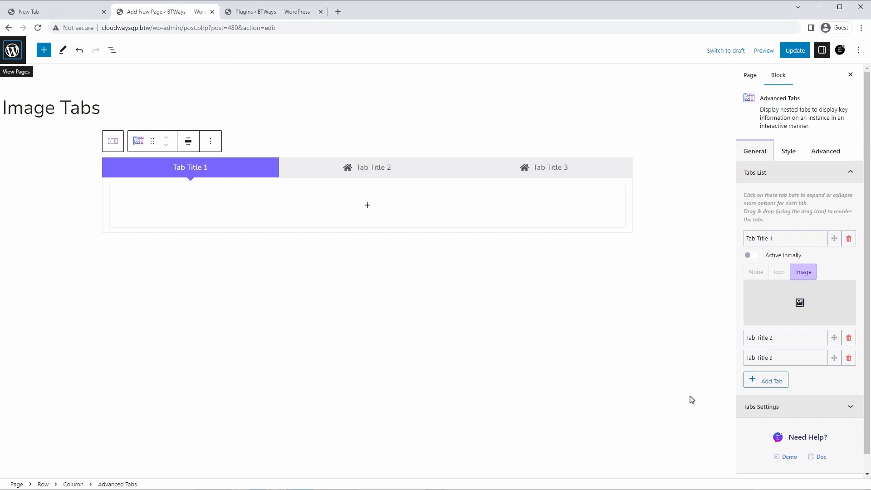
{"action": "mouse_move", "coordinate": [683, 392]}
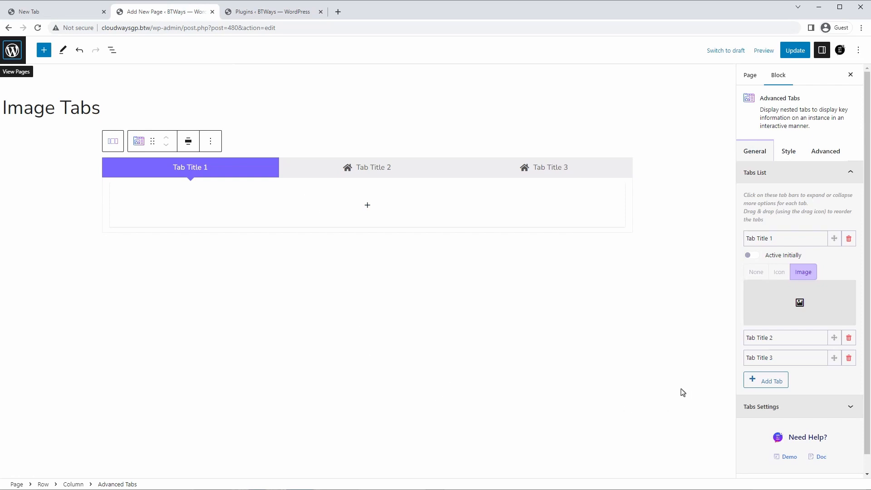
{"action": "left_click", "coordinate": [785, 237]}
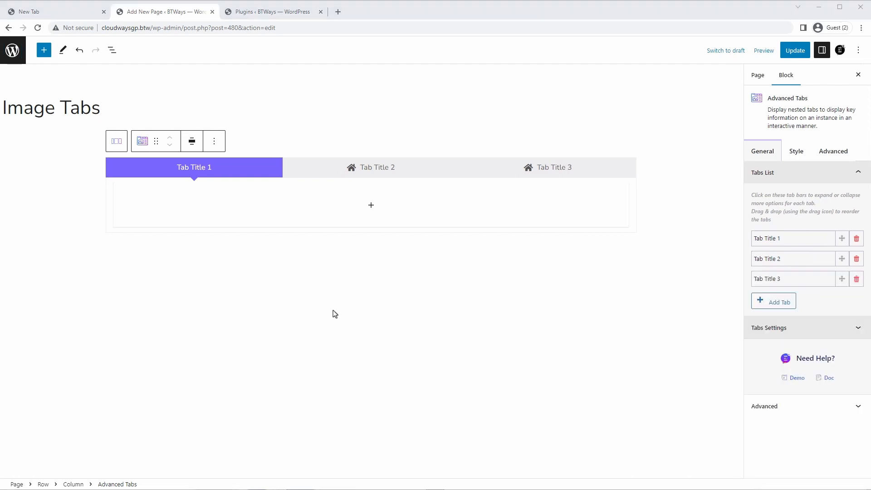
{"action": "mouse_move", "coordinate": [766, 235]}
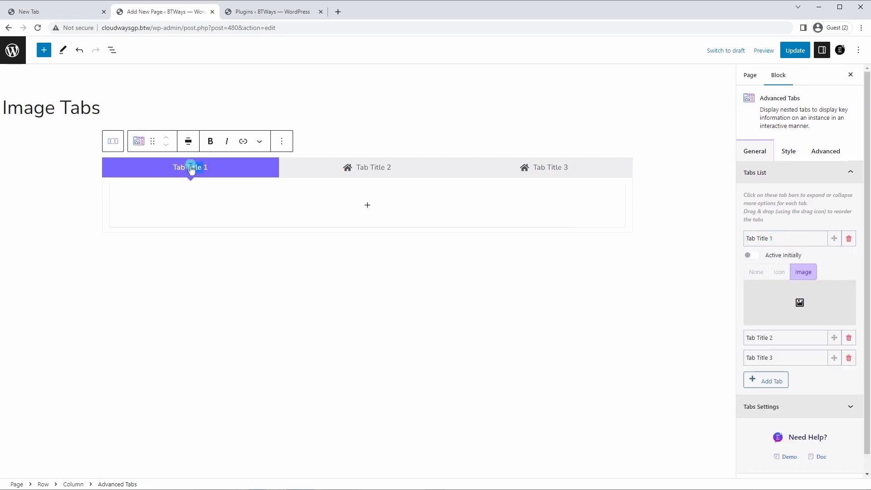
{"action": "mouse_move", "coordinate": [205, 190]}
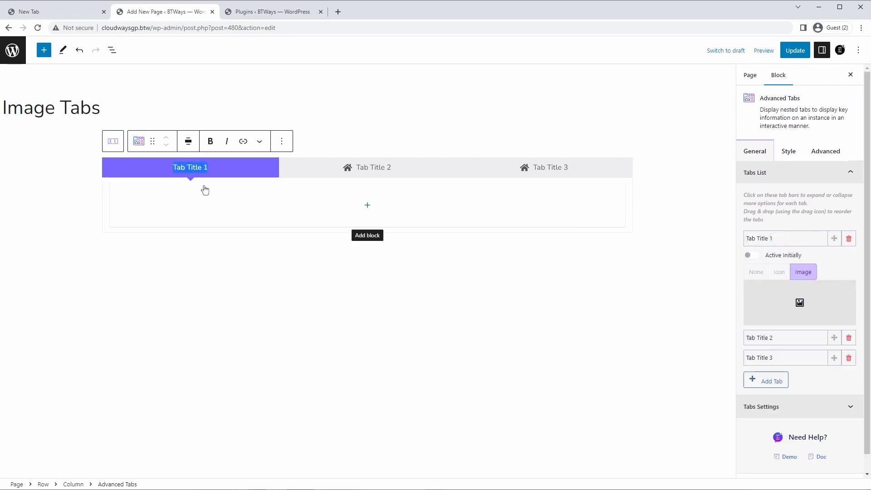
{"action": "type", "text": "Word"}
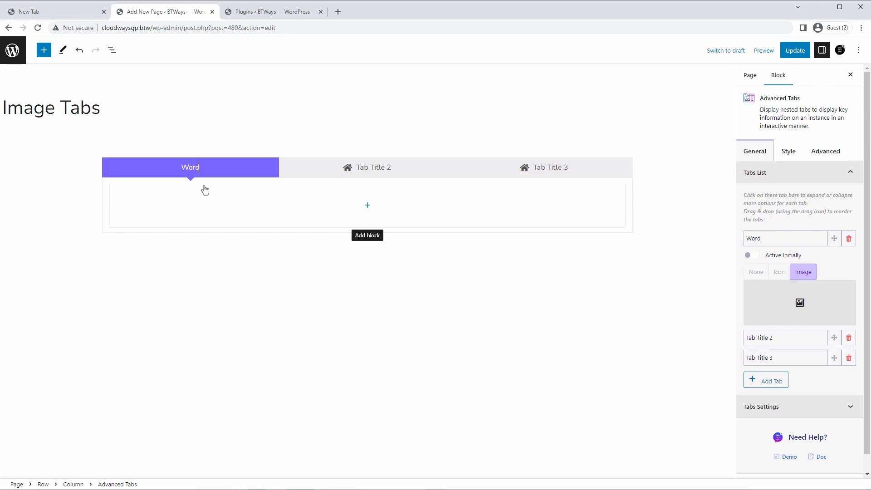
{"action": "left_click", "coordinate": [367, 167]}
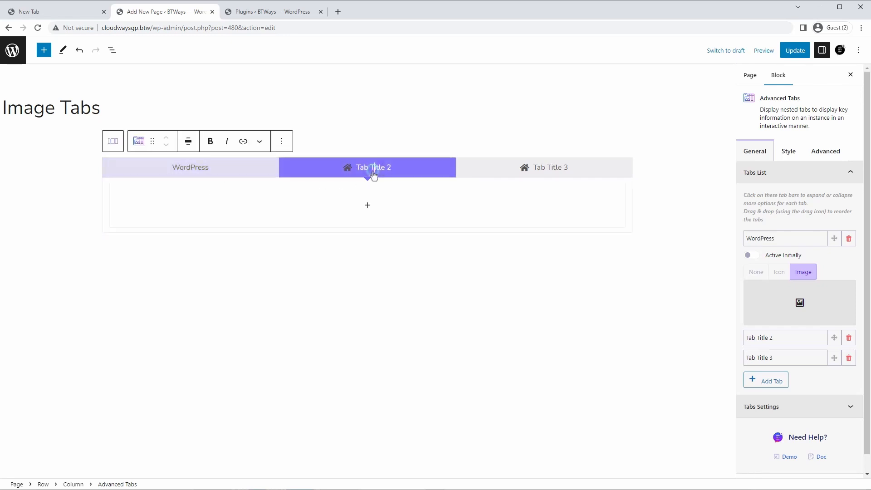
{"action": "type", "text": "Magento"}
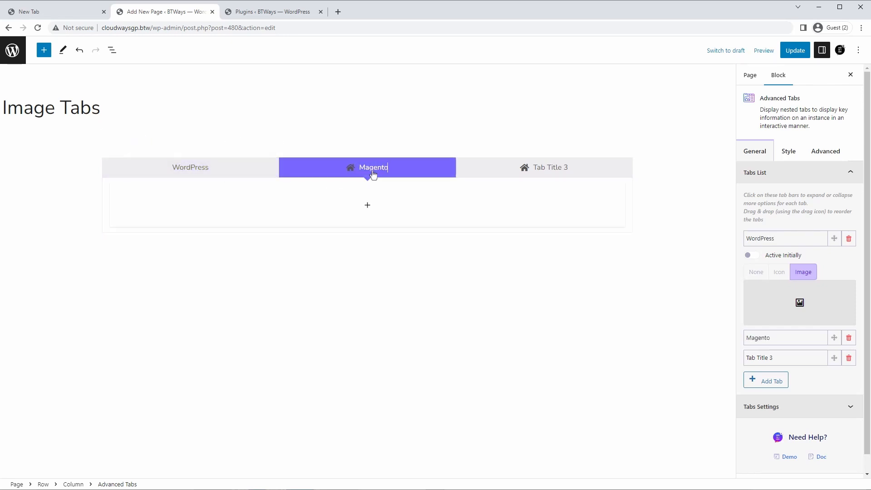
{"action": "left_click", "coordinate": [543, 168]}
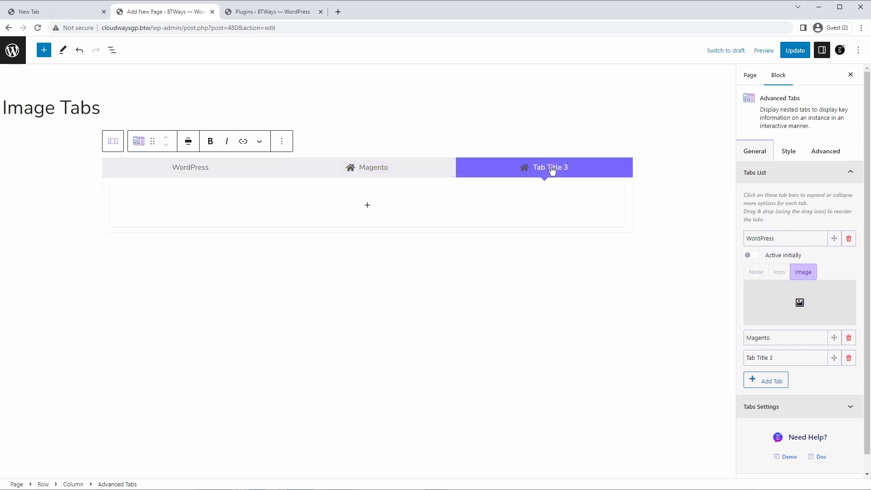
{"action": "type", "text": "Larv"}
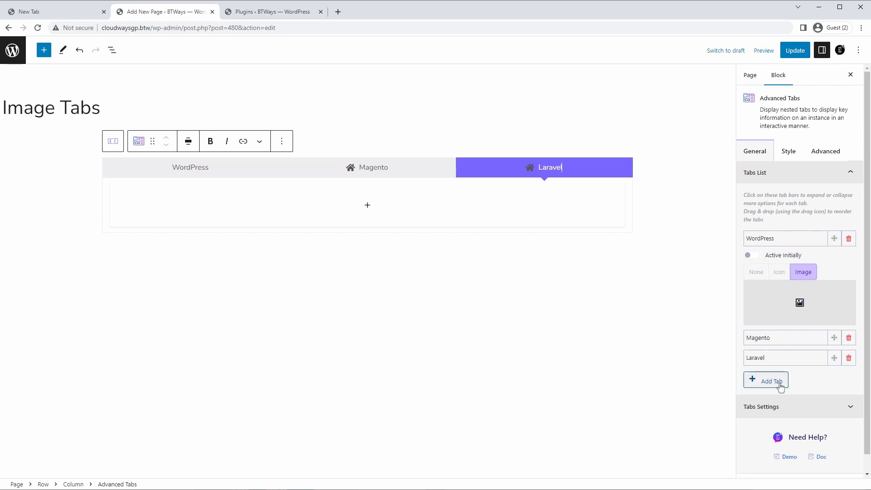
{"action": "left_click", "coordinate": [766, 381]}
{"action": "type", "text": "PHP"}
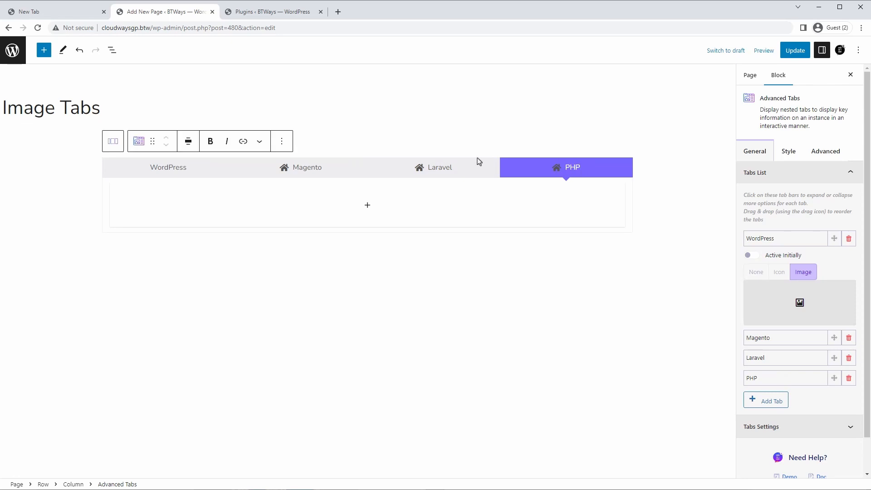
{"action": "left_click", "coordinate": [168, 167]}
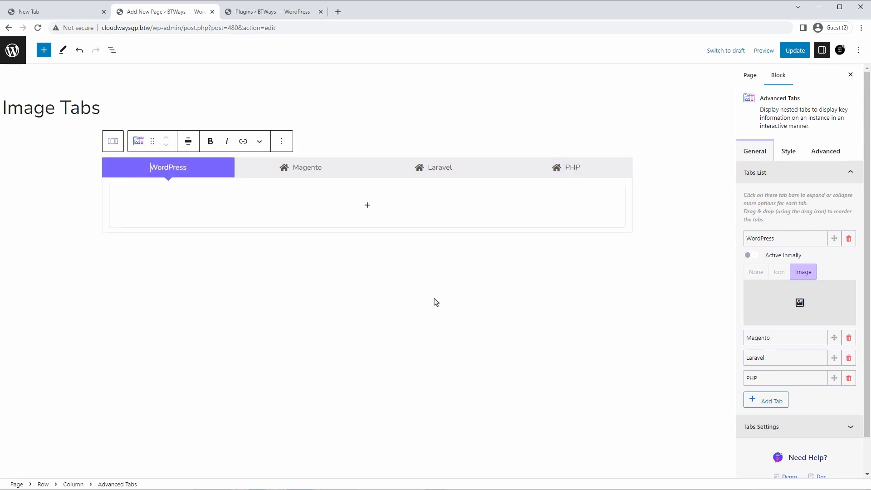
Set tabs to Image and apply logos from the Media Library, including the Magento logo.
{"action": "left_click", "coordinate": [778, 272]}
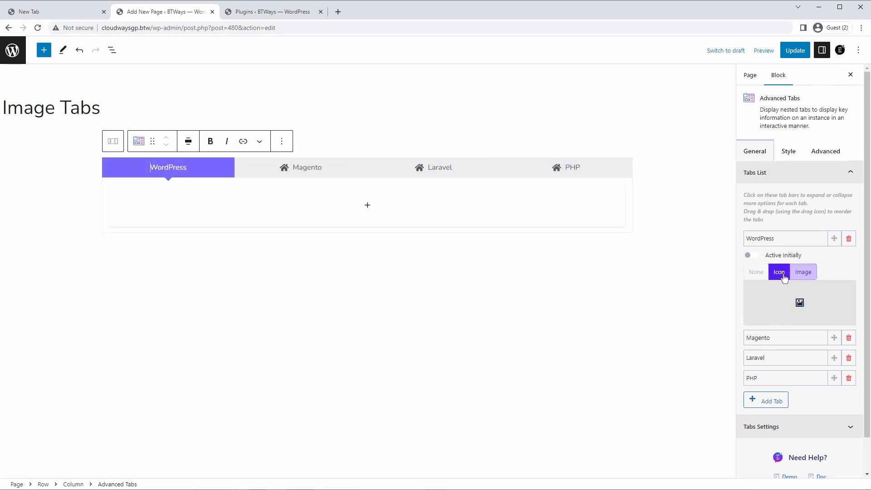
{"action": "left_click", "coordinate": [802, 272]}
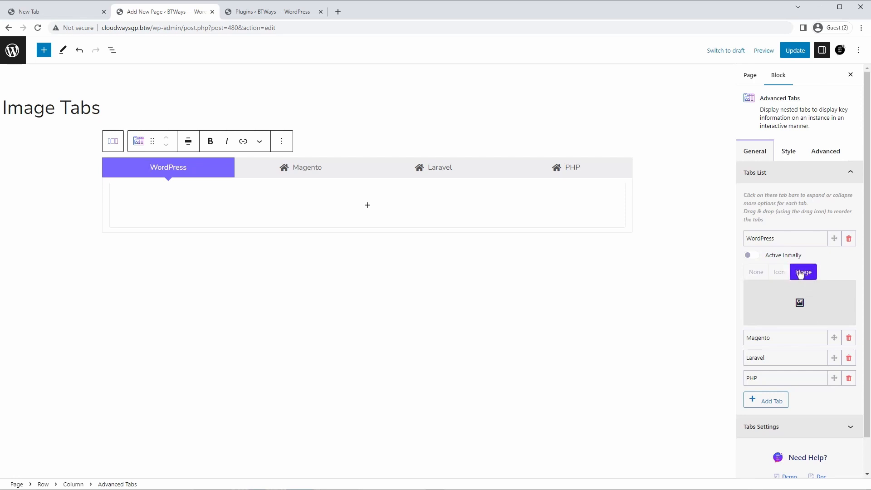
{"action": "left_click", "coordinate": [799, 302]}
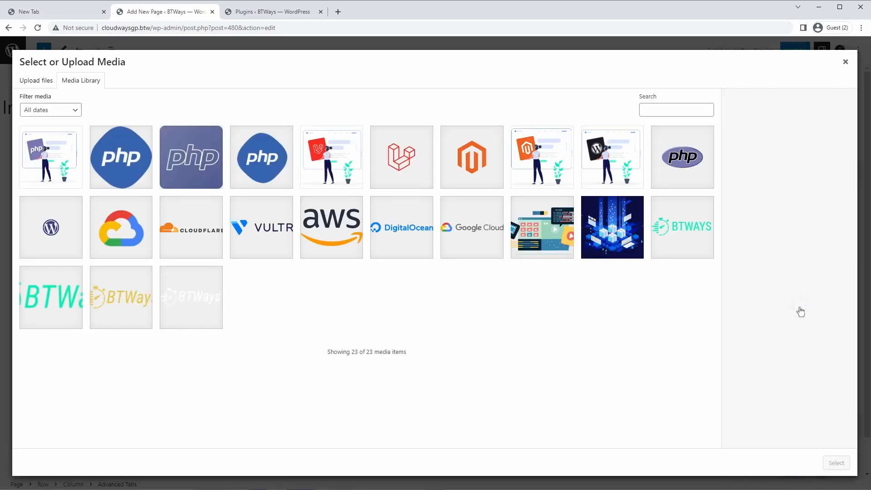
{"action": "mouse_move", "coordinate": [394, 273]}
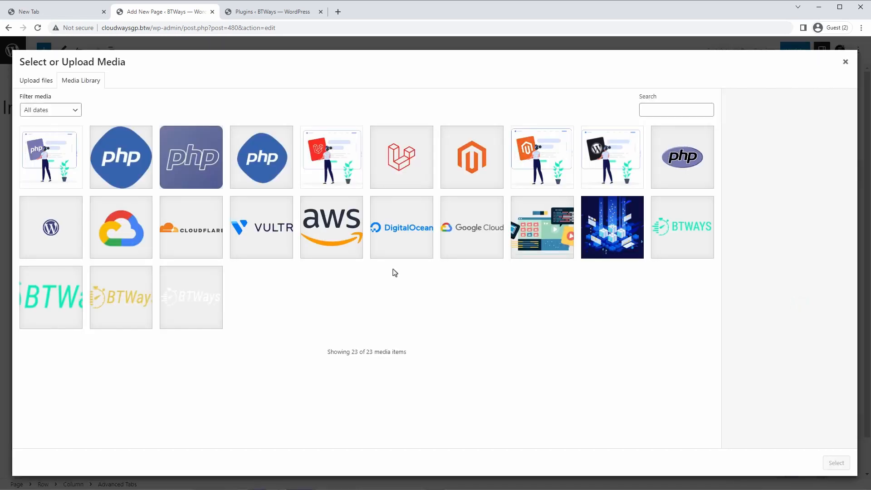
{"action": "left_click", "coordinate": [50, 228]}
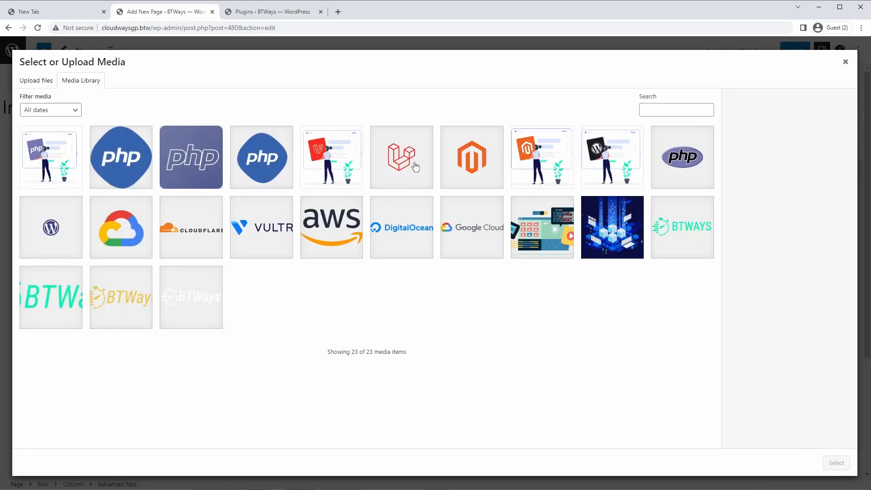
{"action": "left_click", "coordinate": [472, 157]}
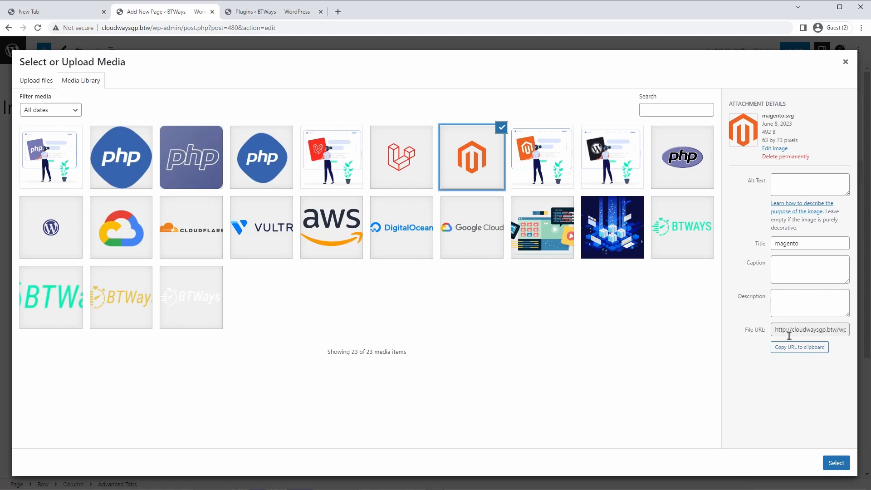
{"action": "mouse_move", "coordinate": [787, 127]}
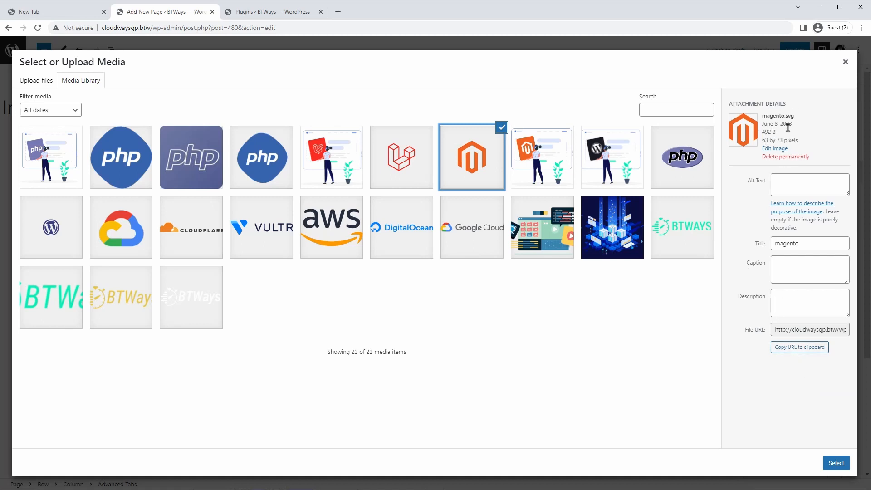
{"action": "left_click", "coordinate": [836, 463]}
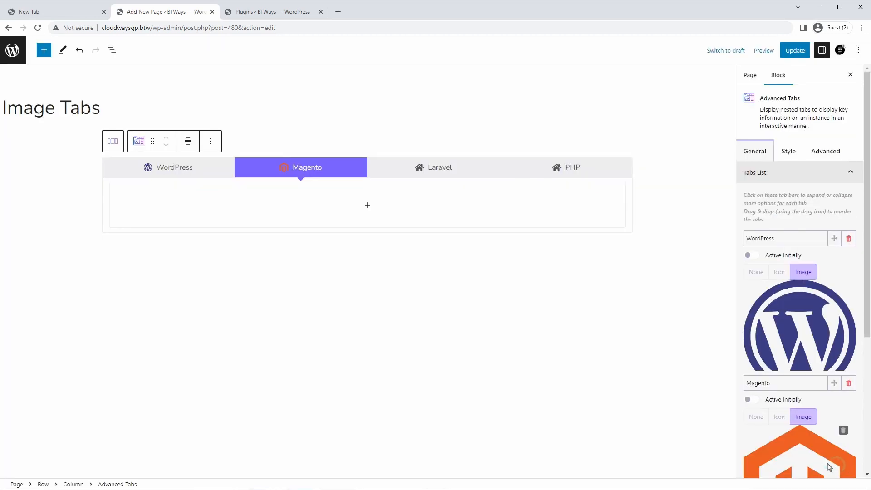
{"action": "scroll", "scroll_direction": "down", "scroll_amount": 3}
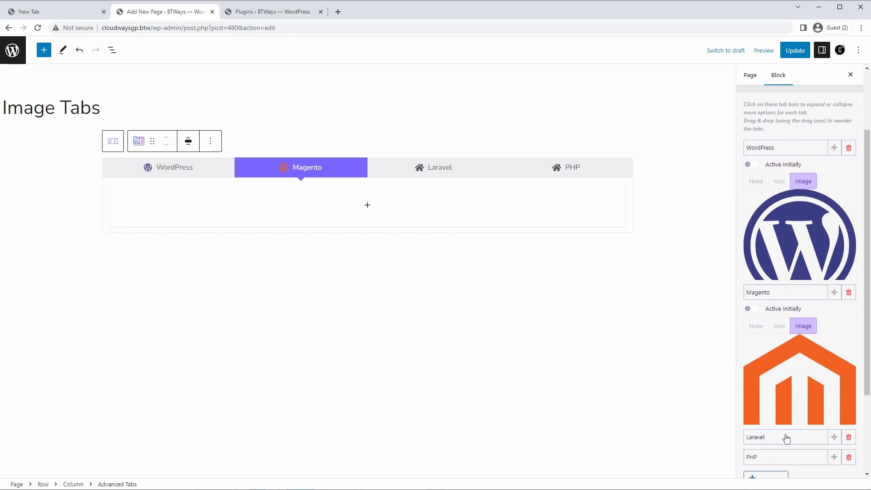
{"action": "mouse_move", "coordinate": [778, 402]}
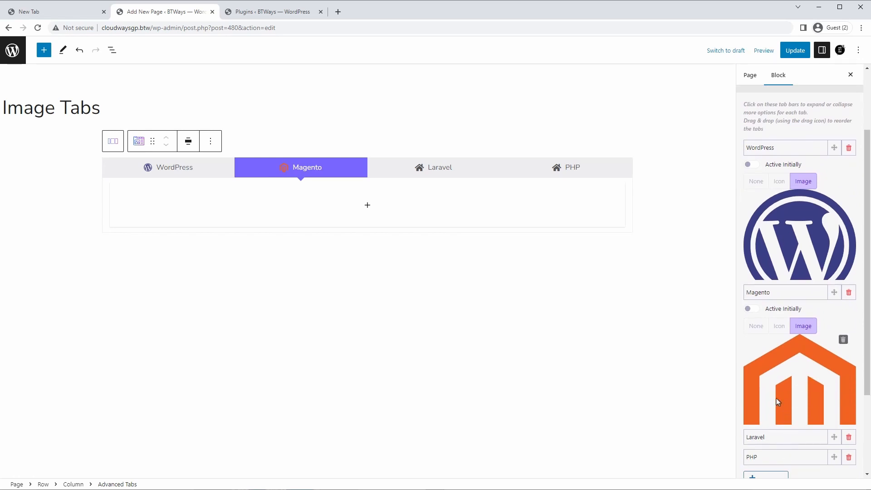
{"action": "left_click", "coordinate": [439, 168]}
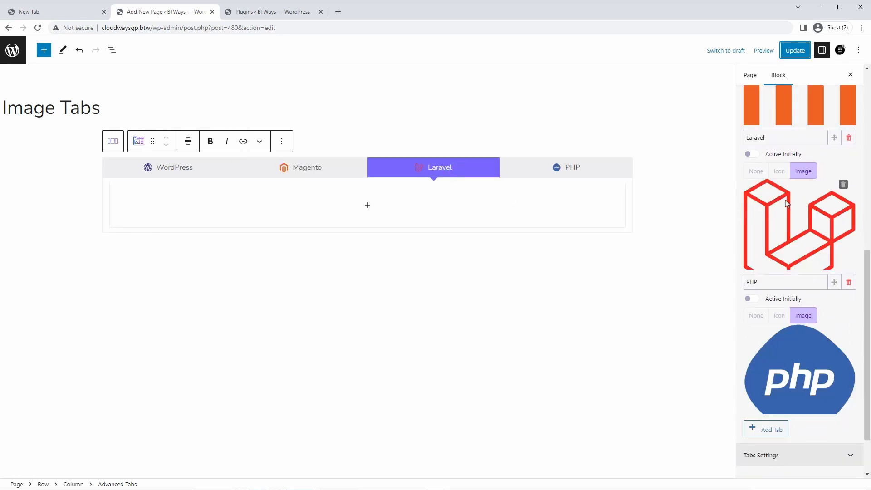
Link the tab title padding at 20 px on all sides, then pick a background colour swatch.
{"action": "left_click", "coordinate": [789, 124]}
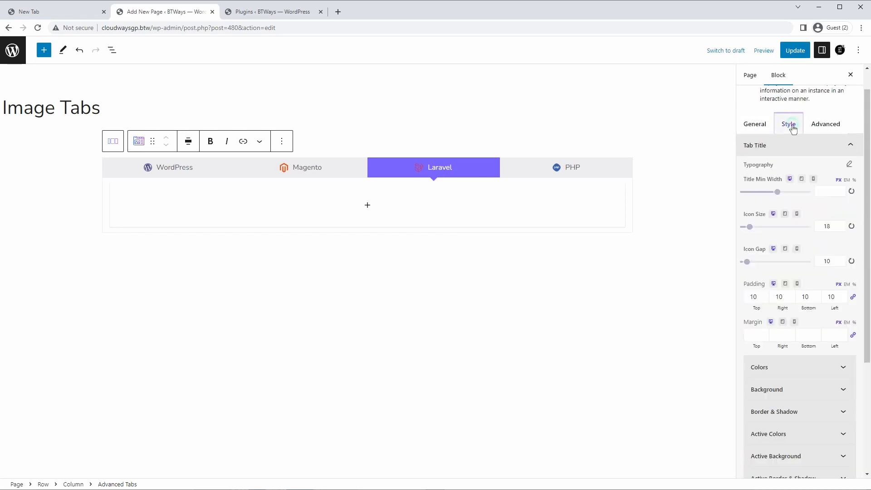
{"action": "mouse_move", "coordinate": [770, 144]}
{"action": "type", "text": "20"}
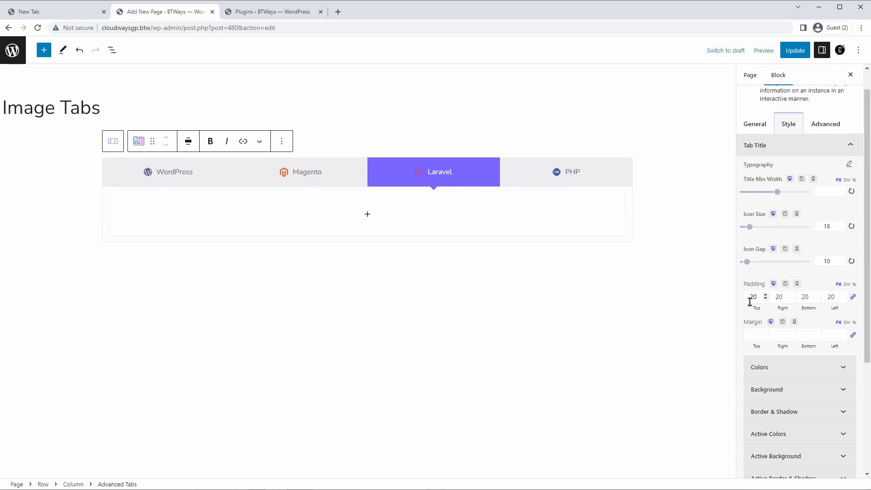
{"action": "mouse_move", "coordinate": [847, 300]}
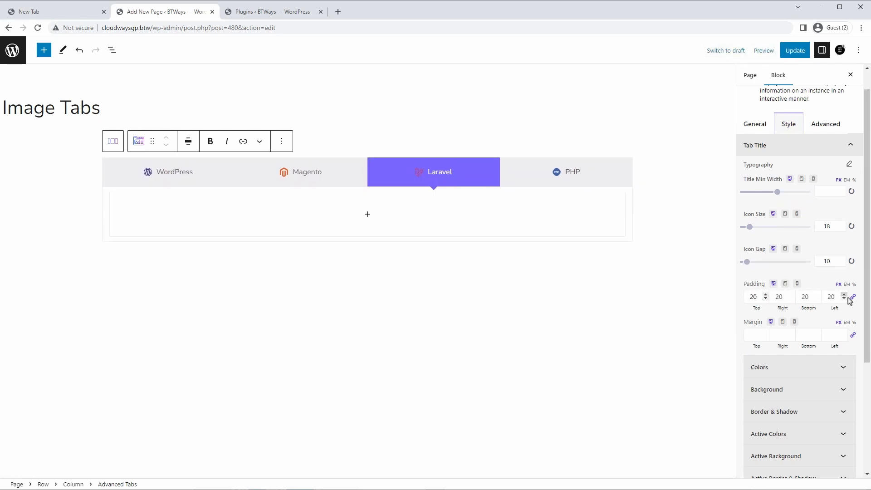
{"action": "left_click", "coordinate": [754, 296]}
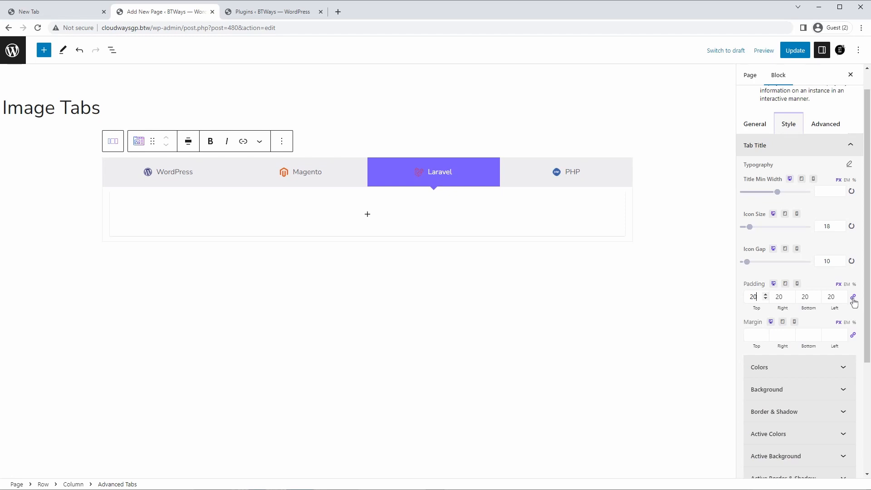
{"action": "left_click", "coordinate": [794, 50]}
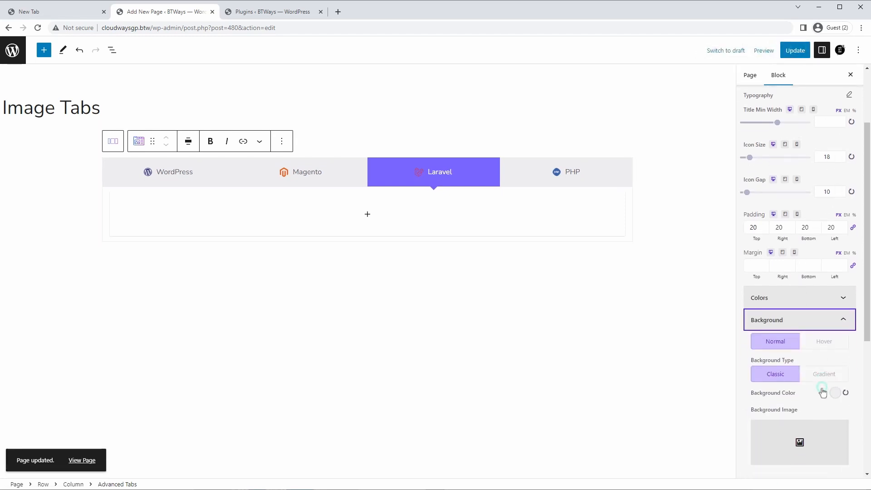
{"action": "left_click", "coordinate": [822, 389]}
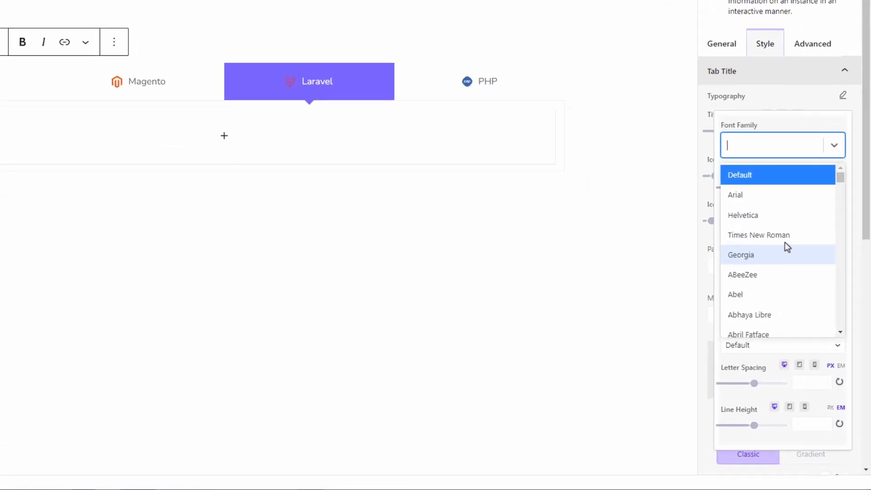
Apply Open Sans to the tab titles, raise Icon Size to 24, and update the page.
{"action": "type", "text": "open"}
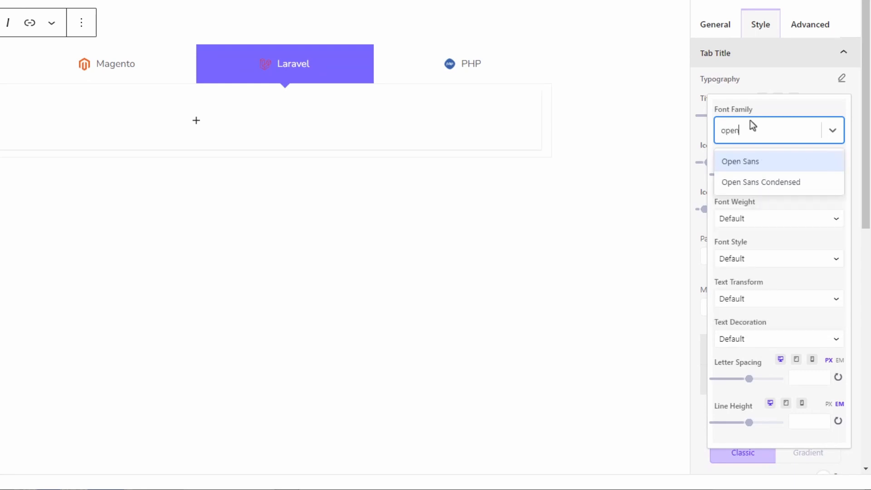
{"action": "left_click", "coordinate": [741, 161]}
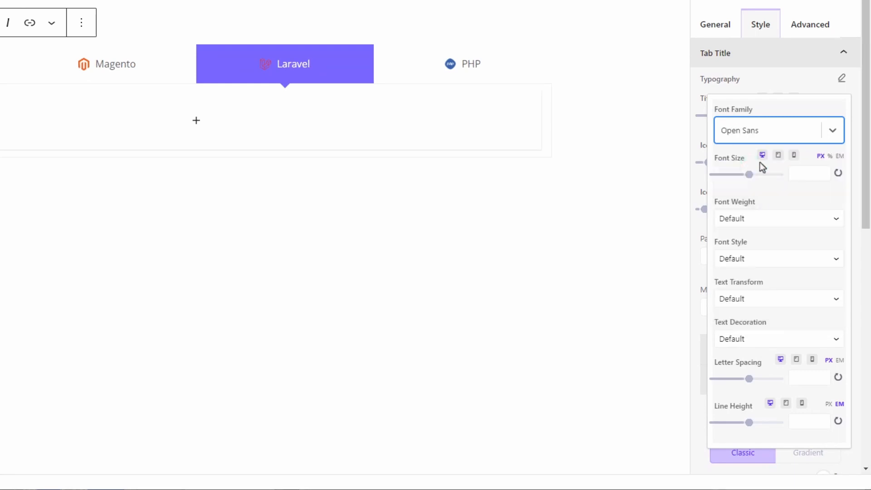
{"action": "left_click", "coordinate": [778, 218]}
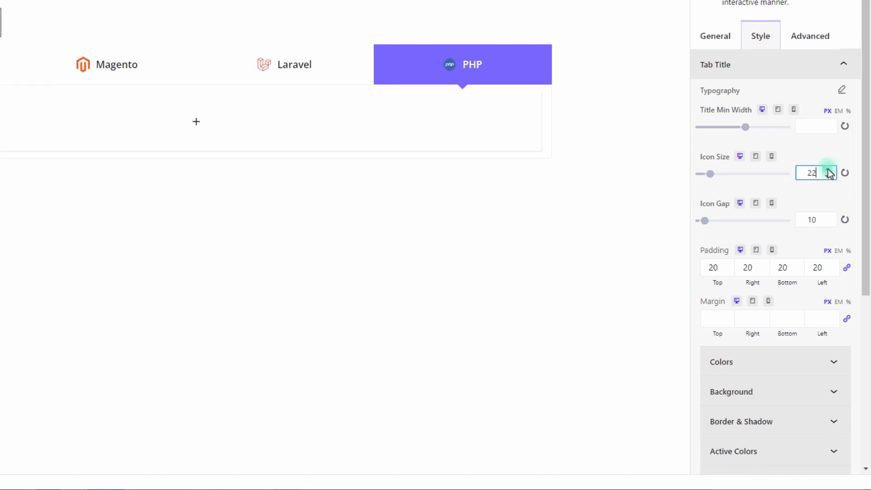
{"action": "left_click", "coordinate": [827, 170]}
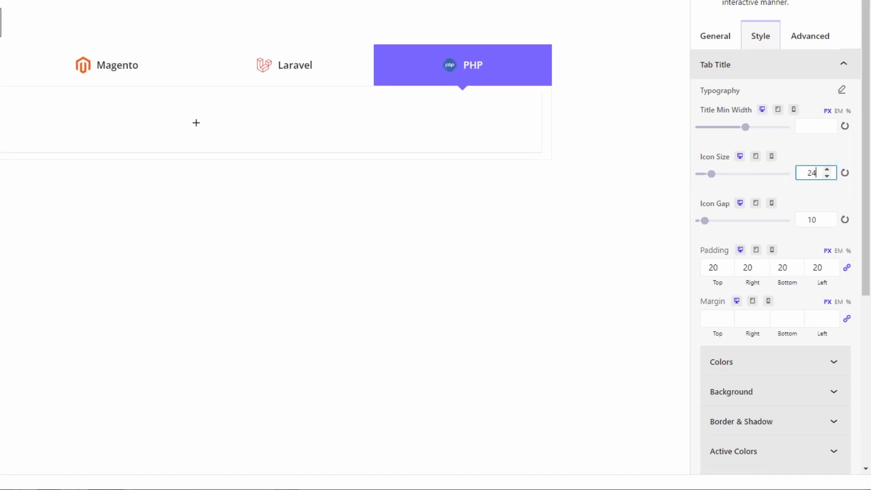
{"action": "left_click", "coordinate": [794, 50]}
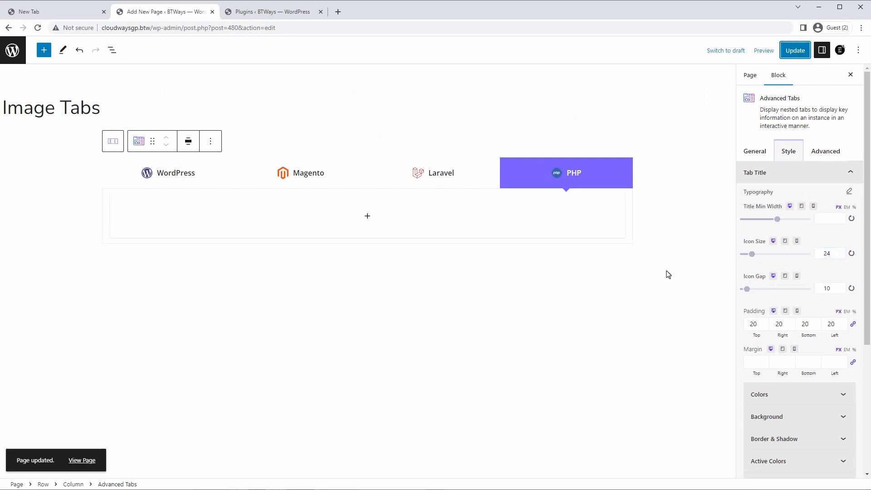
{"action": "mouse_move", "coordinate": [619, 307]}
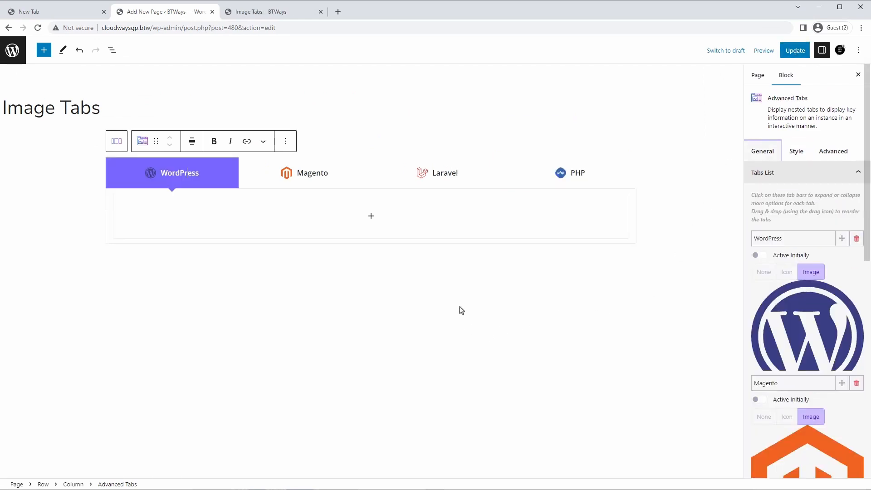
Add a 'Sample Headline' headline with 50 px top margin, update, and select its text.
{"action": "left_click", "coordinate": [371, 216]}
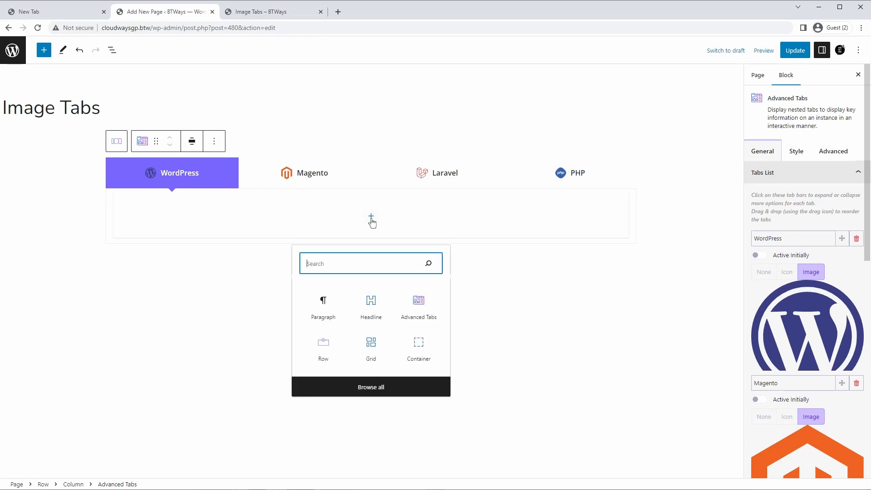
{"action": "left_click", "coordinate": [371, 305]}
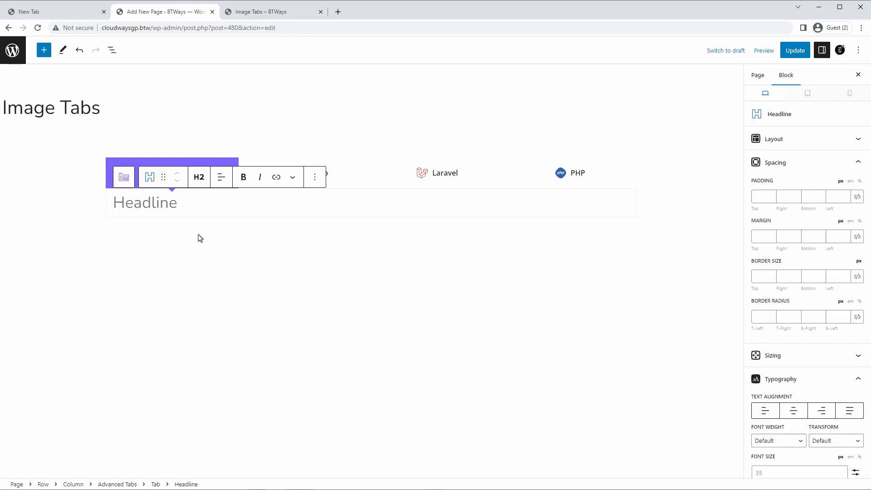
{"action": "type", "text": "Sample Headline"}
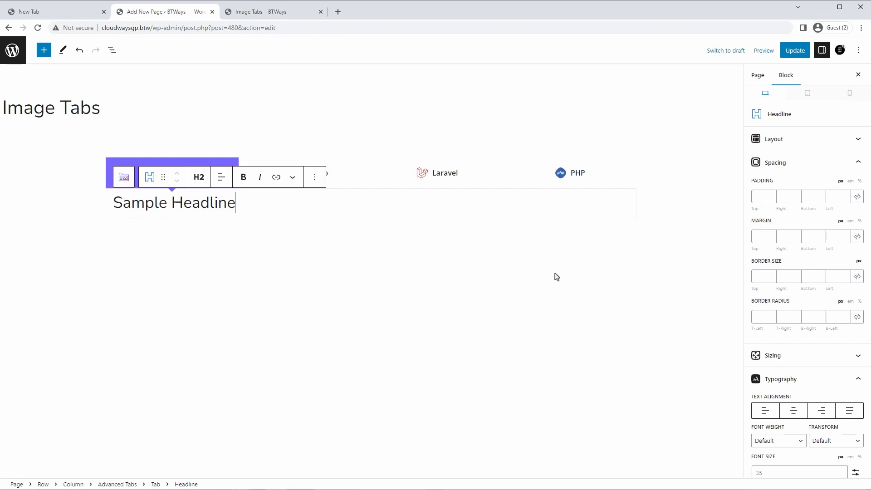
{"action": "left_click", "coordinate": [764, 235]}
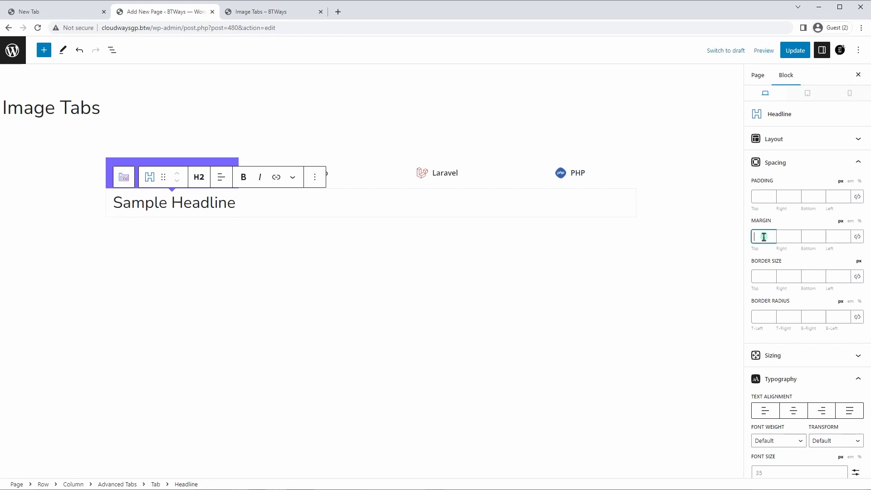
{"action": "type", "text": "50"}
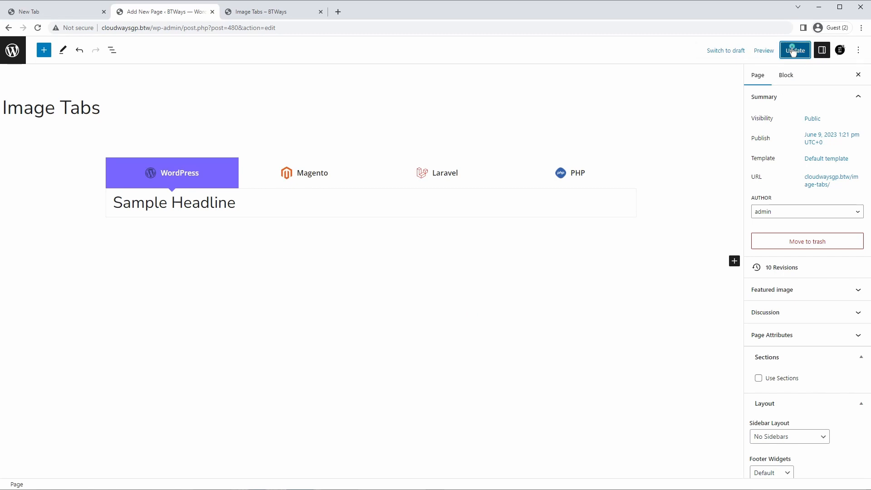
{"action": "left_click", "coordinate": [795, 50]}
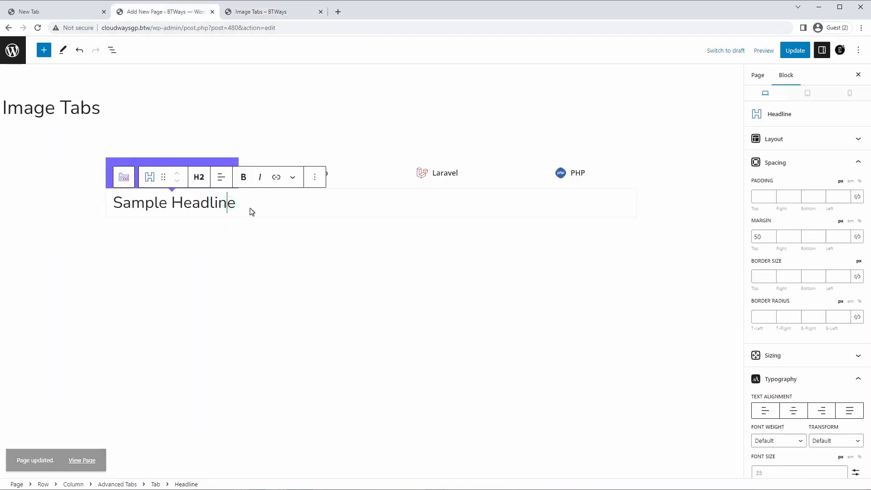
{"action": "triple_click", "coordinate": [173, 202]}
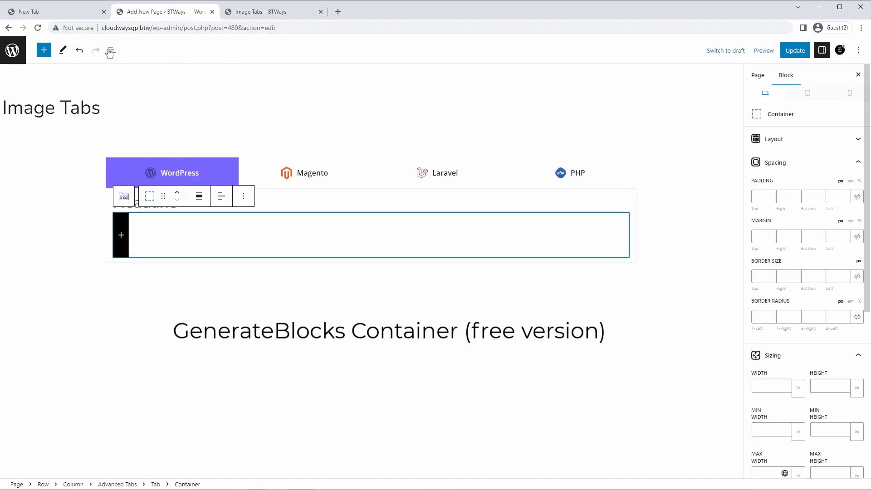
In List View, select the headline and its Container, then insert a Grid block inside.
{"action": "left_click", "coordinate": [112, 50]}
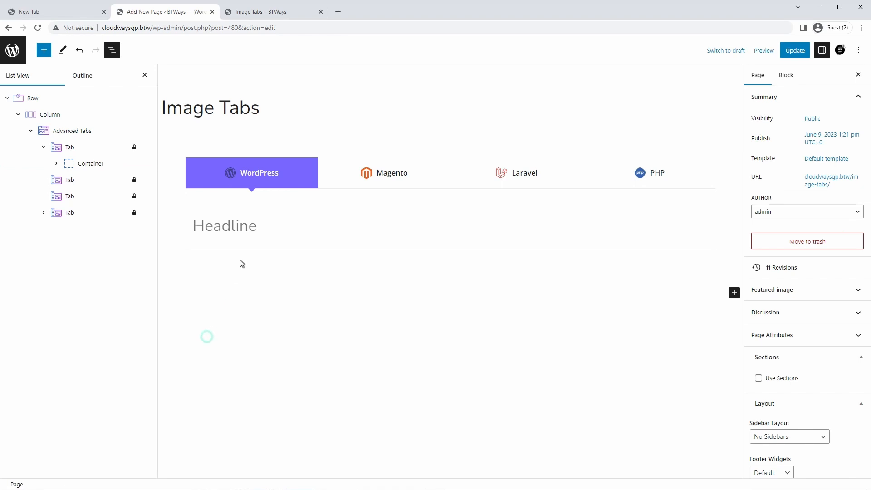
{"action": "left_click", "coordinate": [225, 225]}
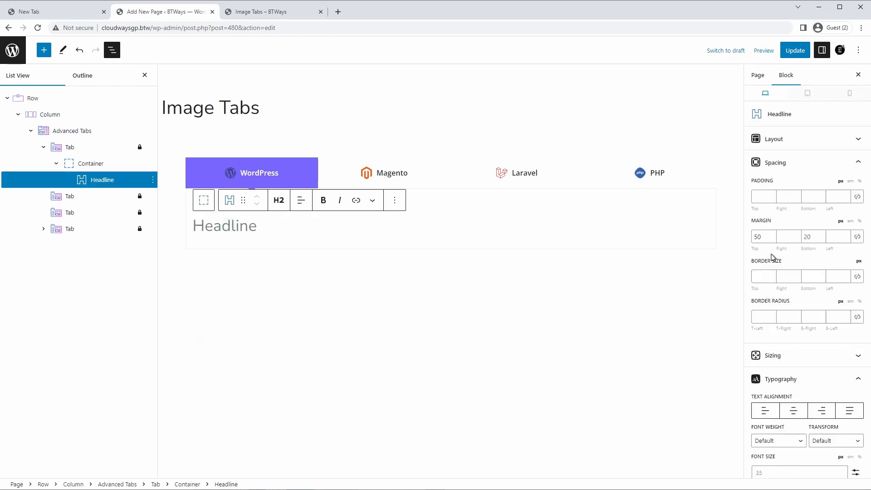
{"action": "left_click", "coordinate": [90, 163]}
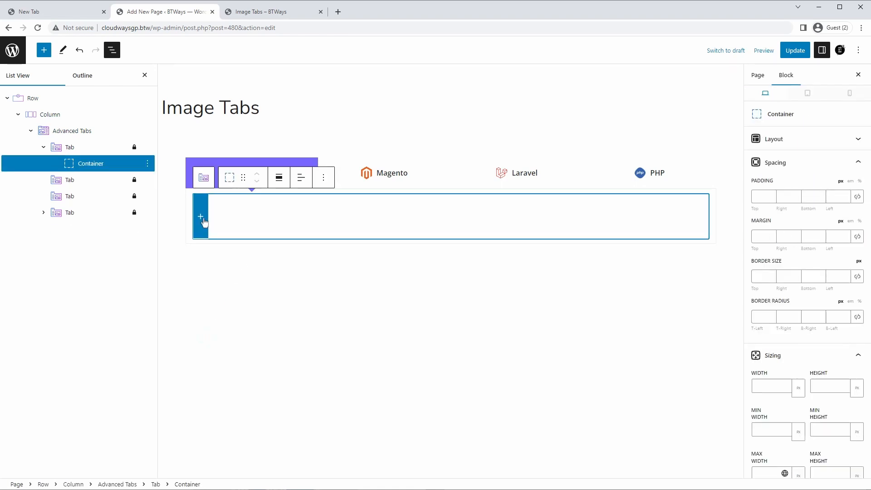
{"action": "mouse_move", "coordinate": [200, 216]}
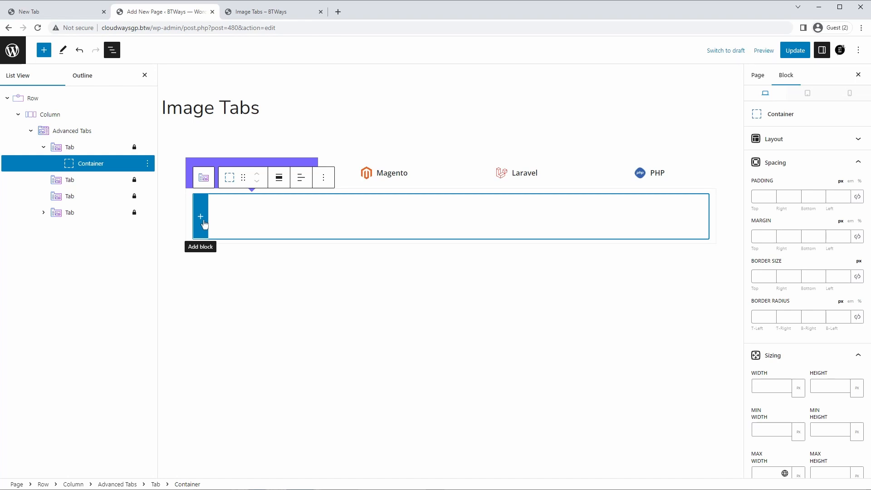
{"action": "left_click", "coordinate": [200, 217]}
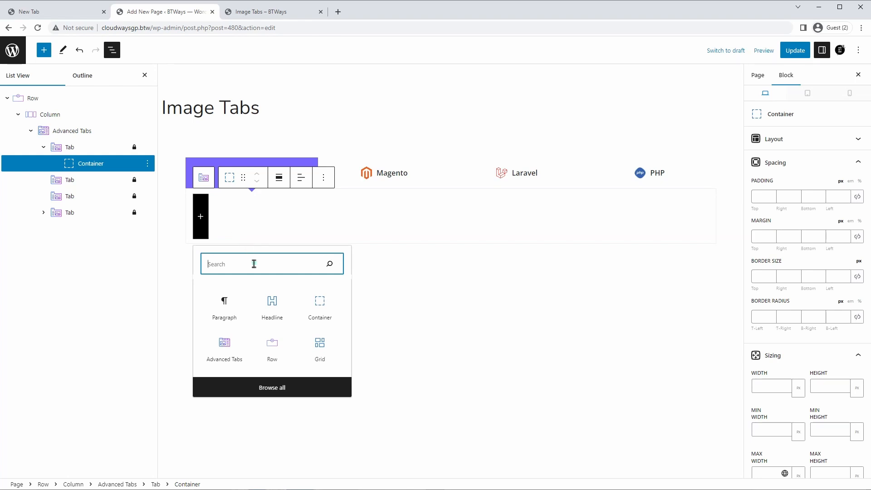
{"action": "left_click", "coordinate": [319, 347]}
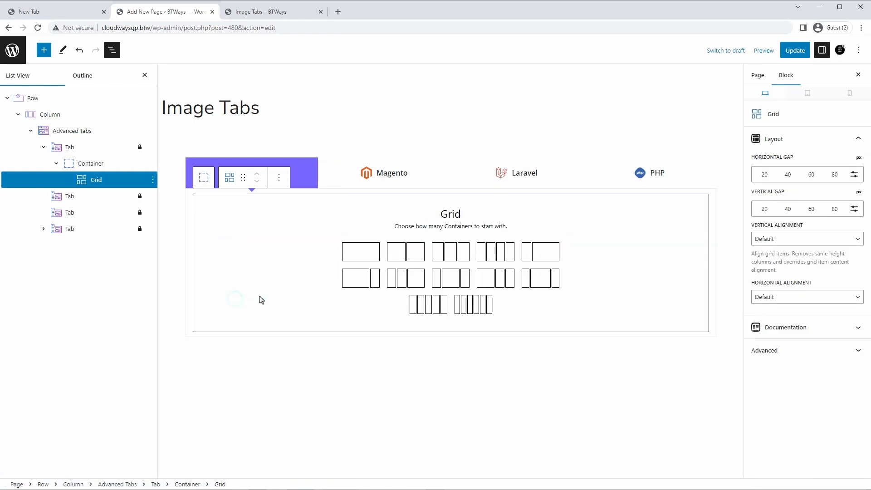
{"action": "mouse_move", "coordinate": [411, 261]}
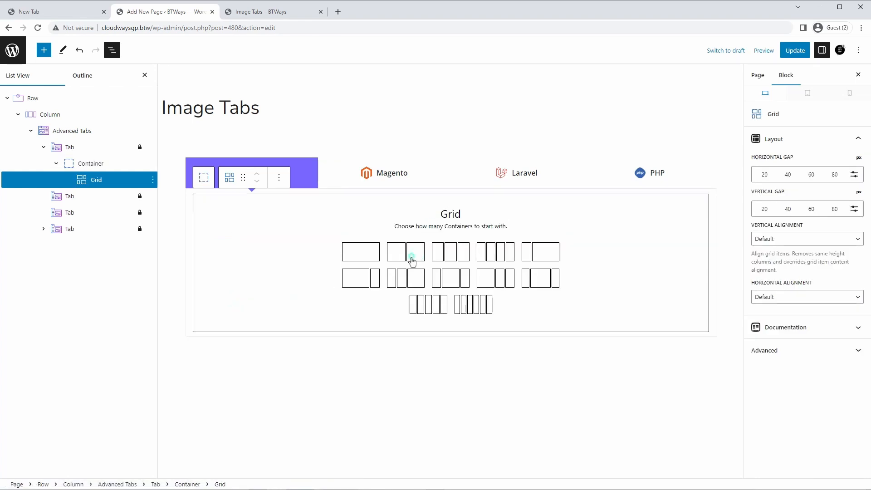
Choose the 50/50 grid layout and insert a headline via /head in the first column.
{"action": "left_click", "coordinate": [406, 251]}
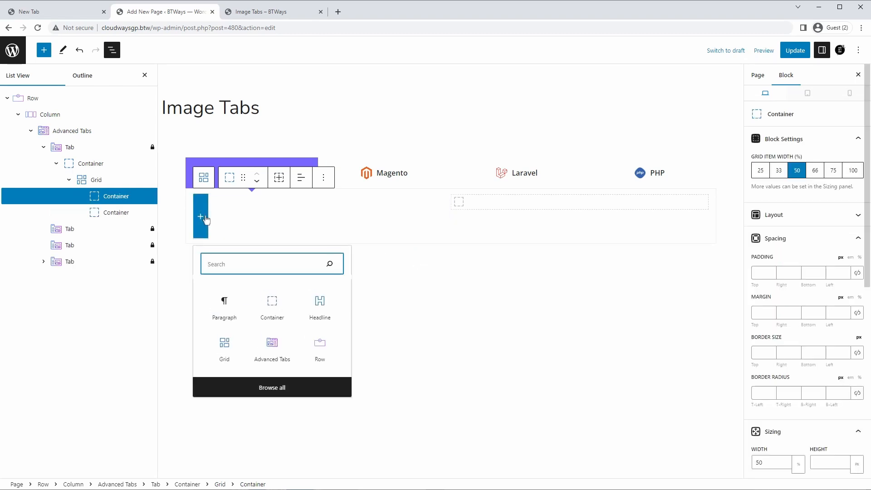
{"action": "type", "text": "/head"}
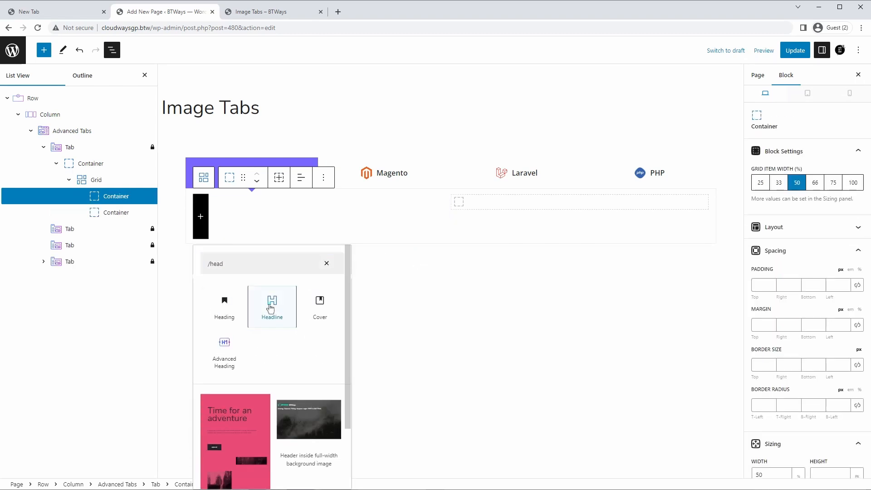
{"action": "left_click", "coordinate": [272, 306]}
{"action": "type", "text": "/hea"}
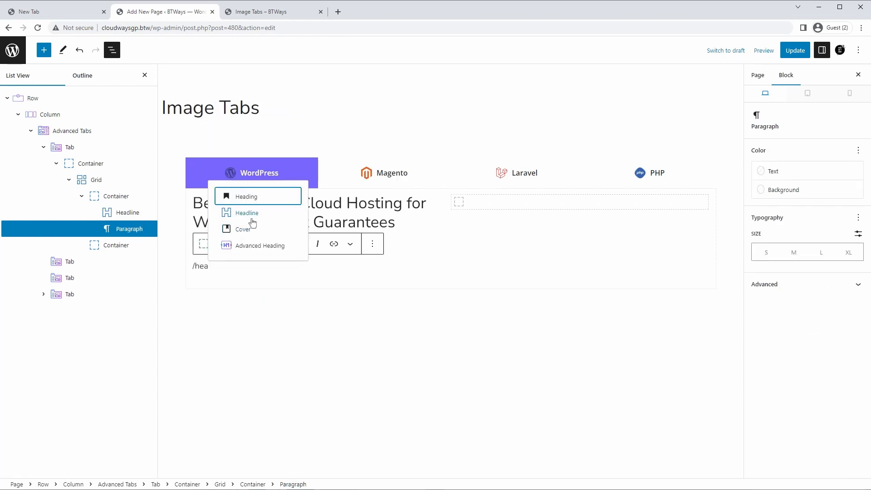
Add a second headline for the description and change its tag from H2 to P.
{"action": "left_click", "coordinate": [245, 213]}
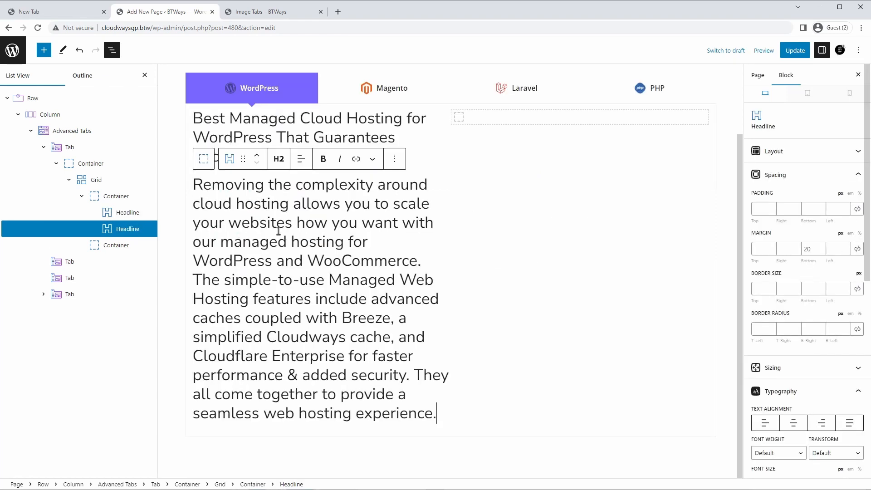
{"action": "left_click", "coordinate": [280, 159]}
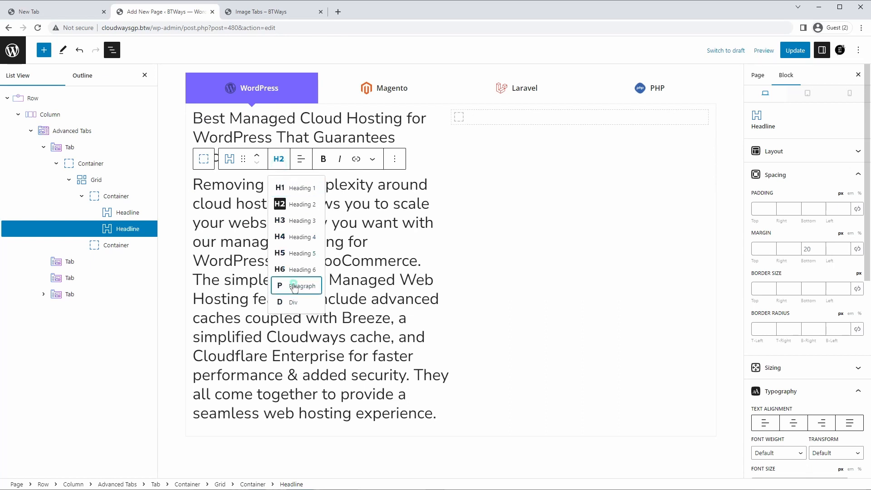
{"action": "left_click", "coordinate": [302, 286]}
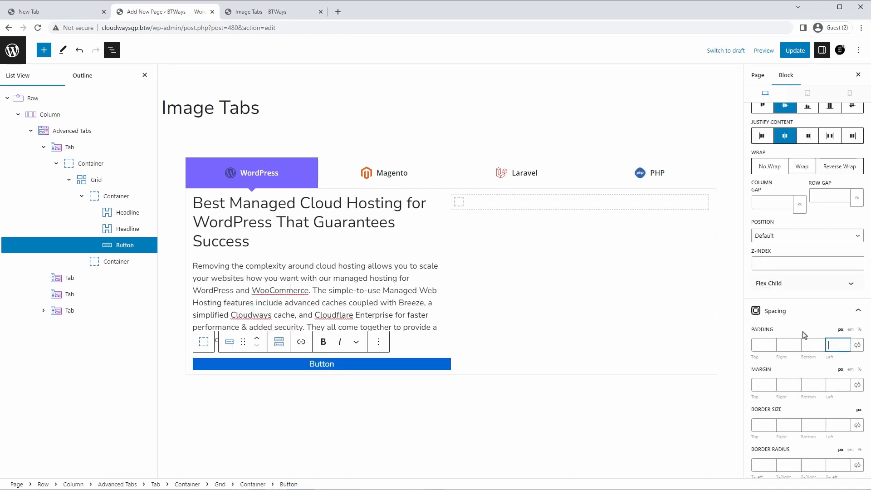
Set the button's Icon Location to Right so the arrow follows the text.
{"action": "scroll", "scroll_direction": "up", "scroll_amount": 3}
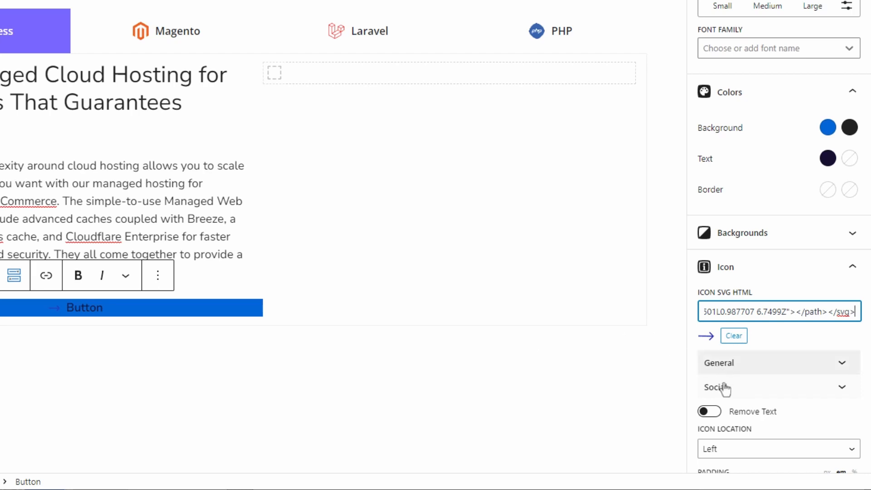
{"action": "left_click", "coordinate": [778, 449]}
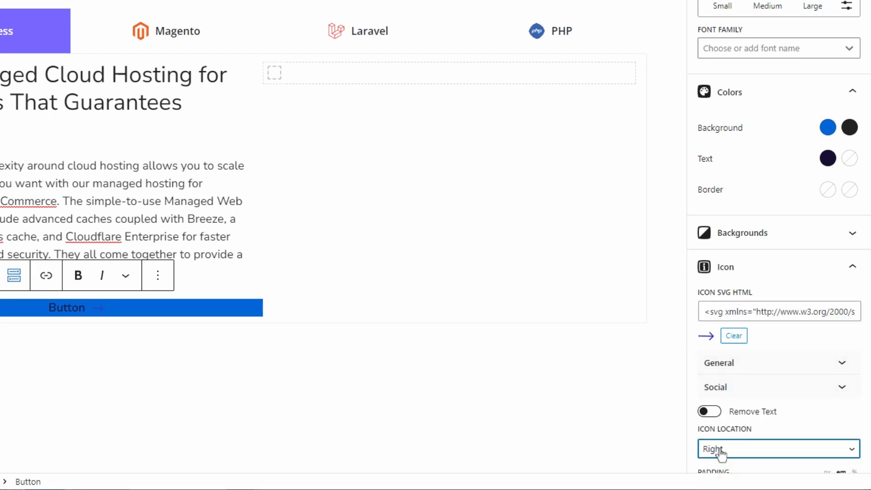
{"action": "left_click", "coordinate": [828, 127]}
{"action": "type", "text": "i"}
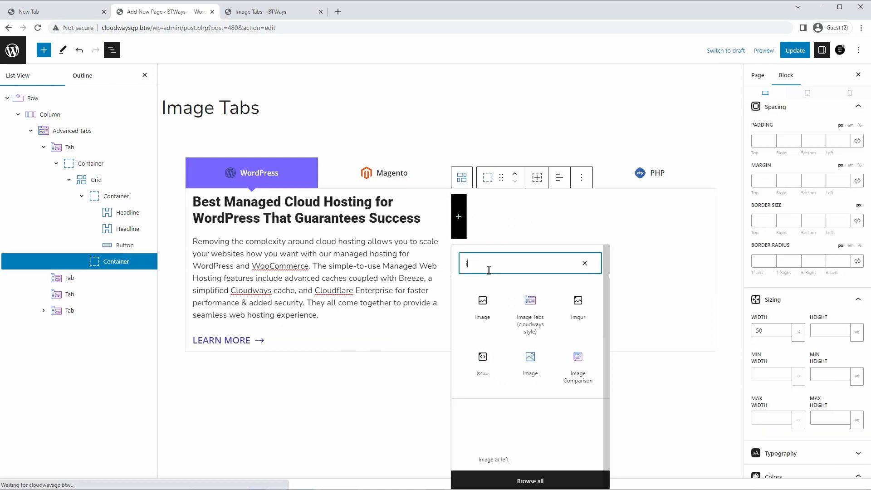
Insert an Image block and select wp-tab.png from the Media Library.
{"action": "left_click", "coordinate": [482, 306]}
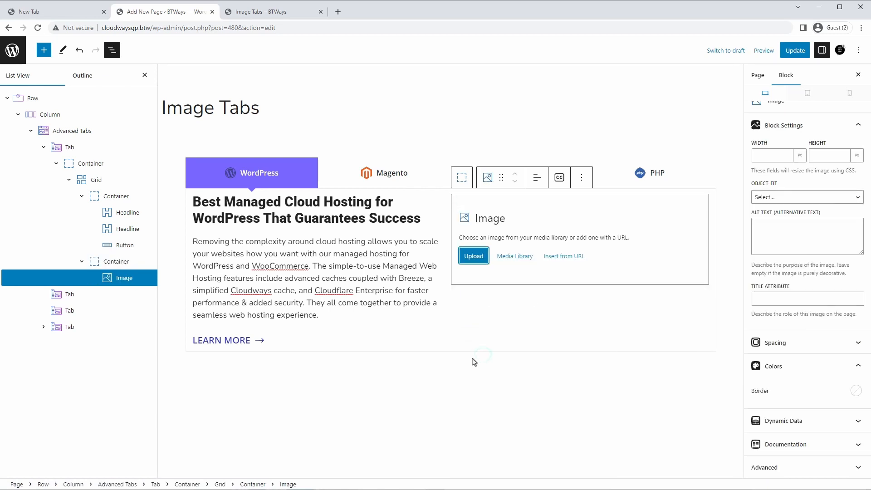
{"action": "mouse_move", "coordinate": [513, 256]}
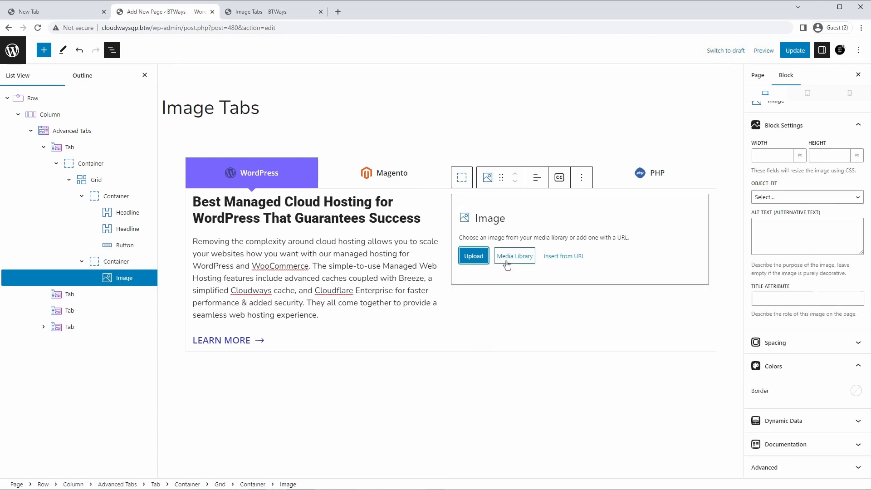
{"action": "left_click", "coordinate": [513, 256]}
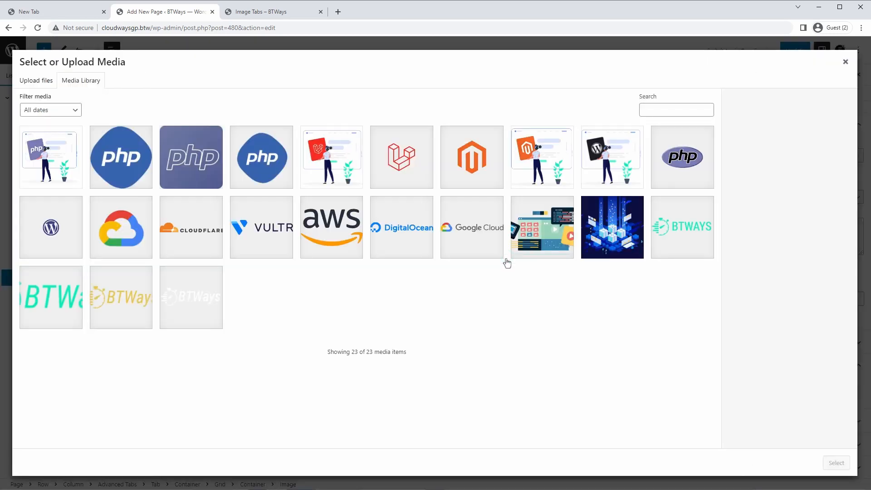
{"action": "left_click", "coordinate": [612, 156]}
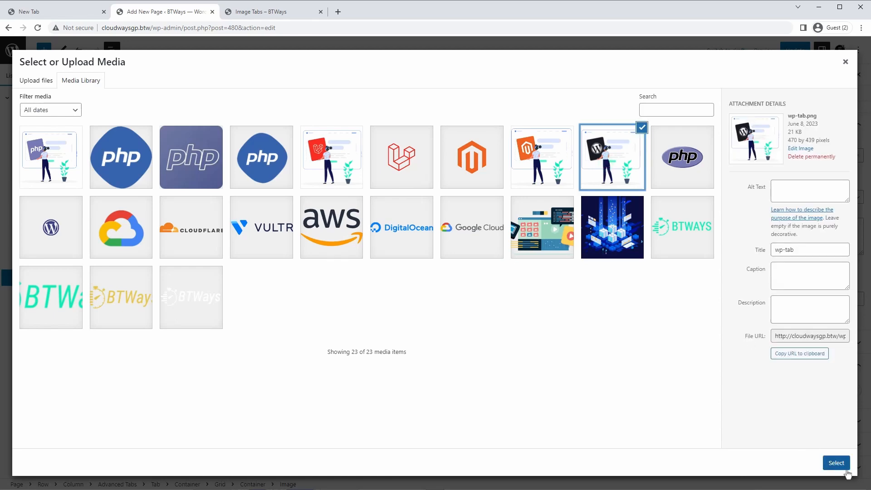
{"action": "left_click", "coordinate": [836, 463]}
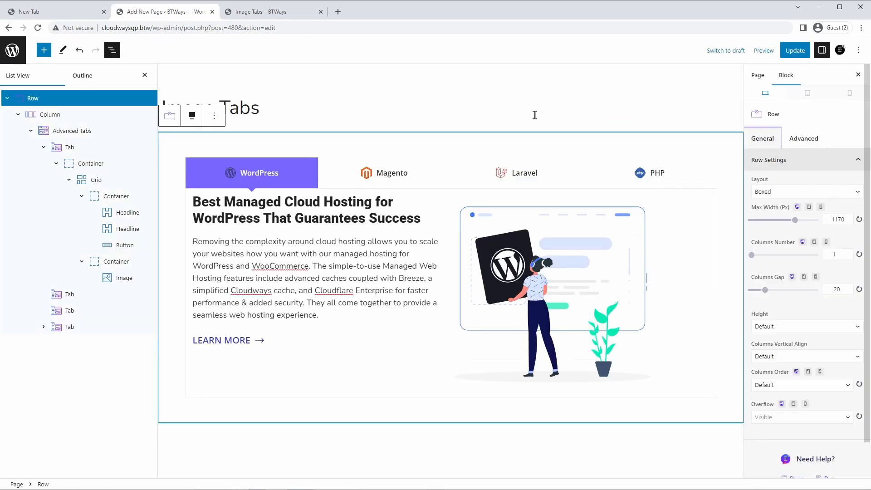
{"action": "mouse_move", "coordinate": [238, 144]}
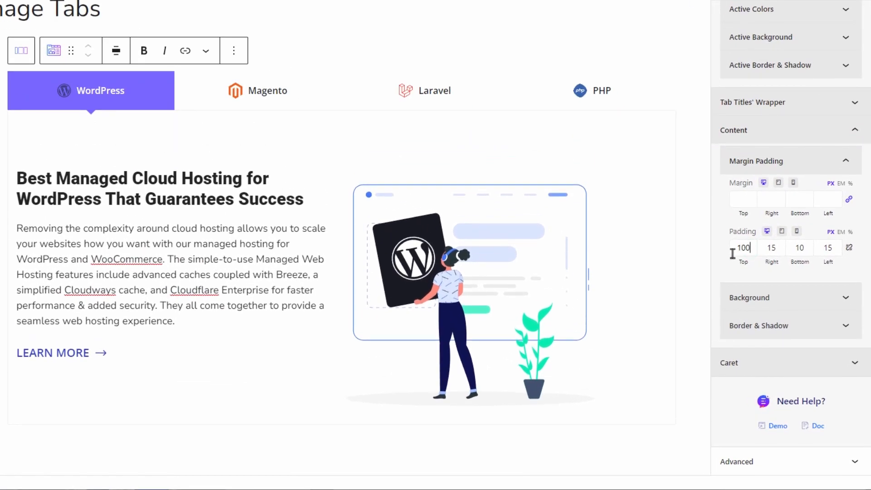
Set content padding 100/60/50/60, Border Style None, and turn off Show Caret on Active Tab.
{"action": "left_click", "coordinate": [772, 248]}
{"action": "type", "text": "60"}
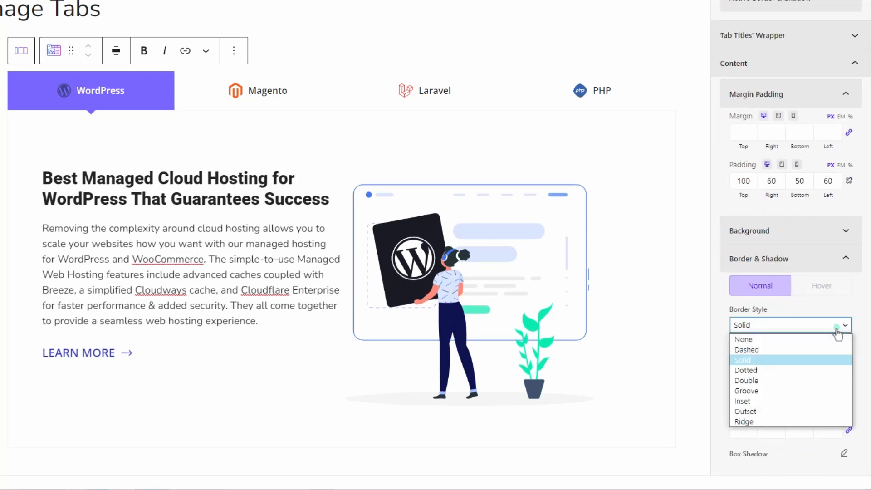
{"action": "left_click", "coordinate": [744, 339]}
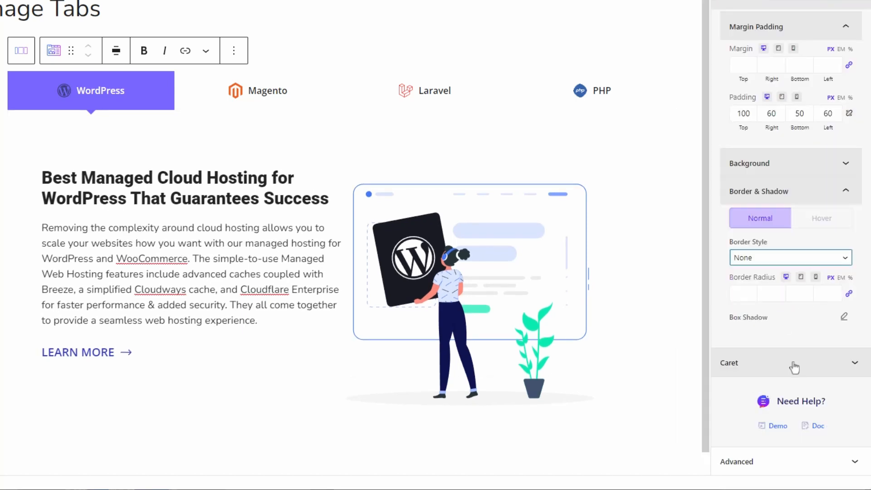
{"action": "left_click", "coordinate": [790, 363]}
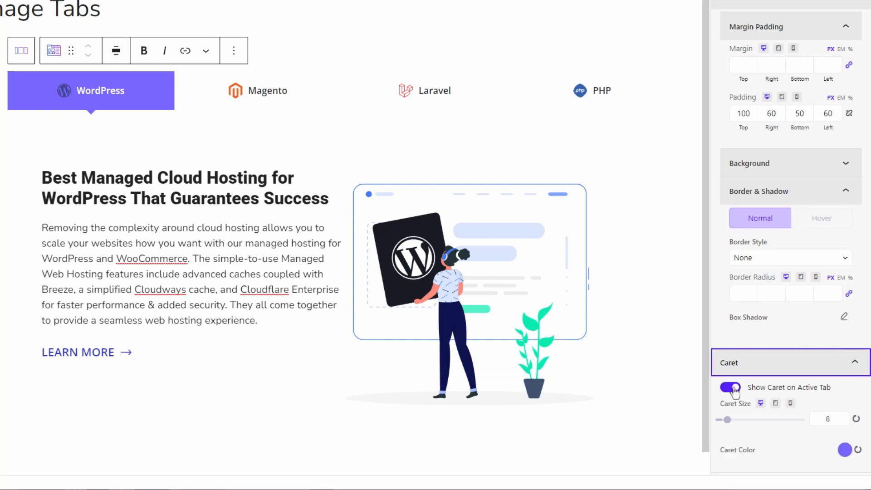
{"action": "left_click", "coordinate": [729, 388]}
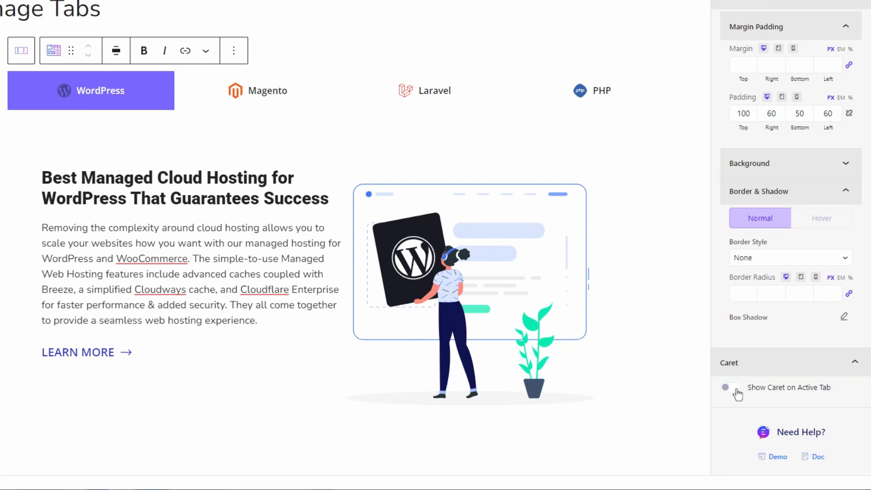
{"action": "left_click", "coordinate": [776, 47]}
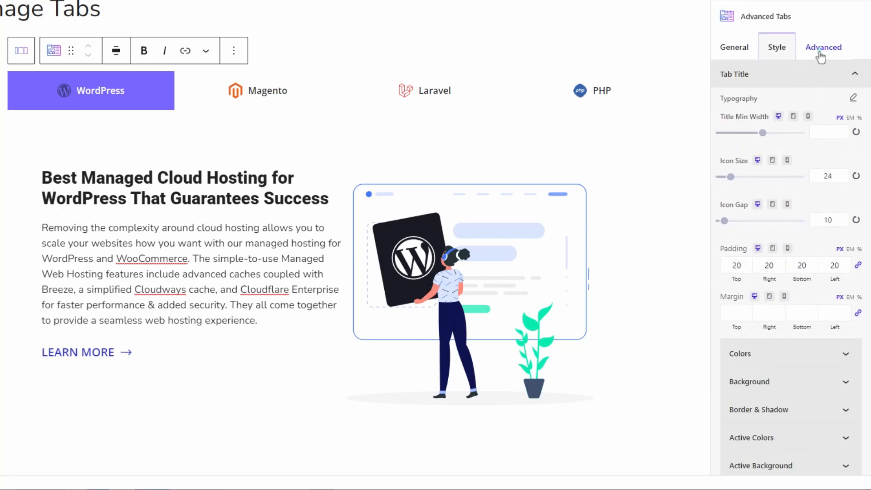
Set Border Radius 10 and a box shadow with 4 px offset, blur and low-opacity colour.
{"action": "left_click", "coordinate": [824, 46]}
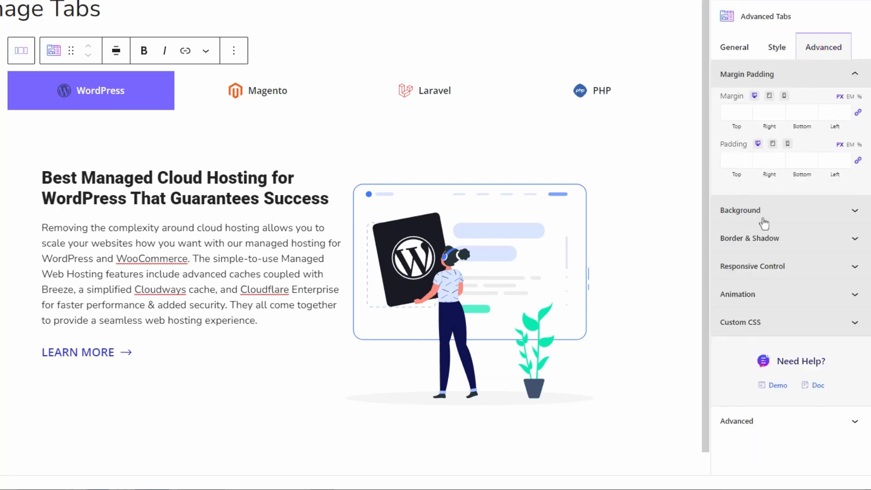
{"action": "mouse_move", "coordinate": [805, 296]}
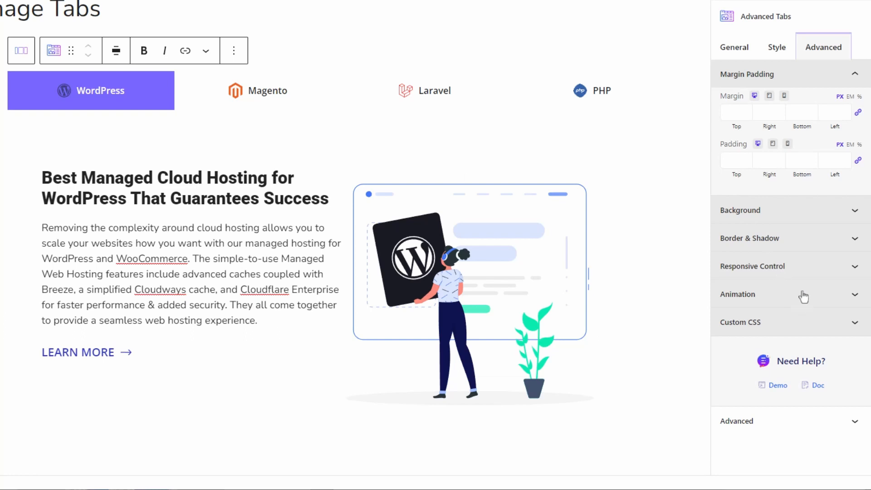
{"action": "left_click", "coordinate": [789, 238]}
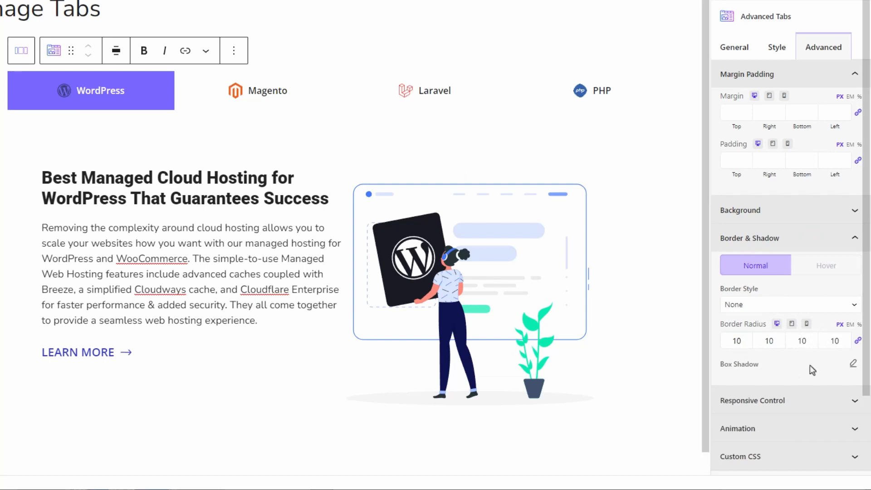
{"action": "left_click", "coordinate": [855, 364]}
{"action": "type", "text": "4"}
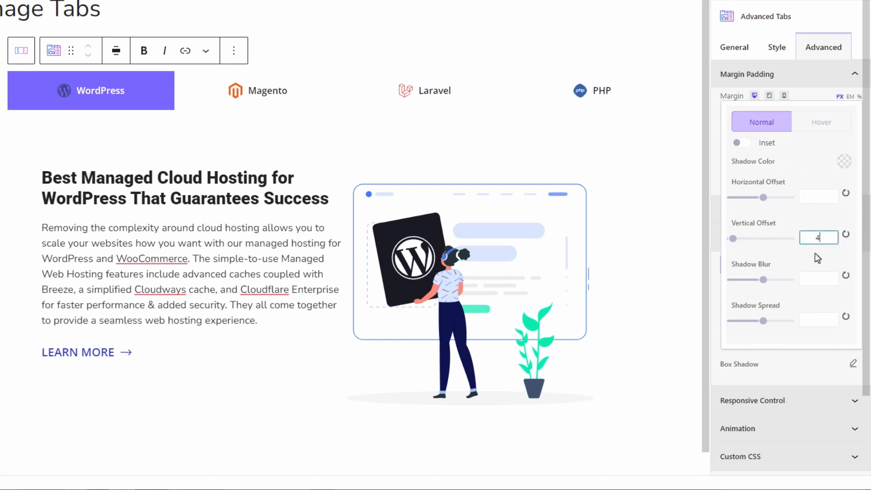
{"action": "left_click", "coordinate": [819, 278]}
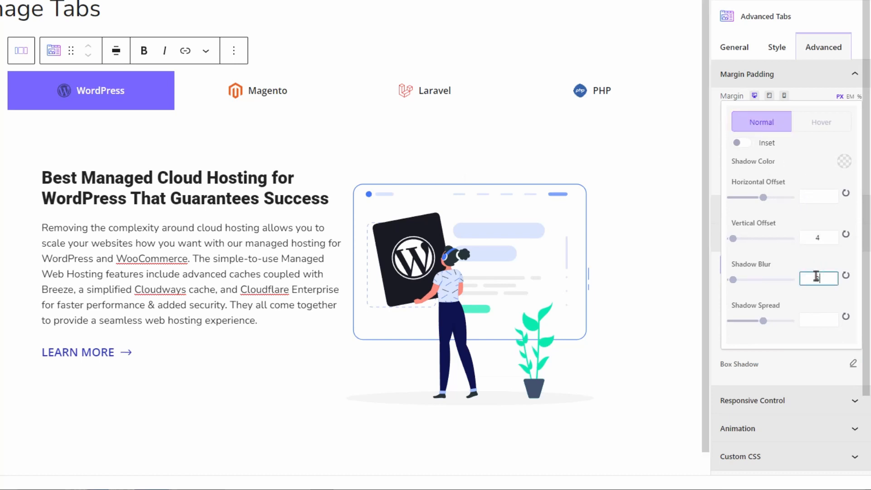
{"action": "left_click", "coordinate": [844, 161]}
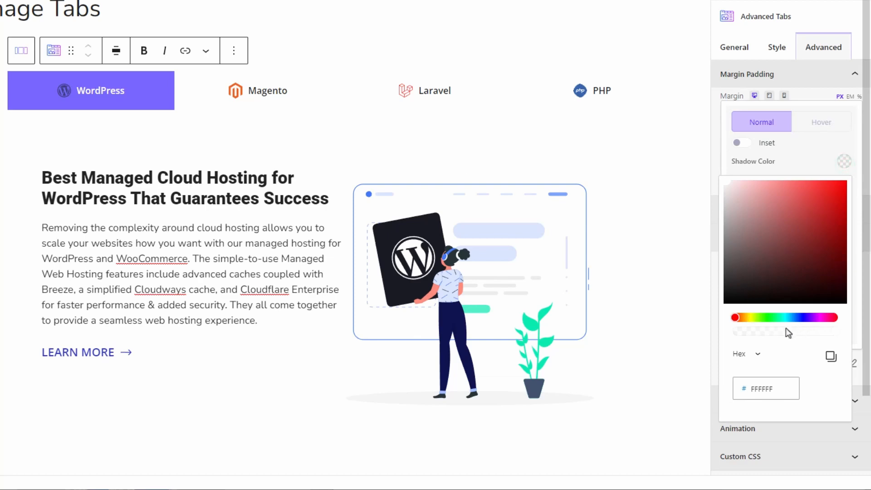
{"action": "left_click", "coordinate": [746, 354]}
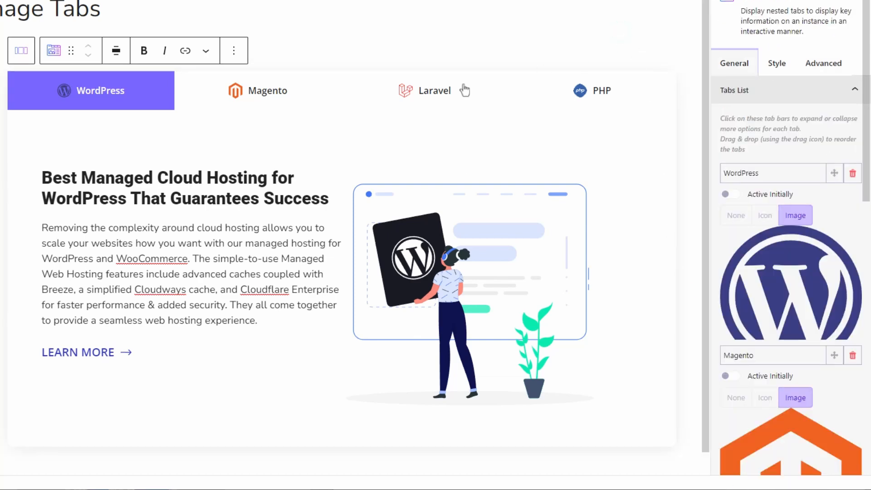
Scroll the sidebar up and switch the Advanced Tabs block to its Advanced settings tab.
{"action": "scroll", "scroll_direction": "up", "scroll_amount": 3}
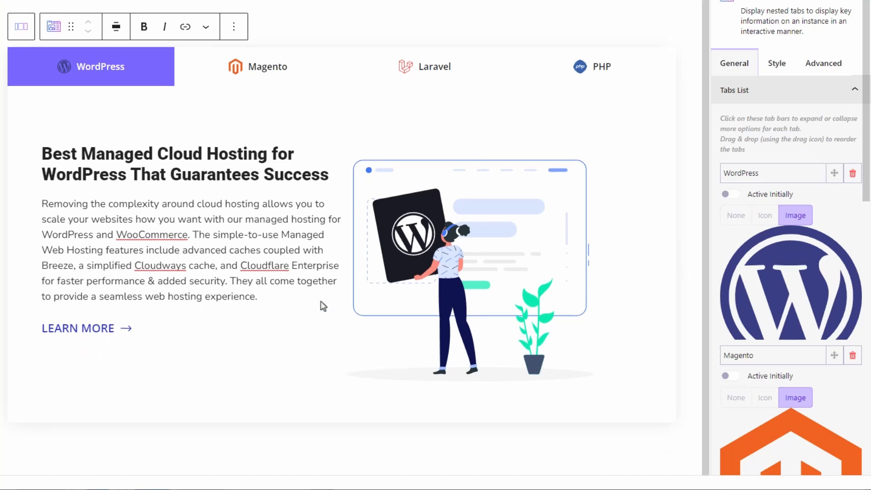
{"action": "scroll", "scroll_direction": "up", "scroll_amount": 3}
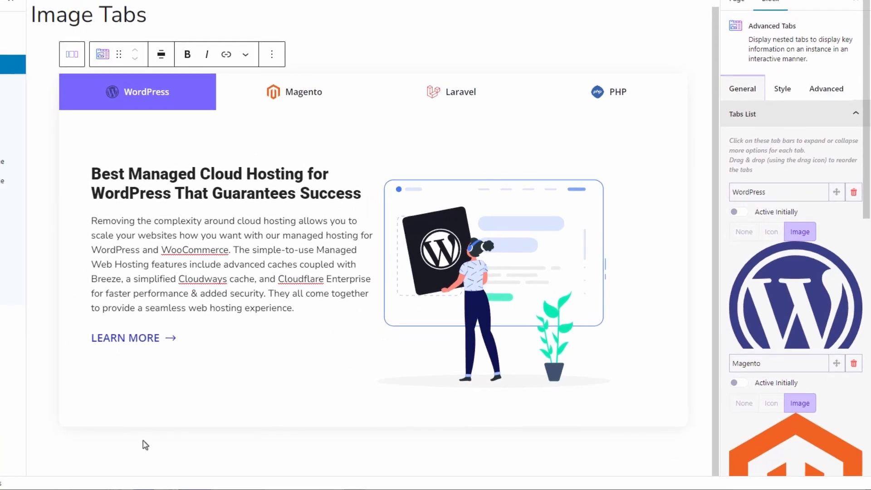
{"action": "mouse_move", "coordinate": [156, 442]}
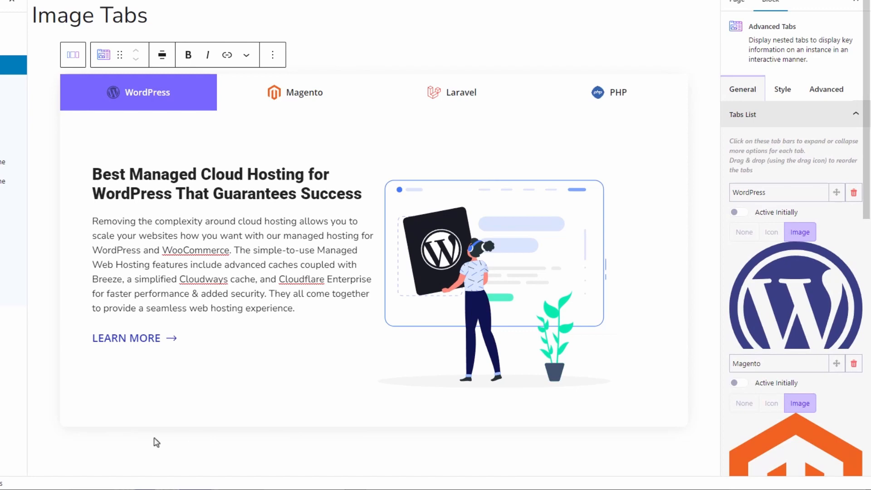
{"action": "mouse_move", "coordinate": [699, 95]}
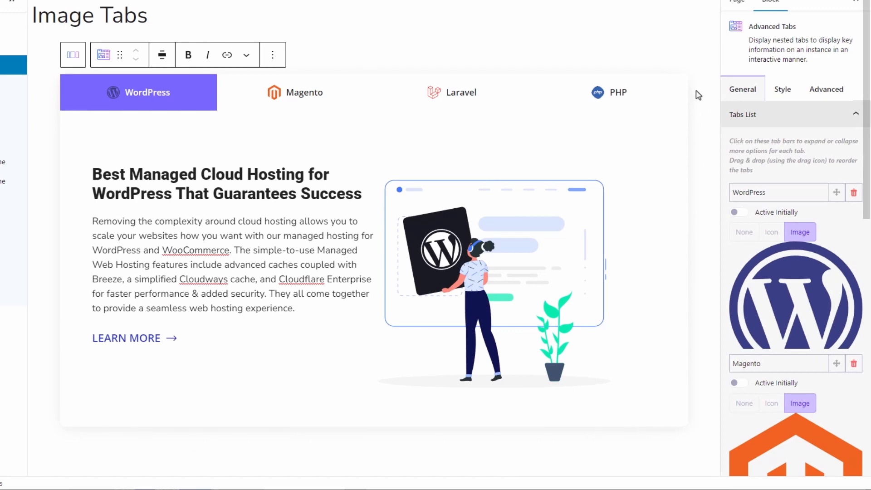
{"action": "mouse_move", "coordinate": [63, 99]}
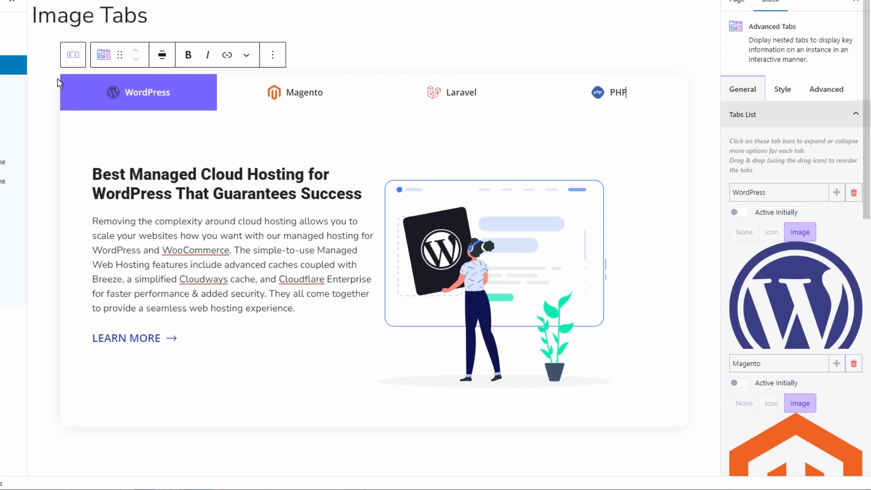
{"action": "mouse_move", "coordinate": [695, 87]}
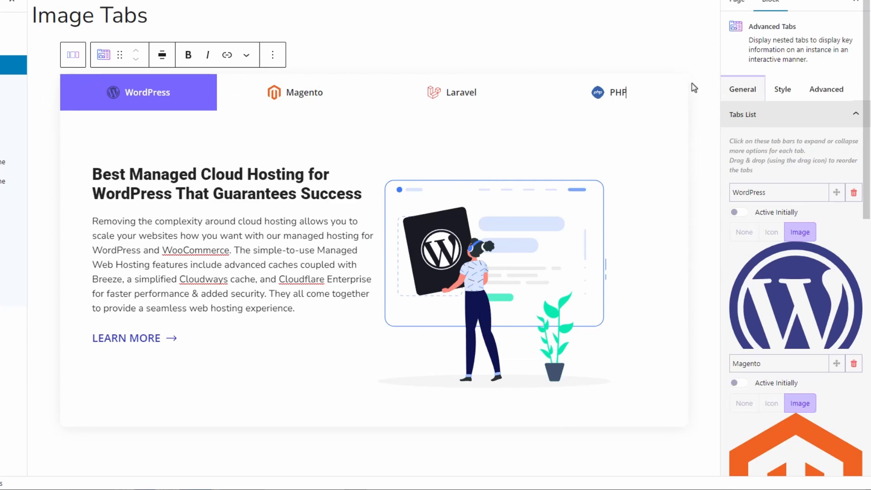
{"action": "mouse_move", "coordinate": [646, 82]}
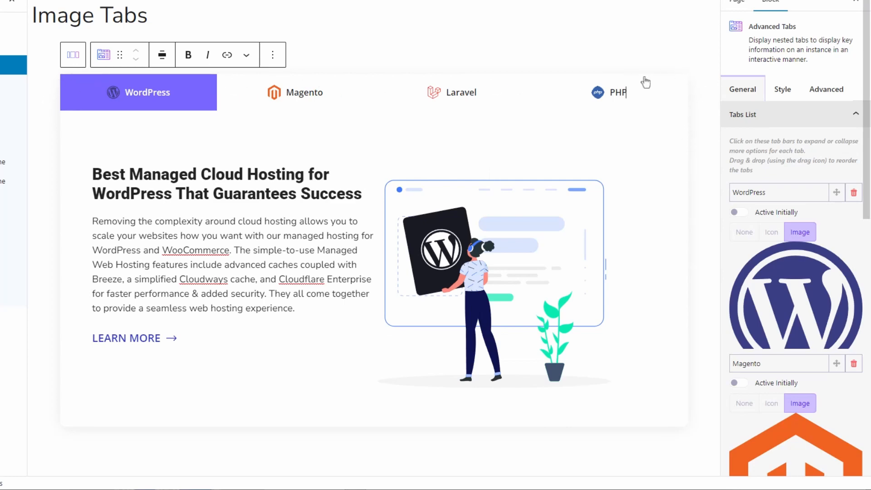
{"action": "mouse_move", "coordinate": [681, 118]}
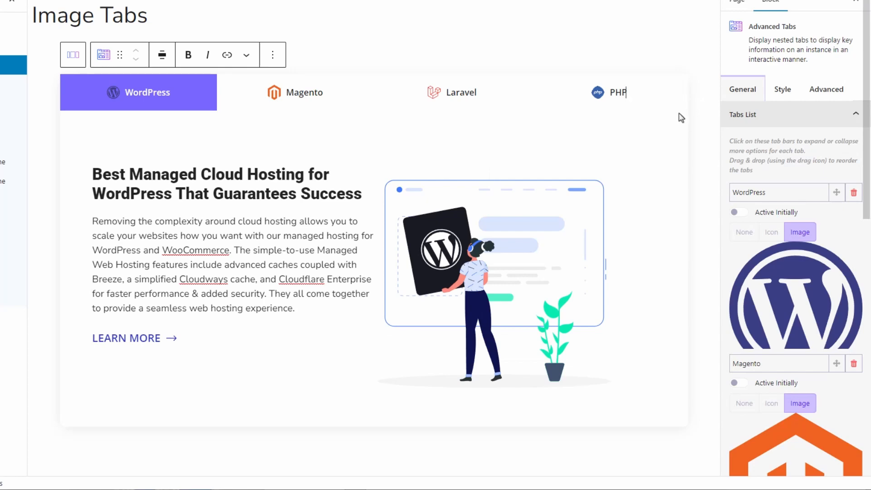
{"action": "mouse_move", "coordinate": [694, 84]}
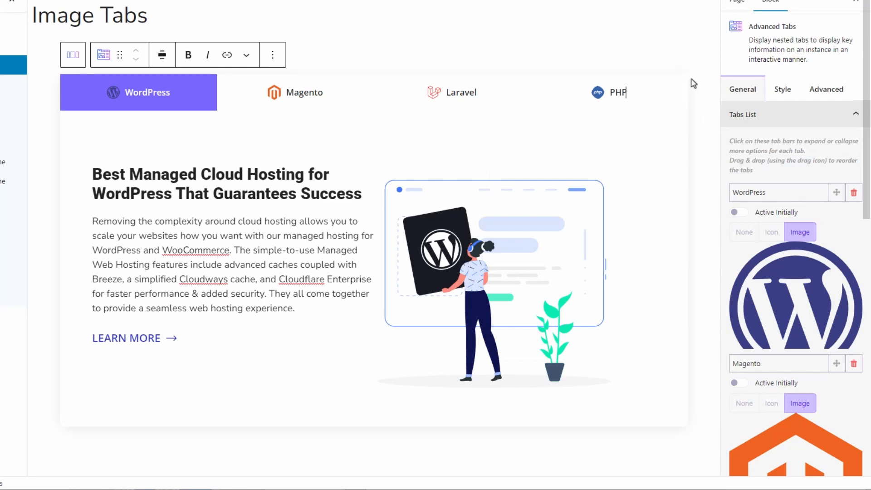
{"action": "mouse_move", "coordinate": [708, 85]}
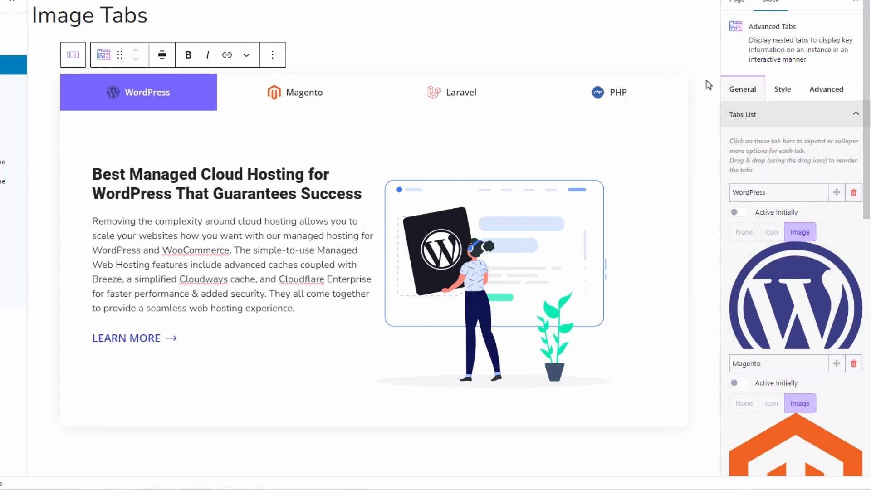
{"action": "mouse_move", "coordinate": [687, 82]}
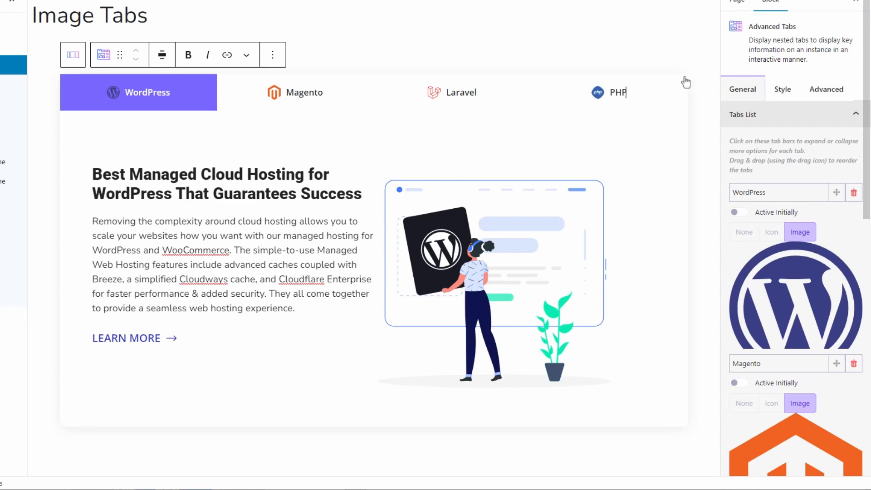
{"action": "mouse_move", "coordinate": [690, 78]}
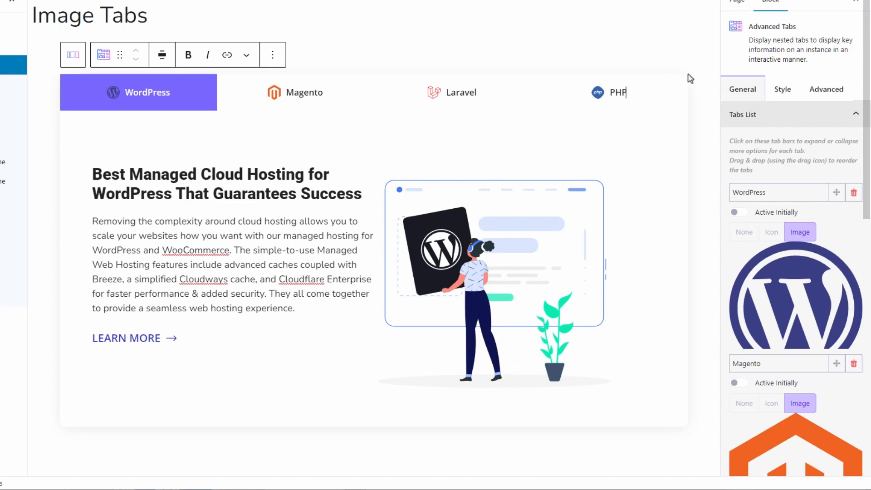
{"action": "mouse_move", "coordinate": [762, 107]}
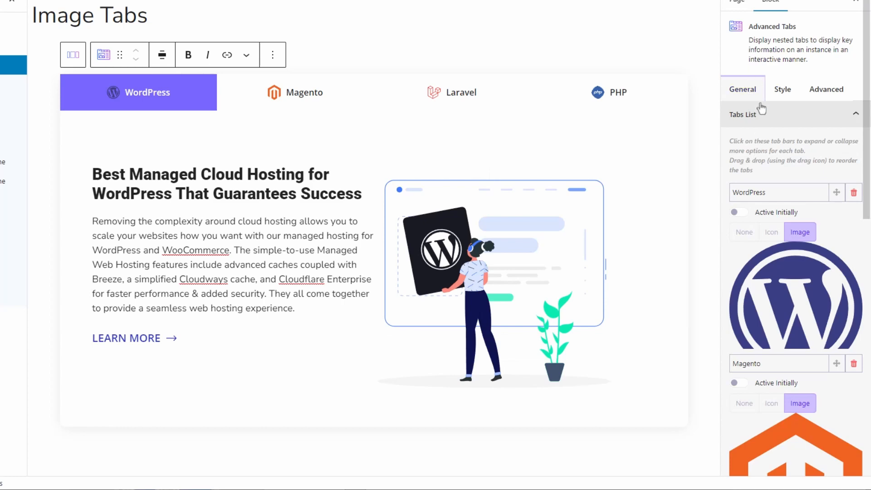
{"action": "left_click", "coordinate": [827, 89]}
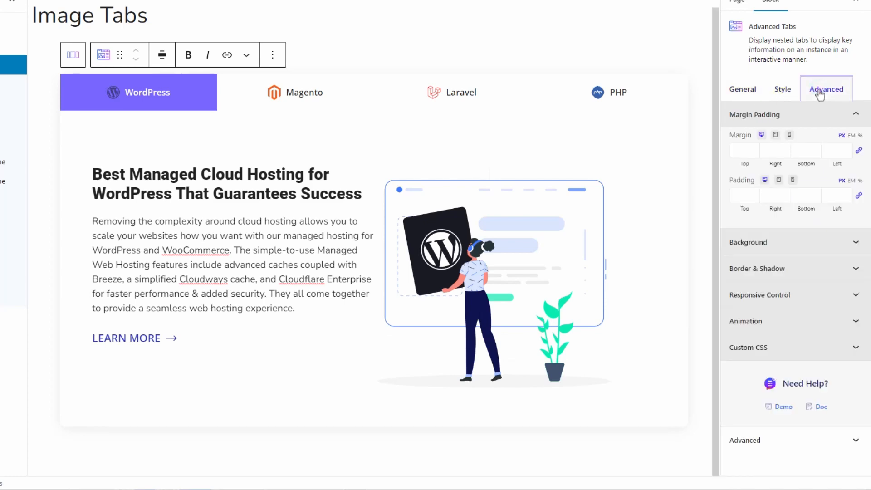
{"action": "mouse_move", "coordinate": [782, 350]}
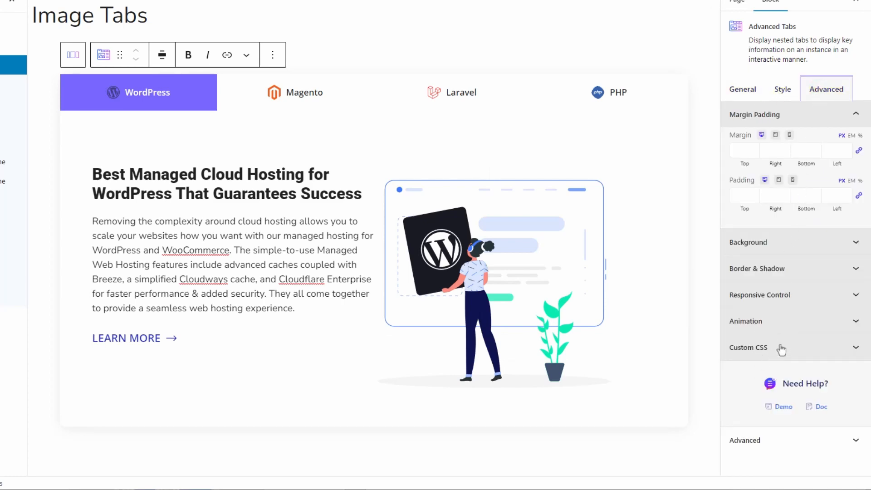
Add 'overflow: hidden;' inside the .eb-advanced-tabs rule in the block's Custom CSS.
{"action": "left_click", "coordinate": [749, 347]}
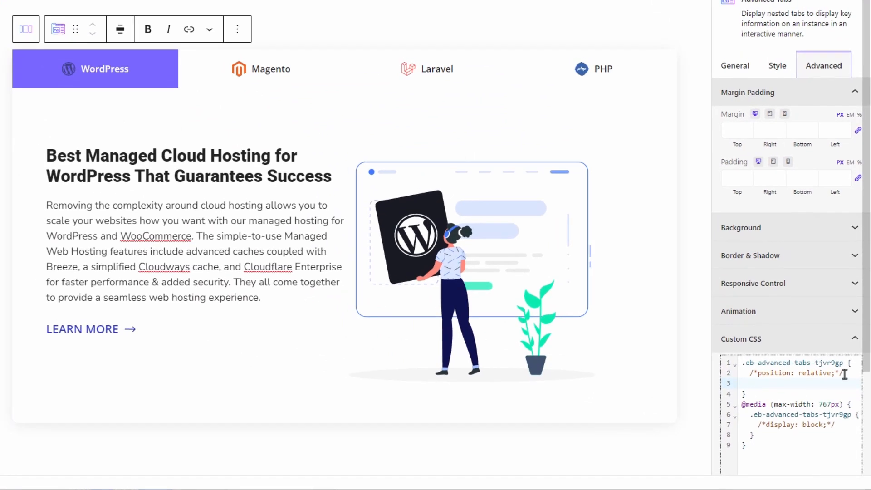
{"action": "type", "text": "overflow: hidden;"}
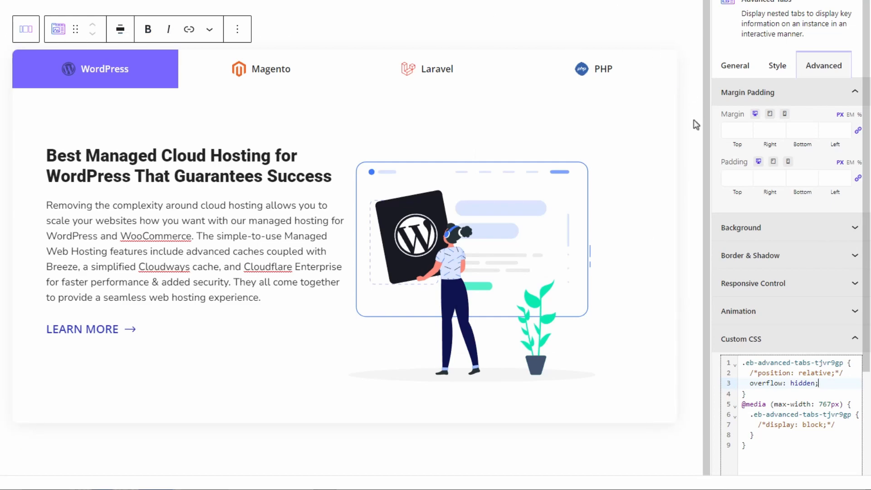
{"action": "mouse_move", "coordinate": [767, 18]}
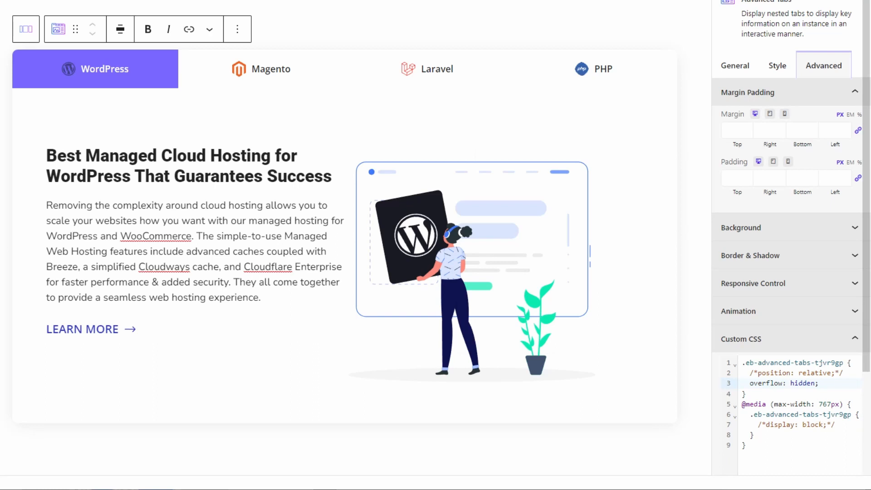
{"action": "mouse_move", "coordinate": [681, 161]}
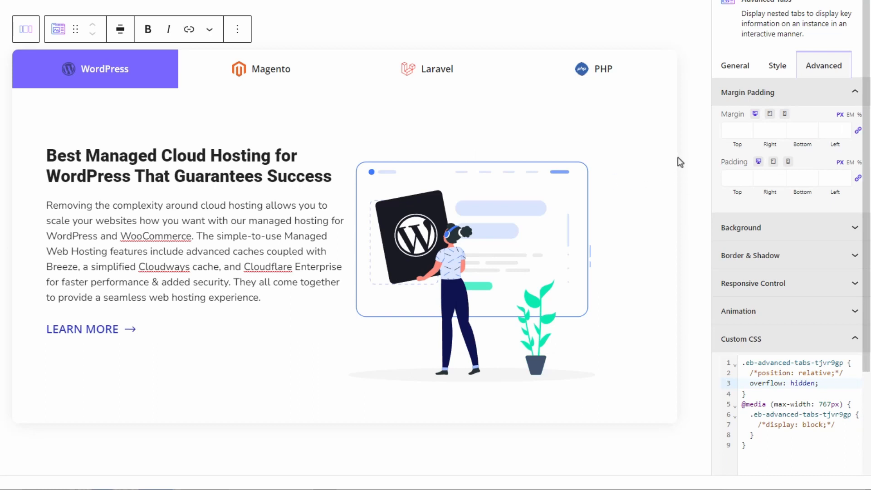
Give the tab titles a solid border with unlinked side widths and a 2px bottom.
{"action": "left_click", "coordinate": [777, 65]}
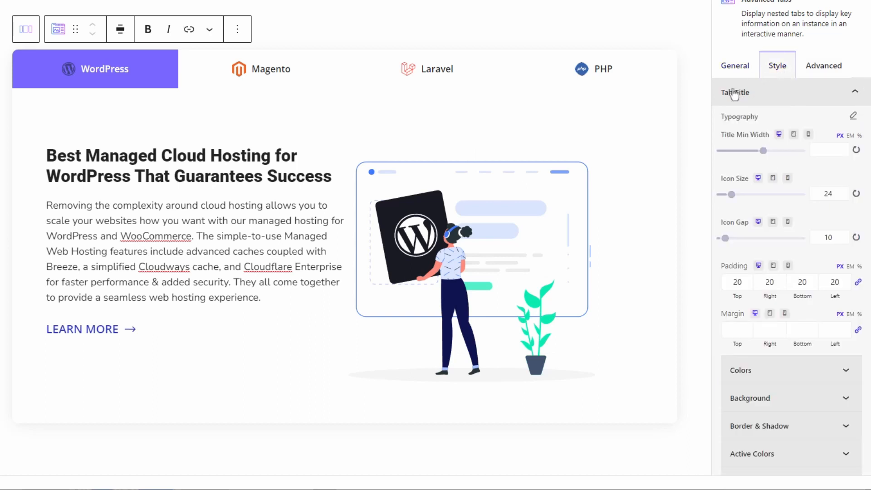
{"action": "mouse_move", "coordinate": [732, 100]}
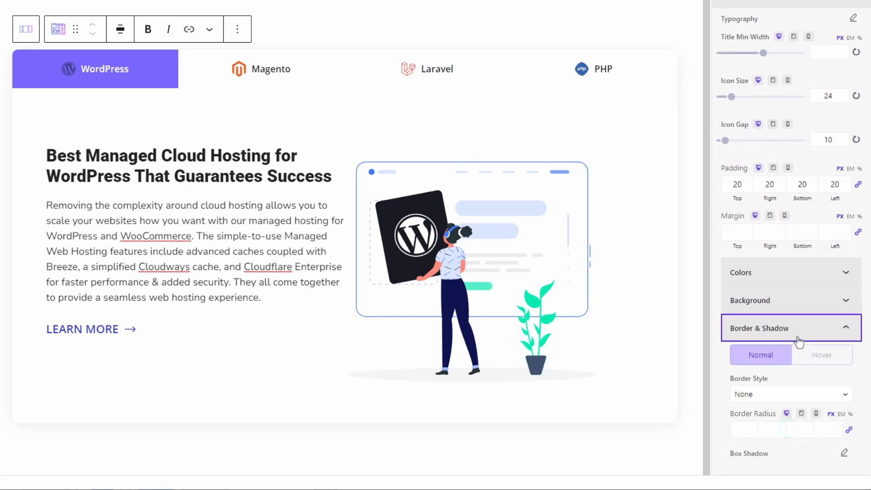
{"action": "left_click", "coordinate": [789, 394]}
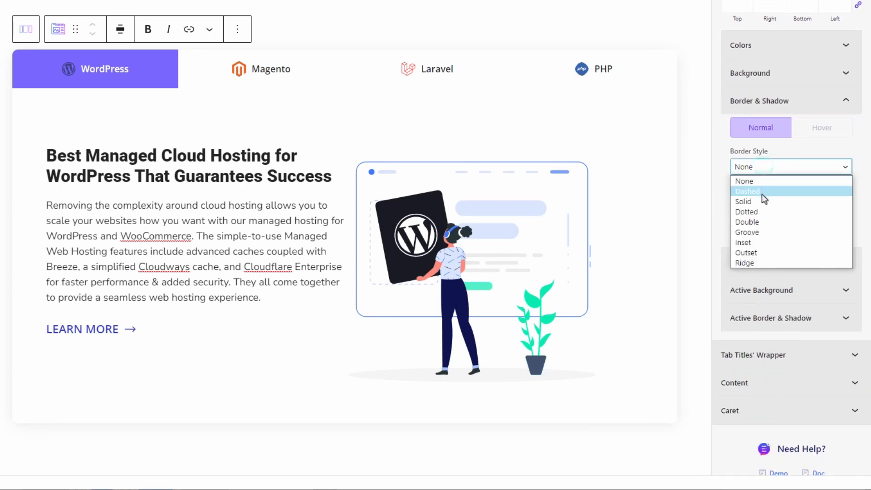
{"action": "left_click", "coordinate": [744, 202]}
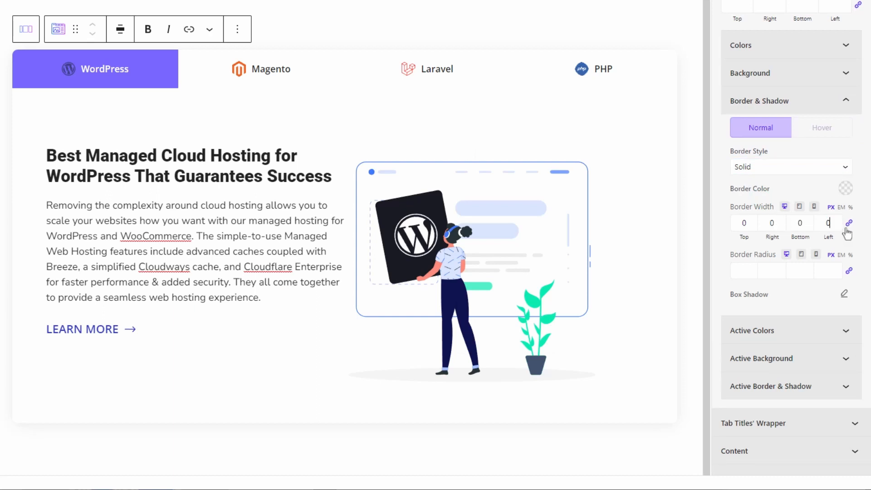
{"action": "left_click", "coordinate": [800, 223]}
{"action": "type", "text": "2"}
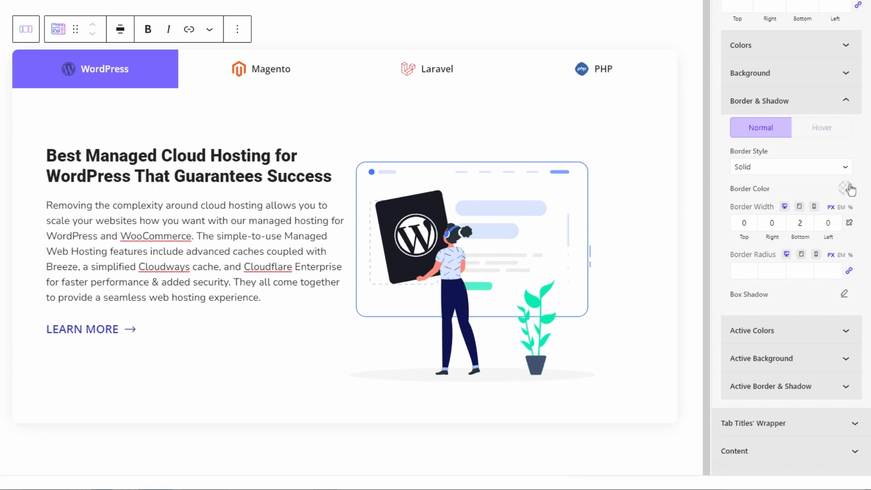
{"action": "left_click", "coordinate": [845, 188]}
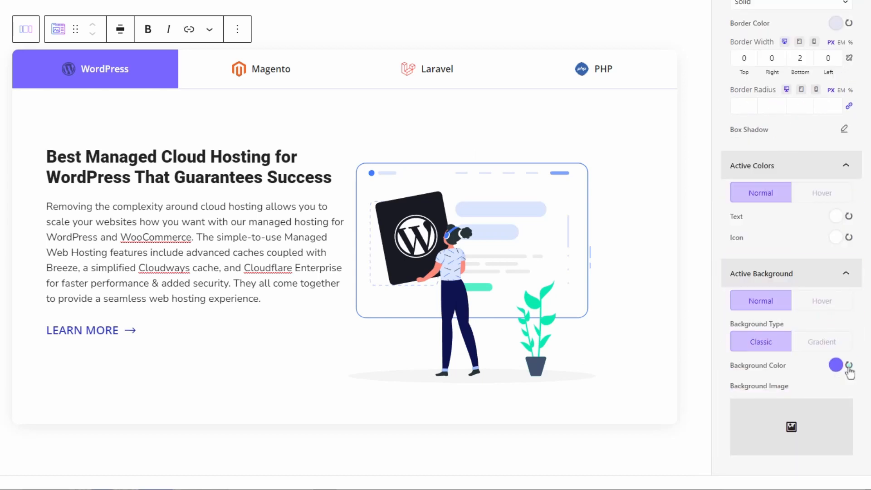
Reset the active tab's background and text colours and add a solid 2px #2F39BF bottom border.
{"action": "left_click", "coordinate": [849, 365]}
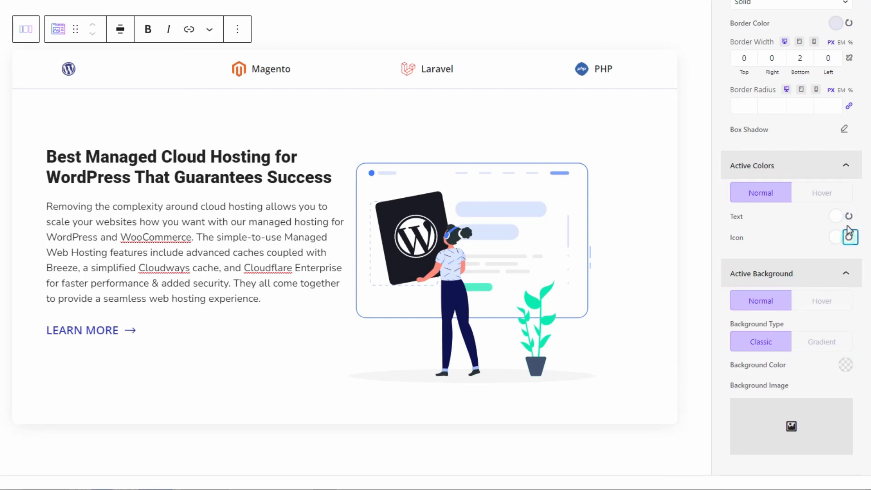
{"action": "left_click", "coordinate": [836, 216]}
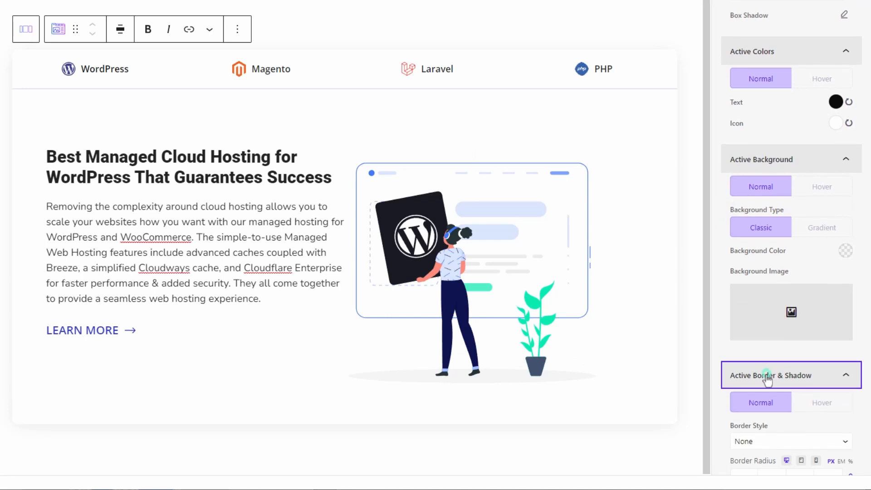
{"action": "scroll", "scroll_direction": "down", "scroll_amount": 3}
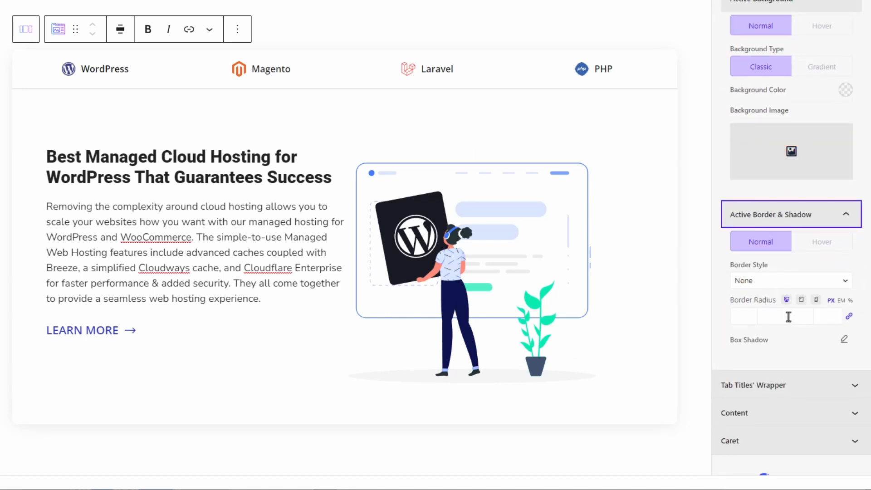
{"action": "left_click", "coordinate": [789, 280]}
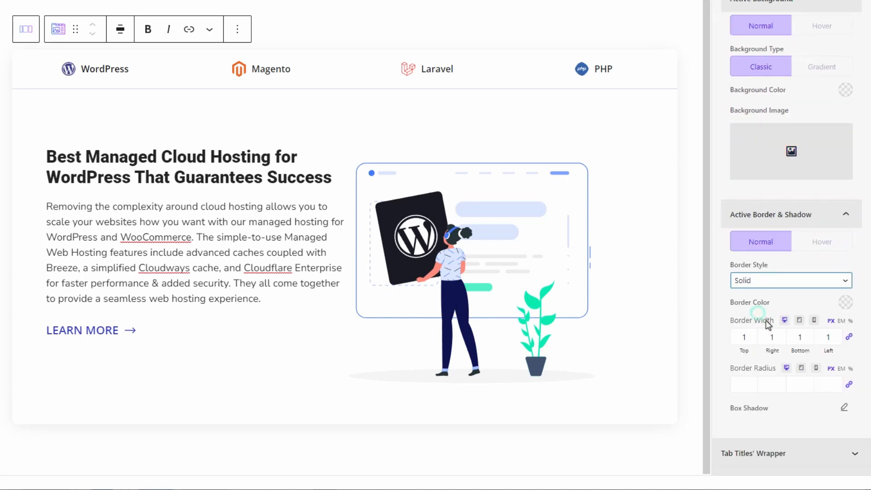
{"action": "mouse_move", "coordinate": [827, 337]}
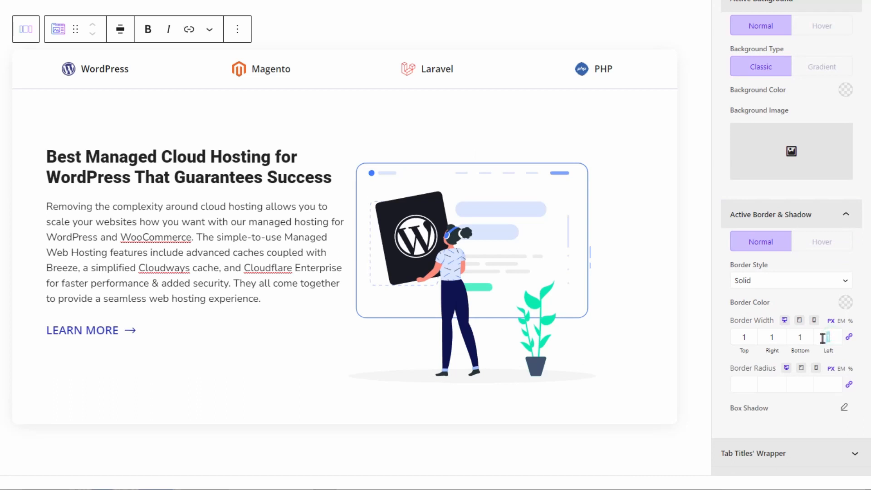
{"action": "left_click", "coordinate": [849, 337]}
{"action": "type", "text": "2"}
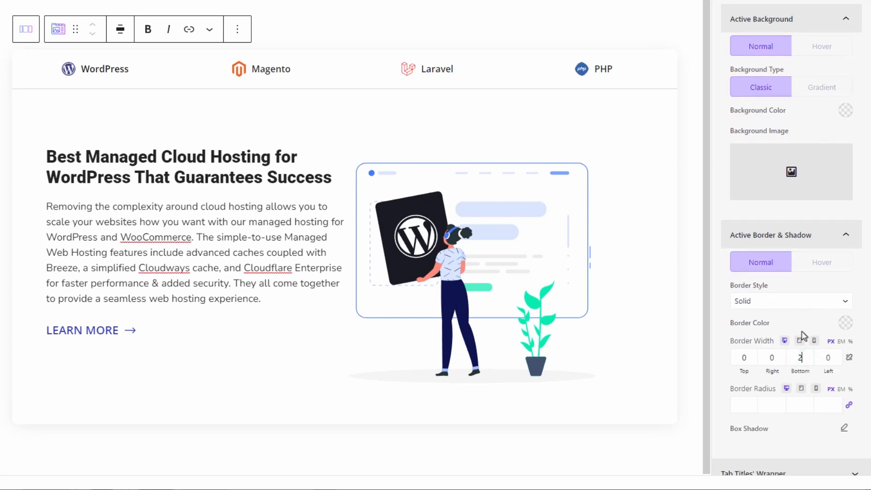
{"action": "left_click", "coordinate": [845, 322]}
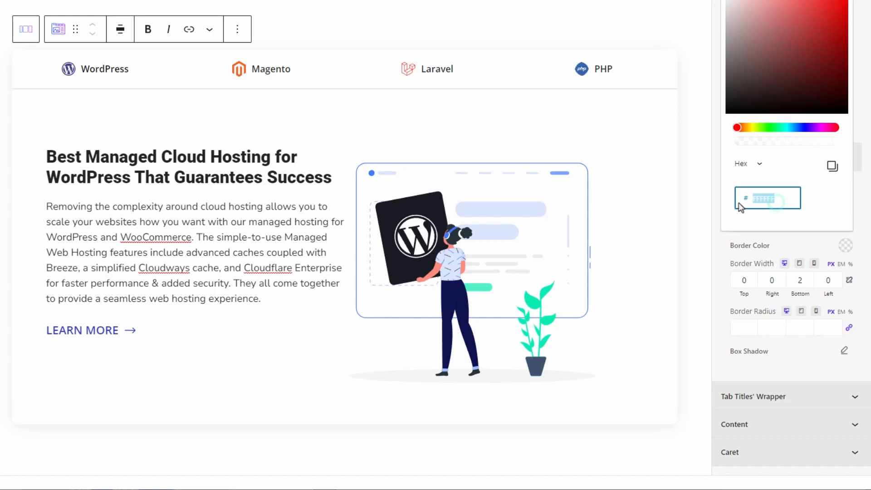
{"action": "type", "text": "2F39BF"}
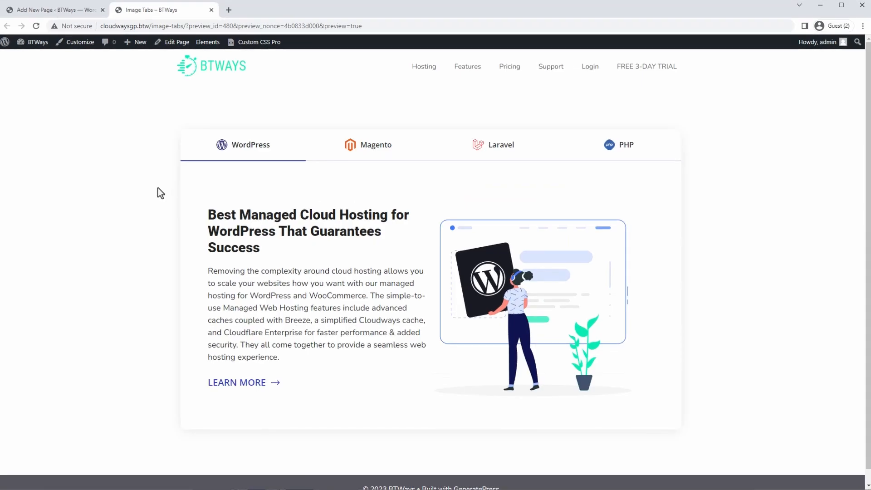
In the site preview, switch to the PHP tab and then the Magento tab.
{"action": "left_click", "coordinate": [368, 145]}
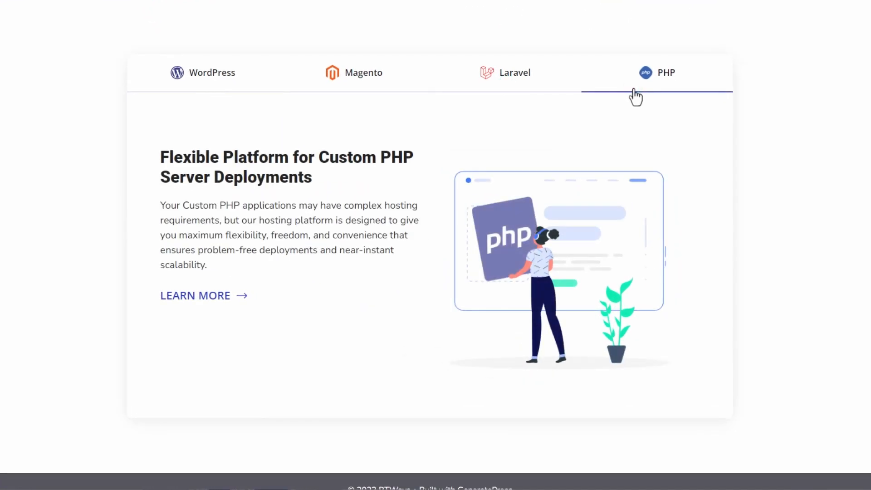
{"action": "mouse_move", "coordinate": [804, 138]}
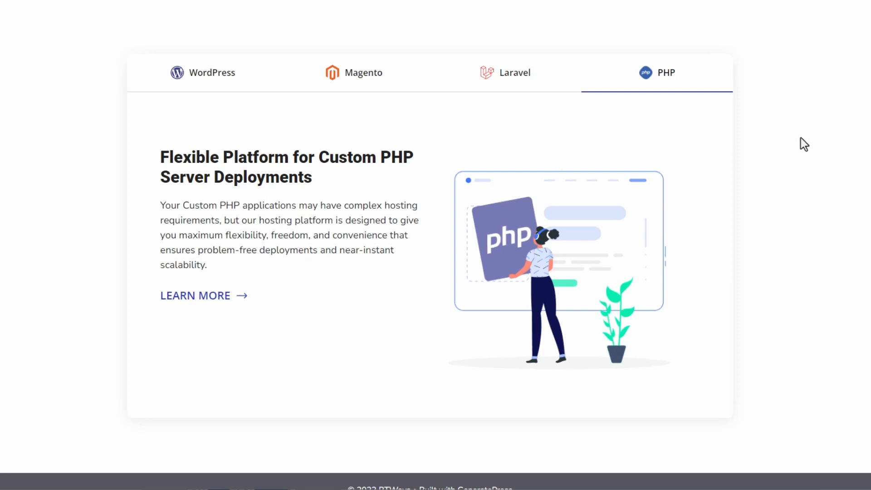
{"action": "mouse_move", "coordinate": [309, 95]}
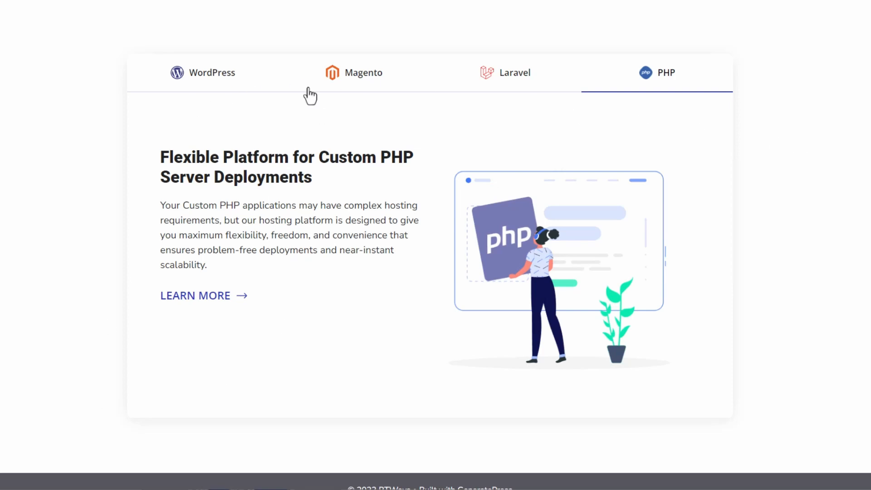
{"action": "left_click", "coordinate": [83, 478]}
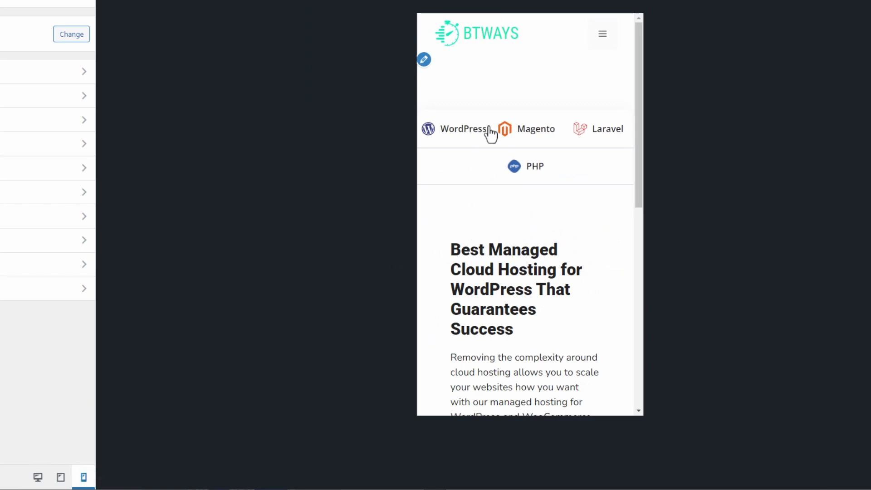
{"action": "mouse_move", "coordinate": [547, 144]}
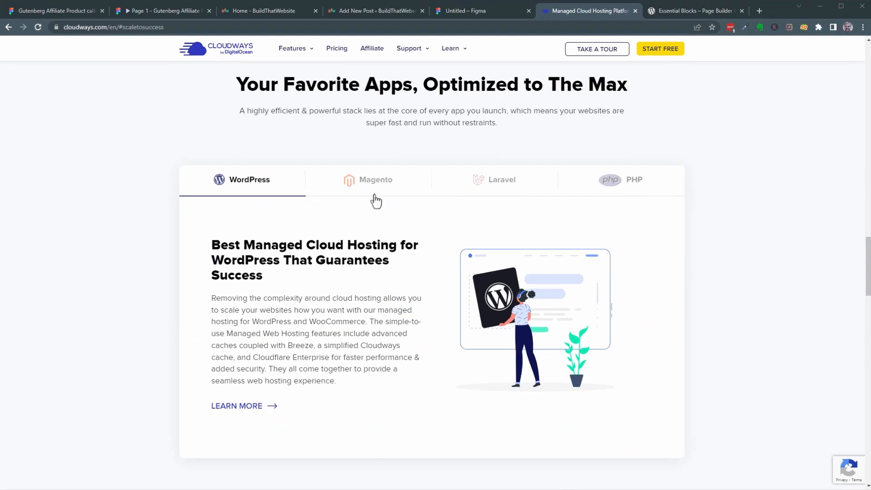
On cloudways.com, view the Magento and Laravel tabs to study the faded inactive styling.
{"action": "left_click", "coordinate": [369, 180]}
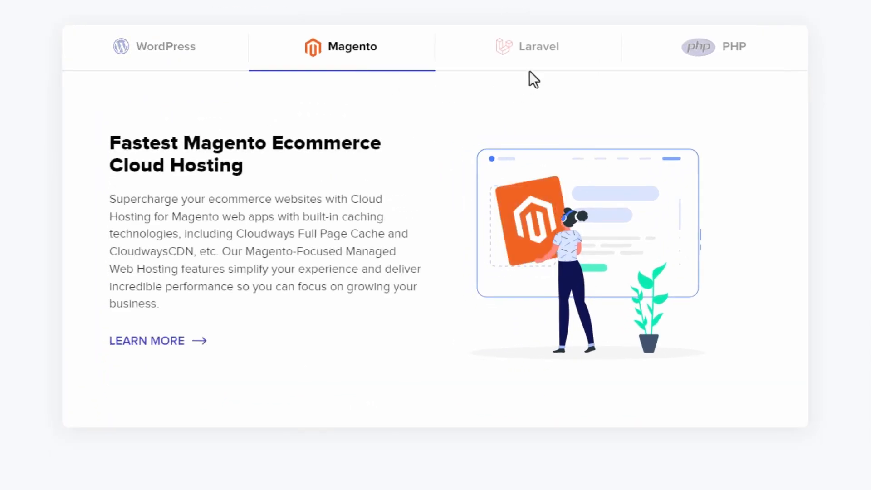
{"action": "left_click", "coordinate": [528, 46]}
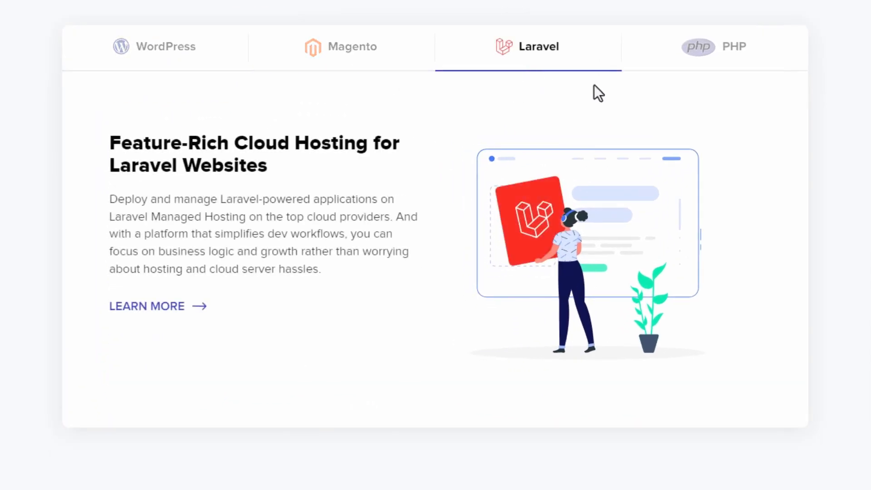
{"action": "left_click", "coordinate": [733, 47]}
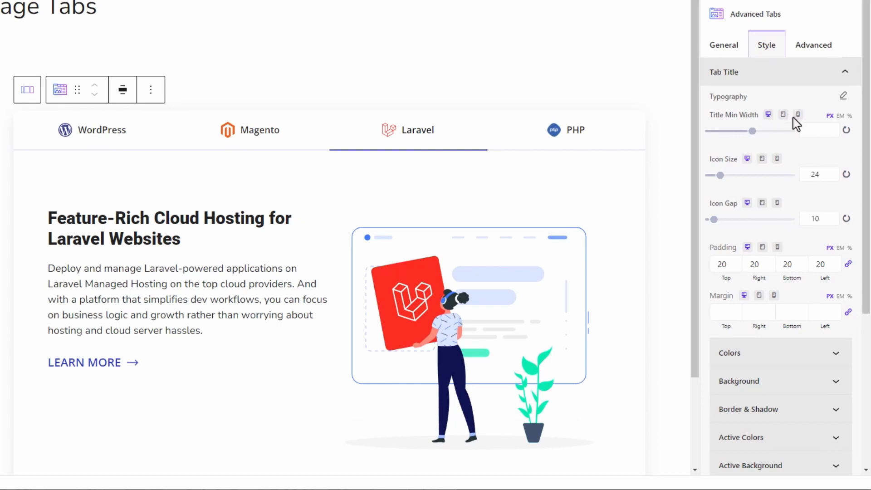
{"action": "mouse_move", "coordinate": [799, 126]}
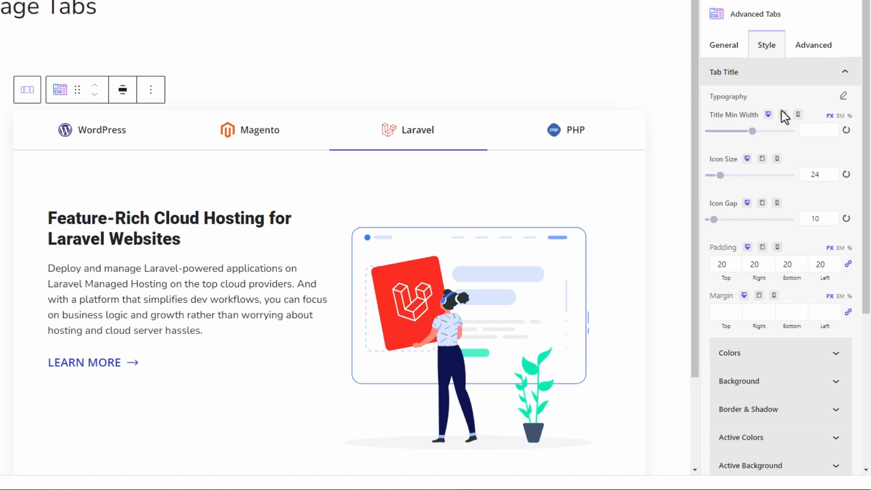
Set the tab titles' Title Min Width to 50% for the mobile breakpoint.
{"action": "left_click", "coordinate": [724, 45]}
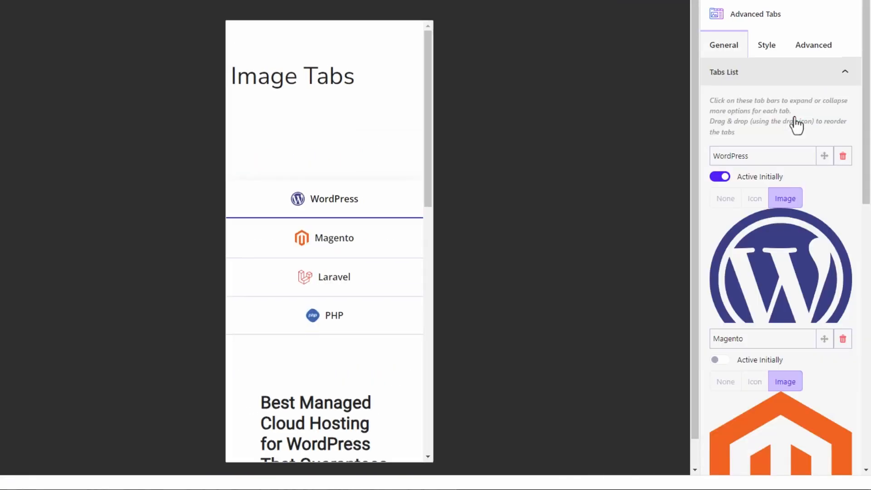
{"action": "mouse_move", "coordinate": [607, 183]}
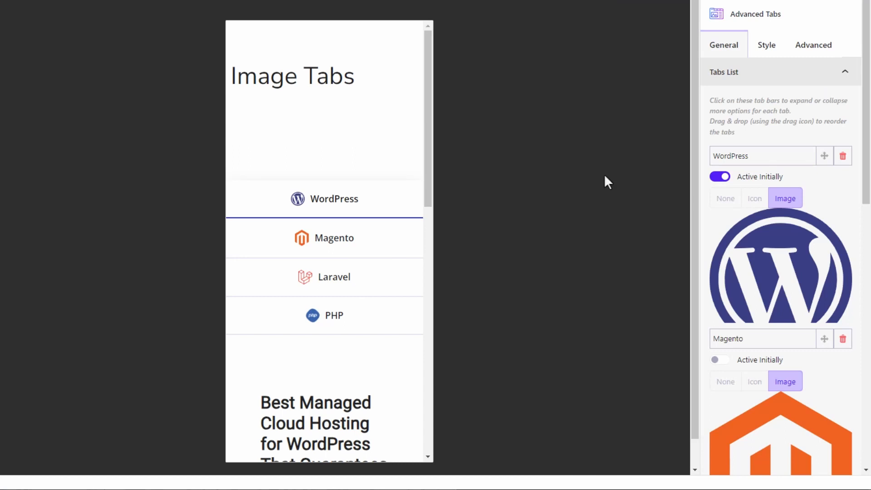
{"action": "mouse_move", "coordinate": [766, 45]}
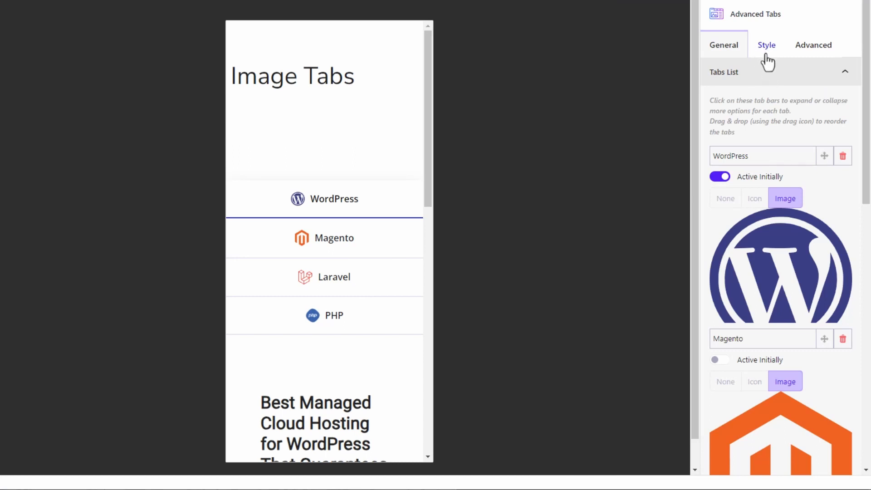
{"action": "mouse_move", "coordinate": [767, 78]}
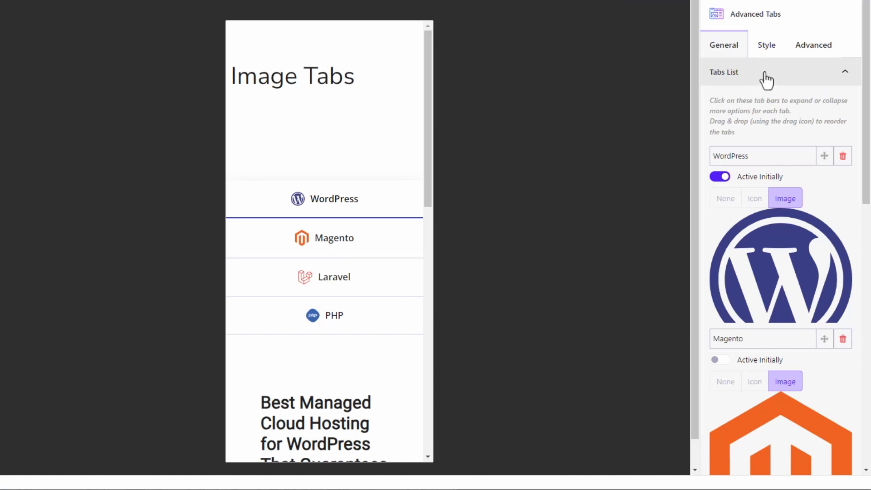
{"action": "left_click", "coordinate": [766, 45]}
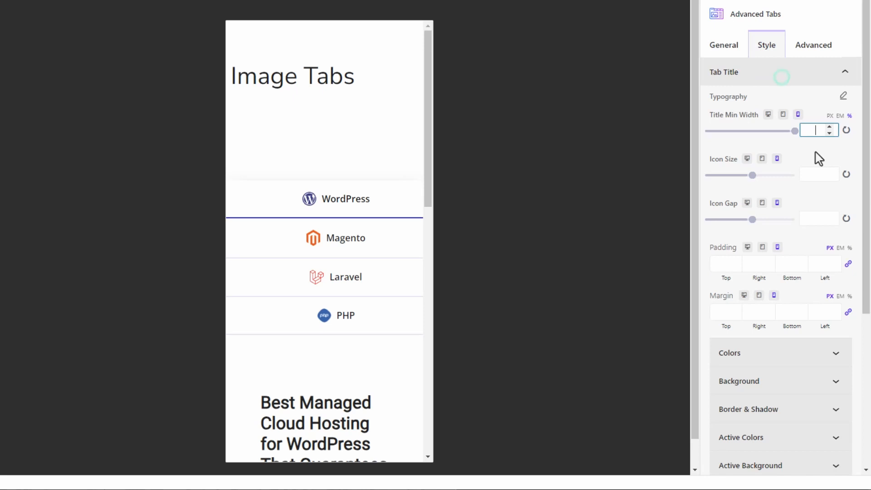
{"action": "type", "text": "50"}
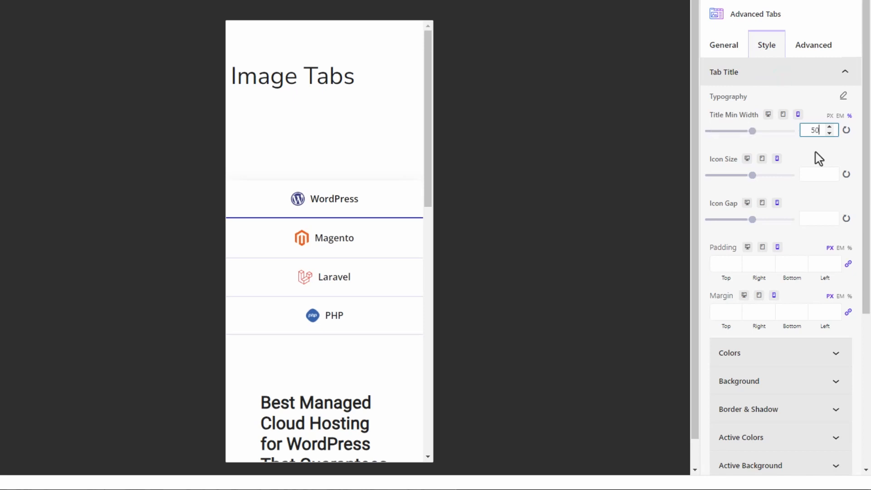
{"action": "mouse_move", "coordinate": [813, 163]}
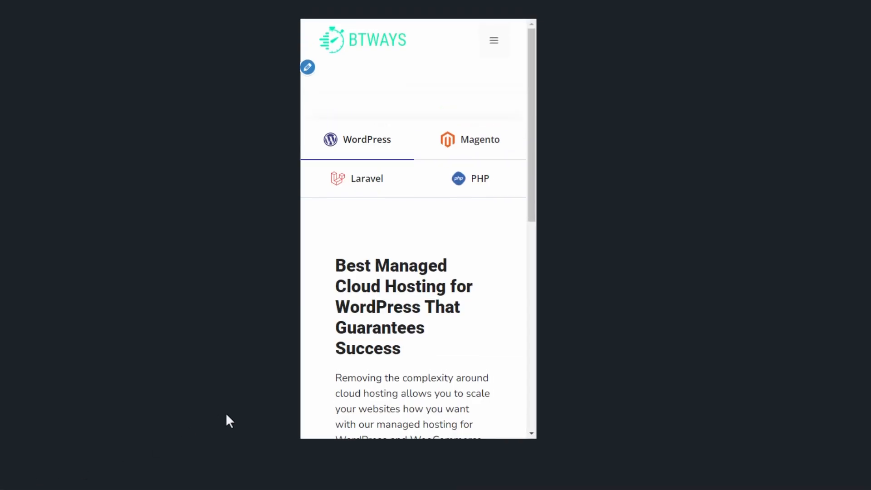
{"action": "mouse_move", "coordinate": [233, 414]}
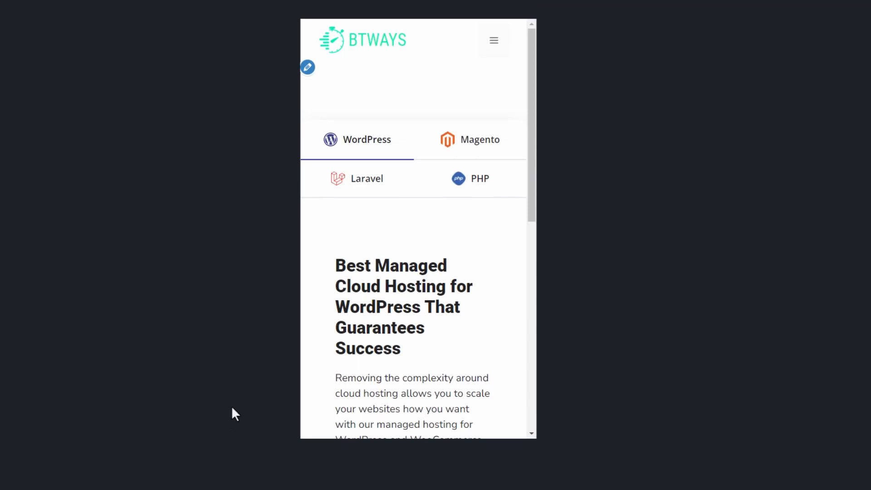
{"action": "mouse_move", "coordinate": [354, 183]}
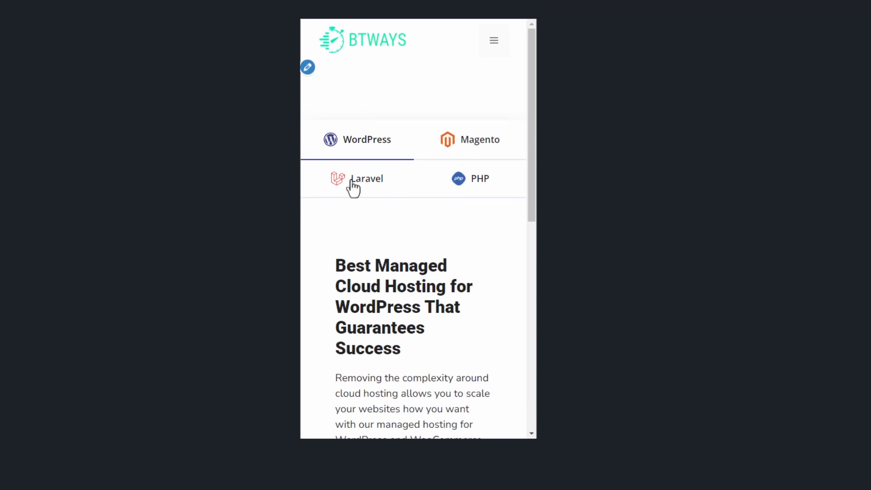
{"action": "mouse_move", "coordinate": [383, 193]}
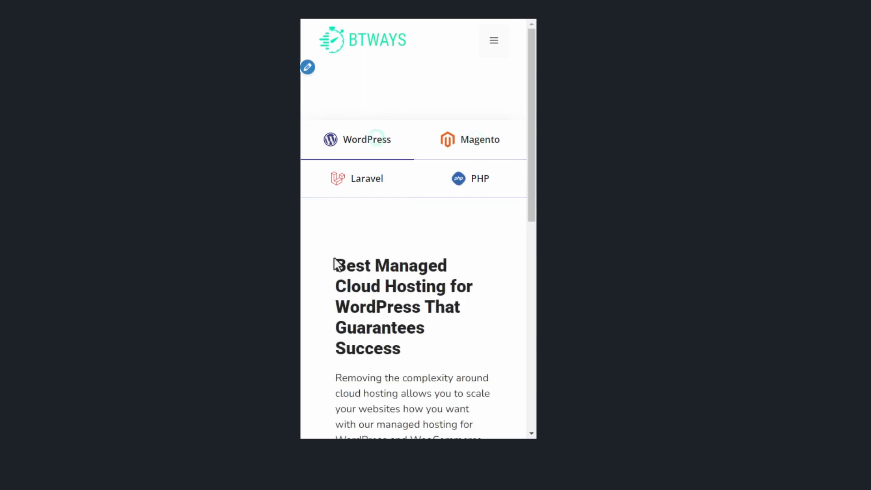
{"action": "mouse_move", "coordinate": [304, 298]}
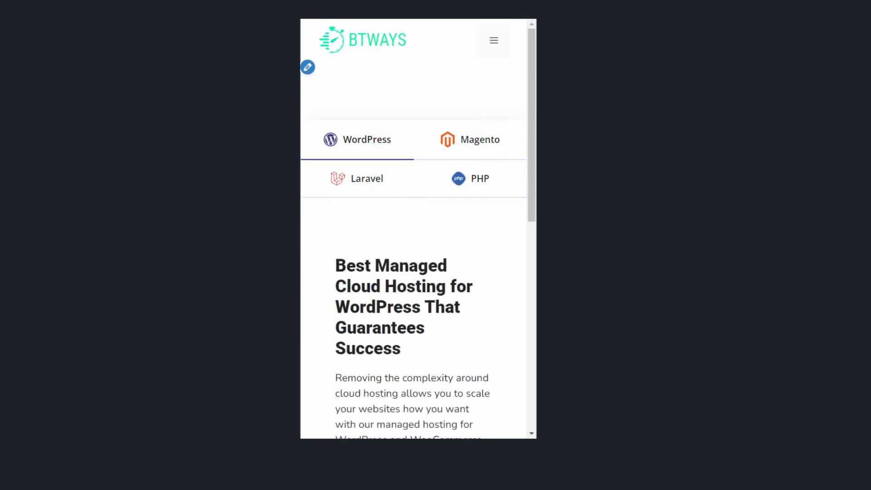
{"action": "mouse_move", "coordinate": [419, 72]}
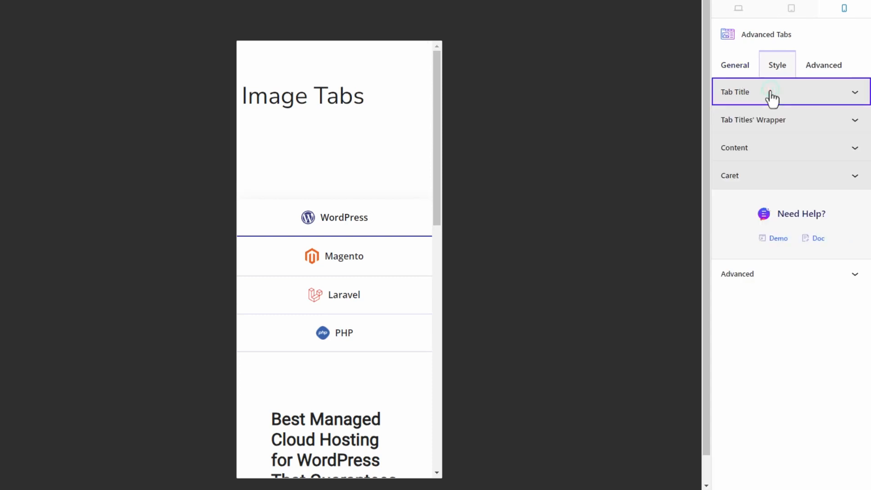
Enter 15px left and right margins for the tabs block on mobile.
{"action": "left_click", "coordinate": [824, 64]}
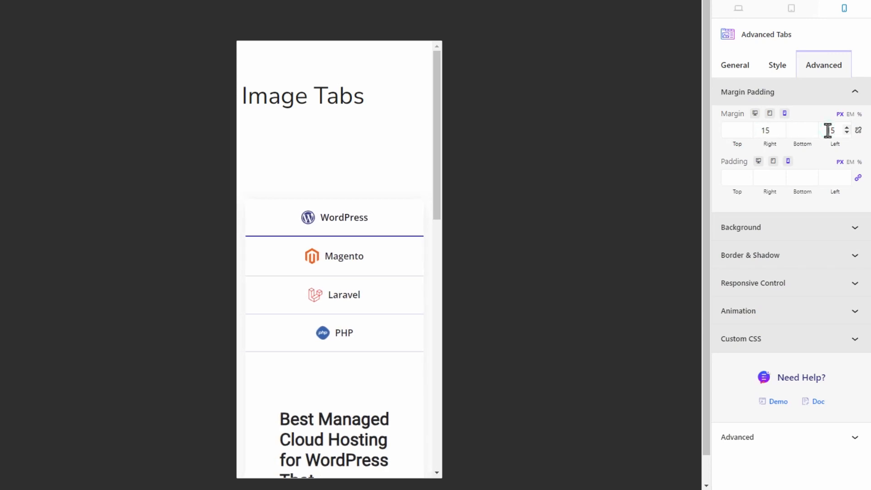
{"action": "type", "text": "15"}
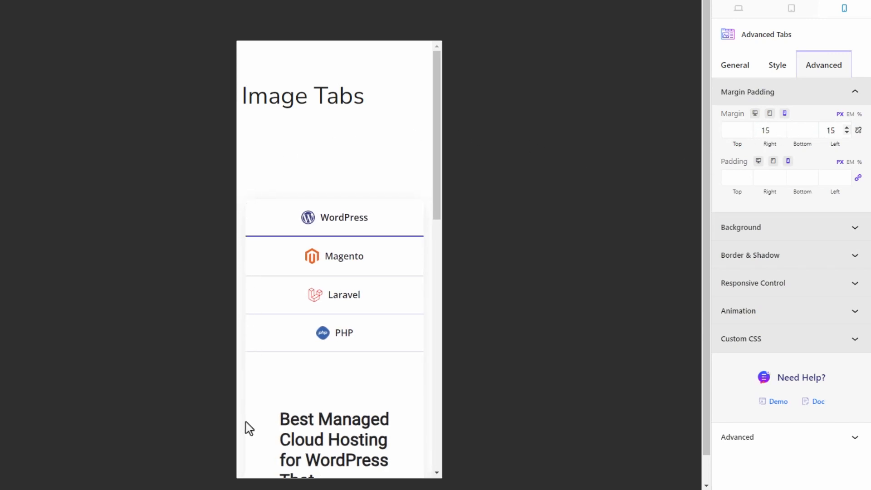
{"action": "scroll", "scroll_direction": "down", "scroll_amount": 3}
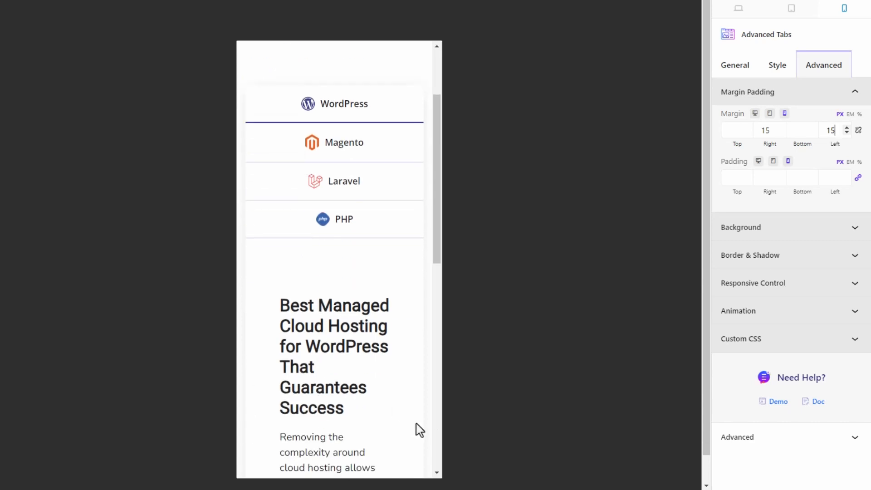
{"action": "scroll", "scroll_direction": "down", "scroll_amount": 3}
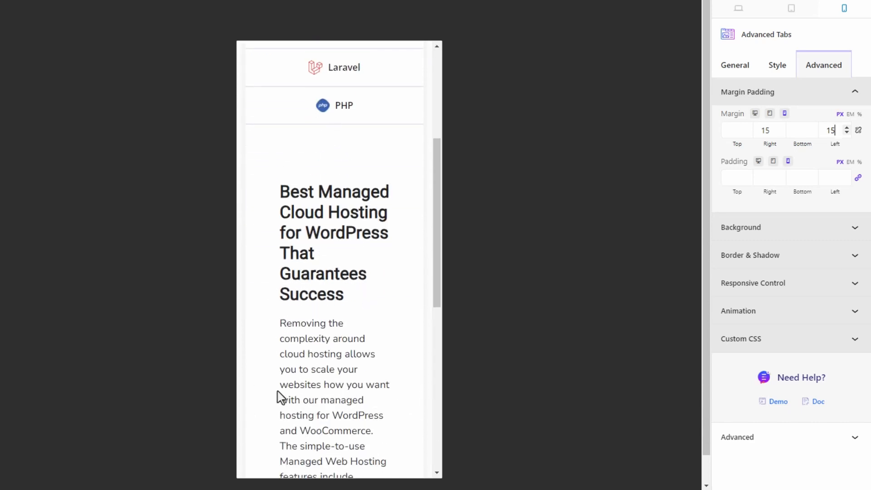
{"action": "scroll", "scroll_direction": "down", "scroll_amount": 3}
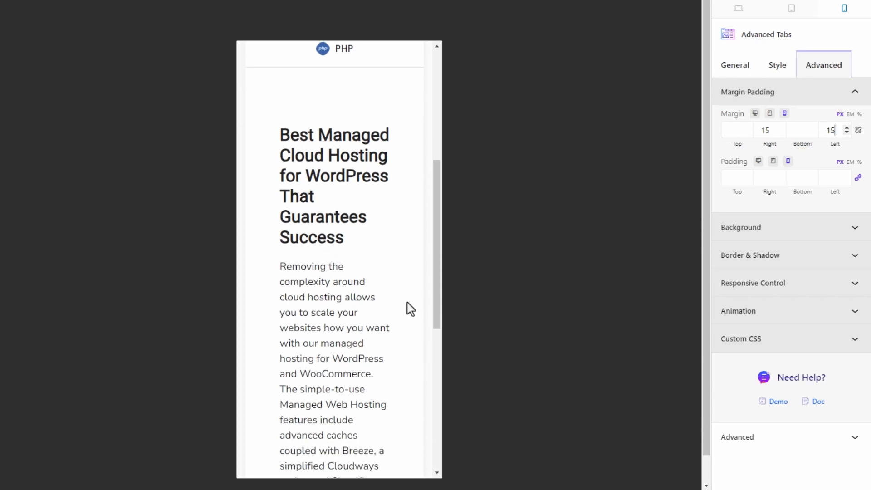
{"action": "mouse_move", "coordinate": [735, 64]}
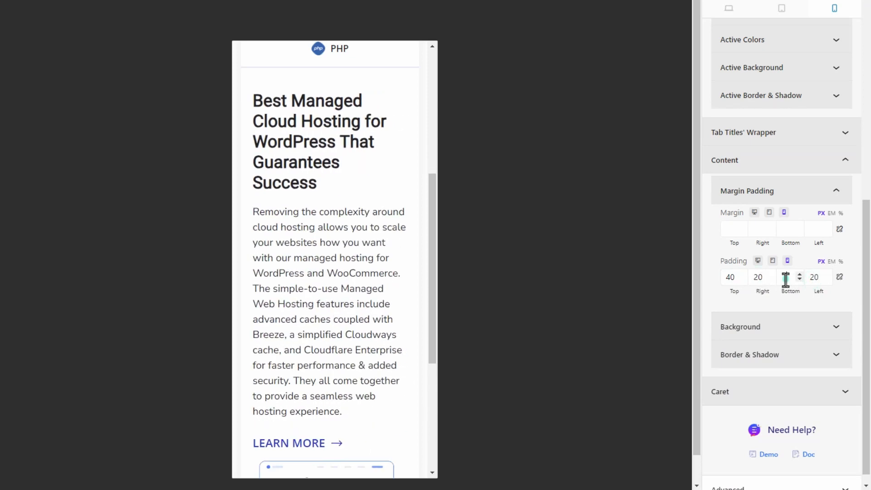
Set the tab content's mobile padding to 40 top and bottom, 20 left and right.
{"action": "left_click", "coordinate": [800, 274]}
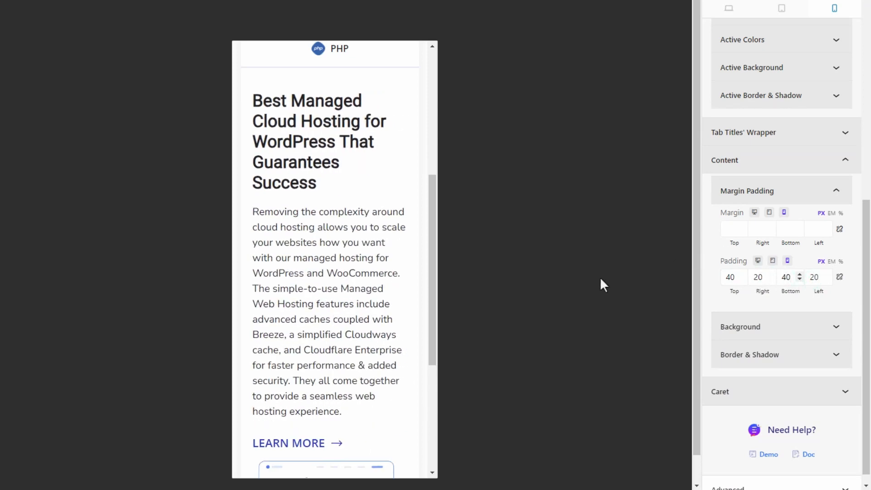
{"action": "scroll", "scroll_direction": "up", "scroll_amount": 3}
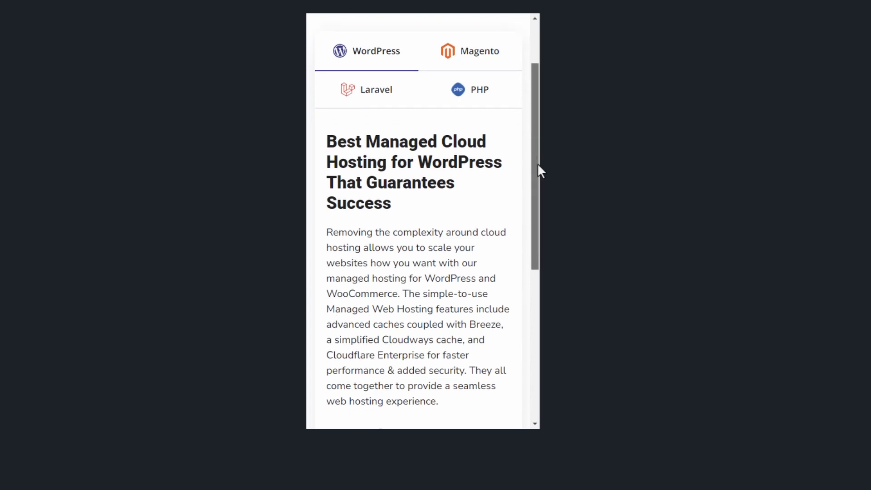
Return to the page editor and select the tabs block to reach its nested containers.
{"action": "scroll", "scroll_direction": "down", "scroll_amount": 3}
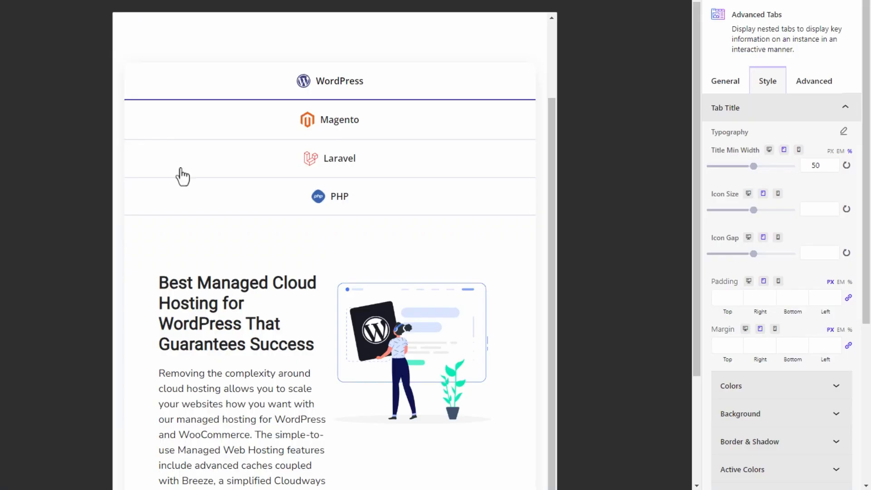
{"action": "left_click", "coordinate": [726, 81]}
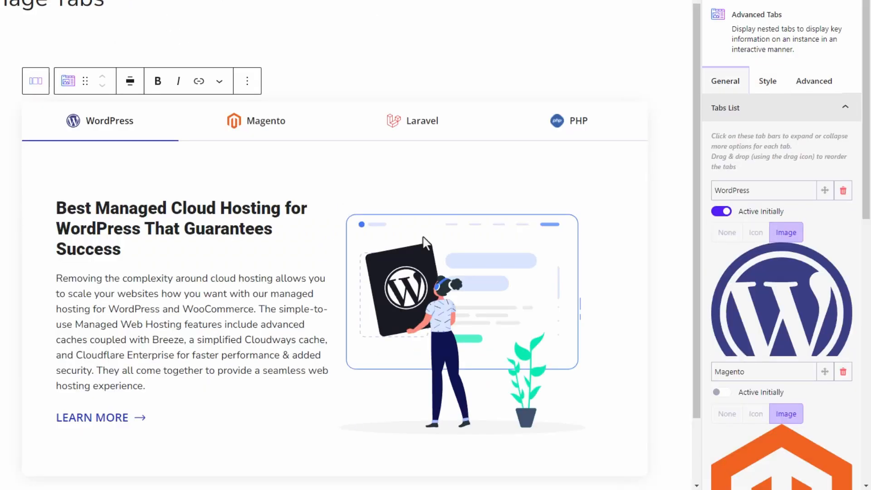
{"action": "mouse_move", "coordinate": [311, 341]}
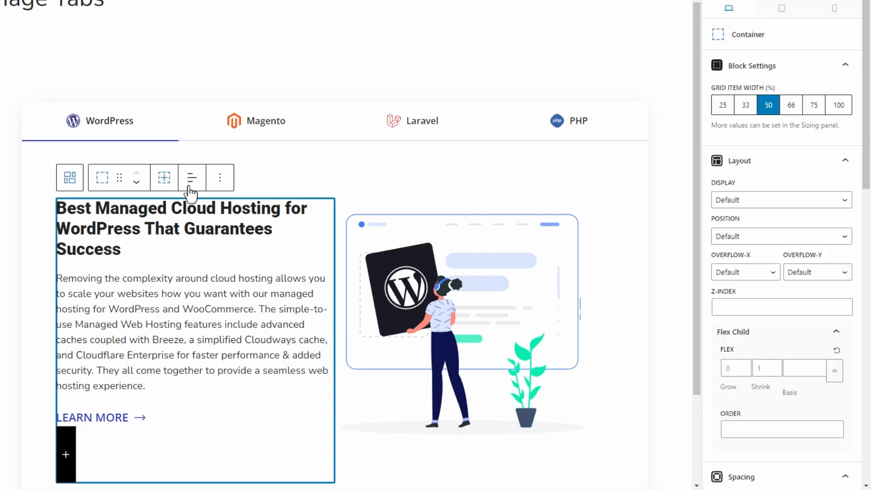
{"action": "mouse_move", "coordinate": [758, 84]}
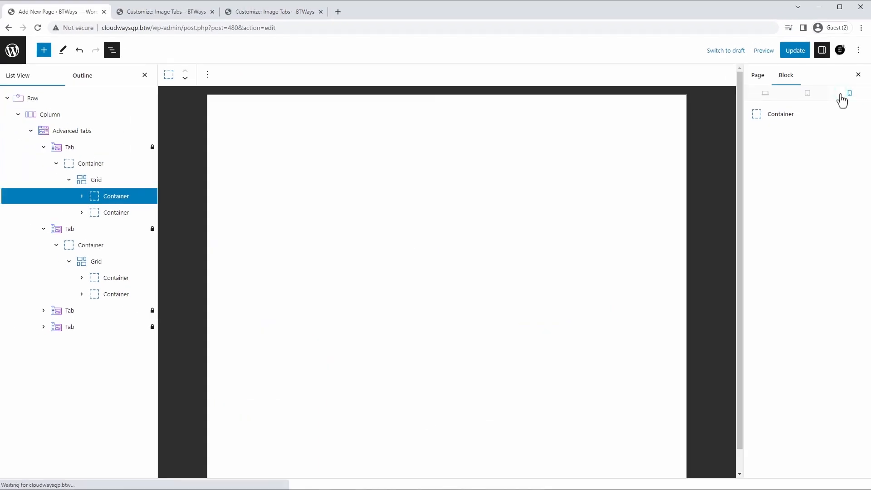
On mobile, set Flex Child Order 2 on tab one's text container and 1 on tab two's second container.
{"action": "left_click", "coordinate": [849, 93]}
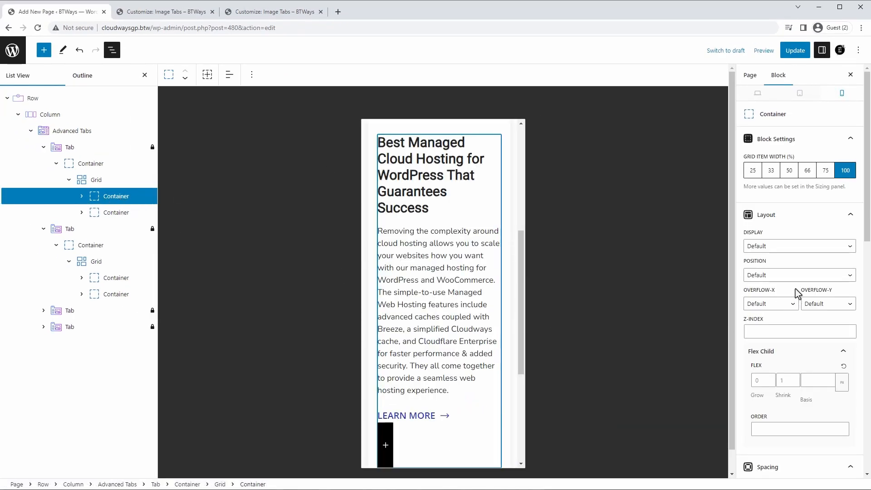
{"action": "left_click", "coordinate": [795, 429]}
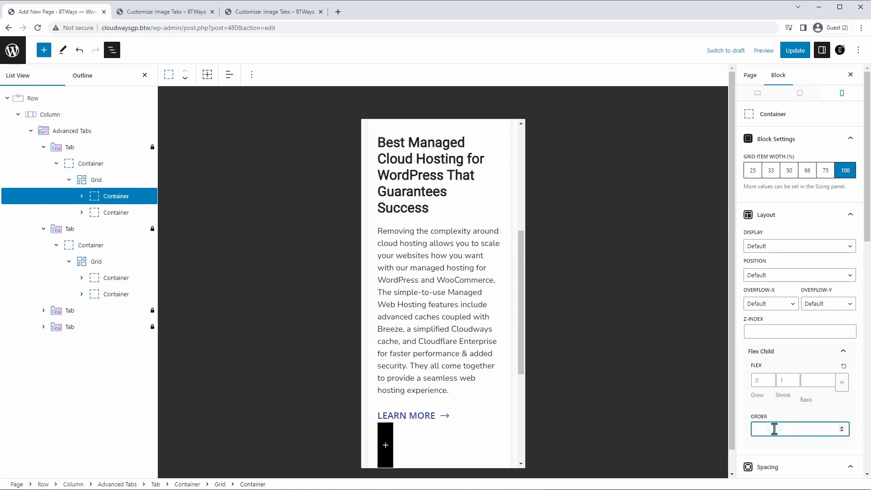
{"action": "type", "text": "2"}
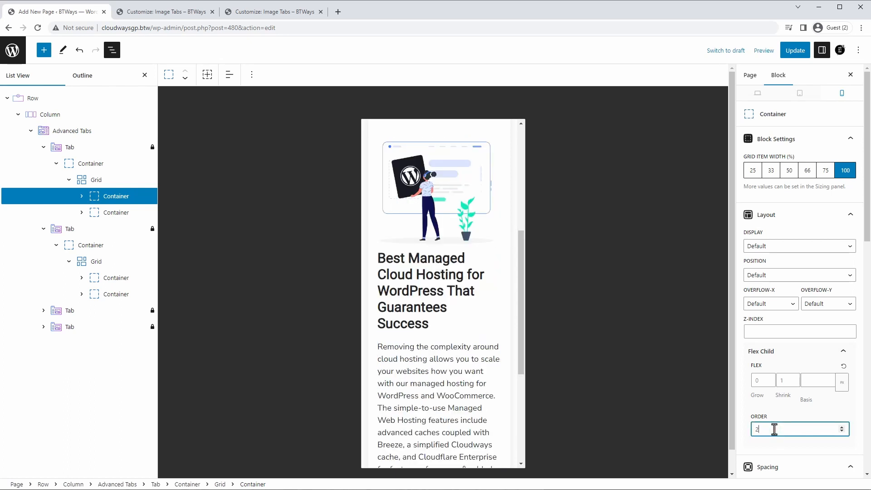
{"action": "mouse_move", "coordinate": [483, 188]}
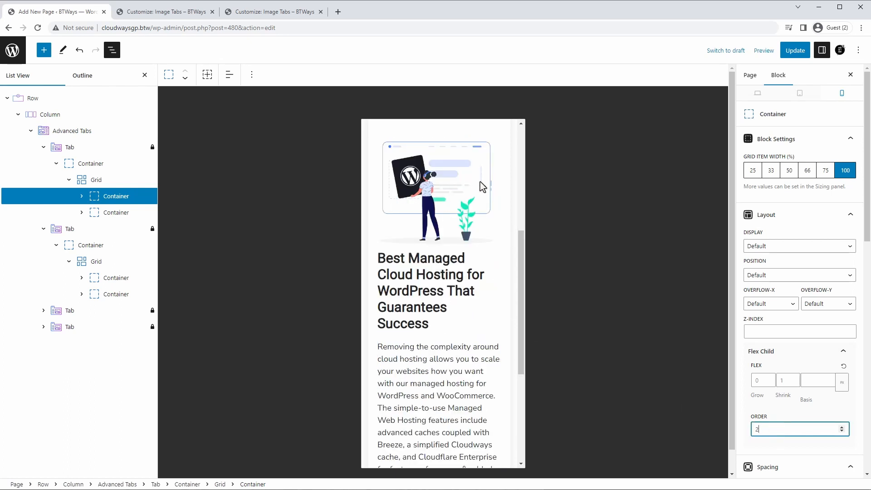
{"action": "left_click", "coordinate": [115, 213]}
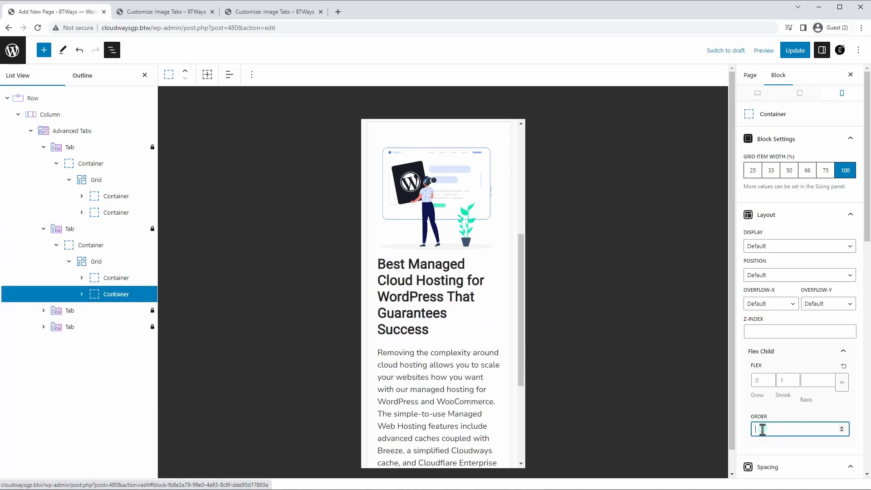
{"action": "type", "text": "1"}
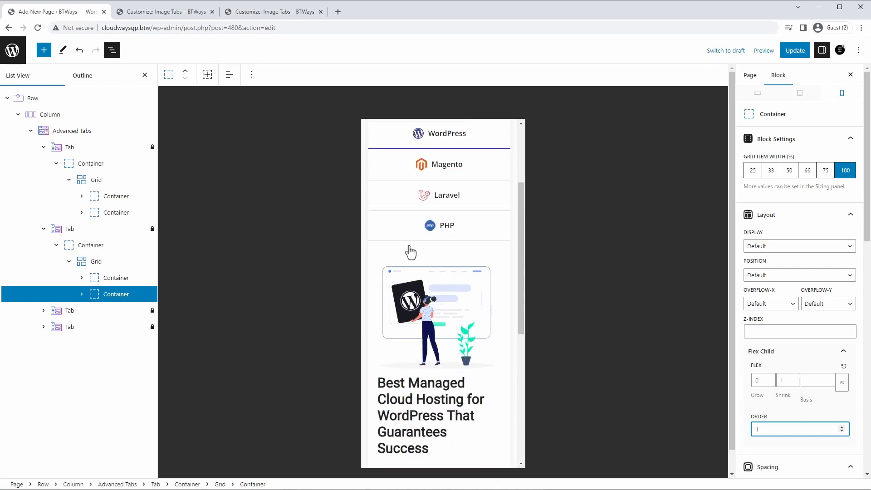
{"action": "left_click", "coordinate": [166, 11]}
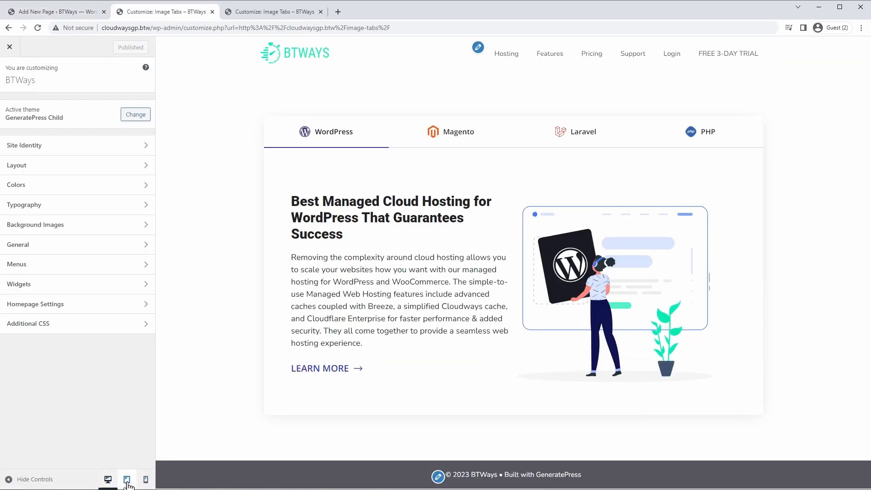
Preview the page at tablet, then phone width, scrolling to view the two-by-two tabs.
{"action": "left_click", "coordinate": [127, 480]}
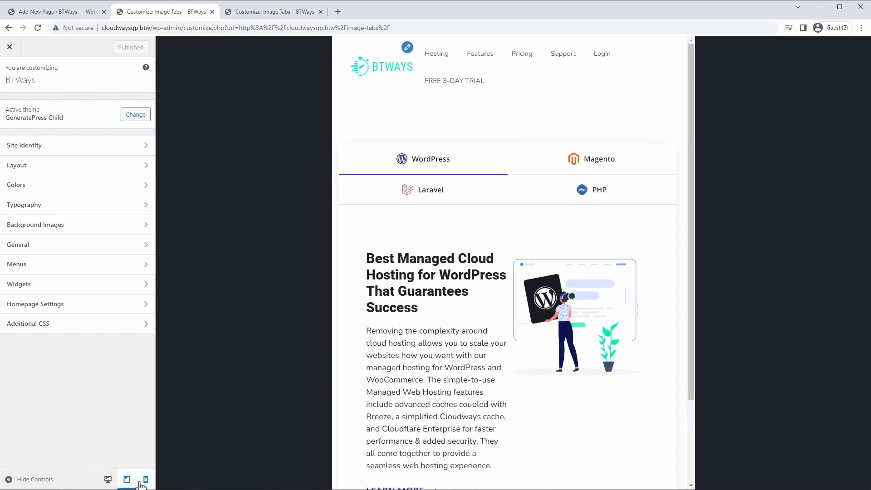
{"action": "left_click", "coordinate": [145, 479]}
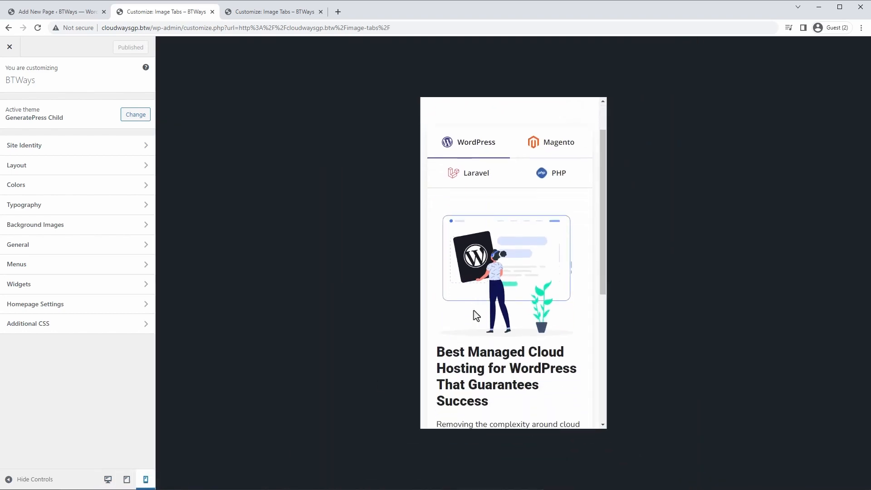
{"action": "scroll", "scroll_direction": "down", "scroll_amount": 3}
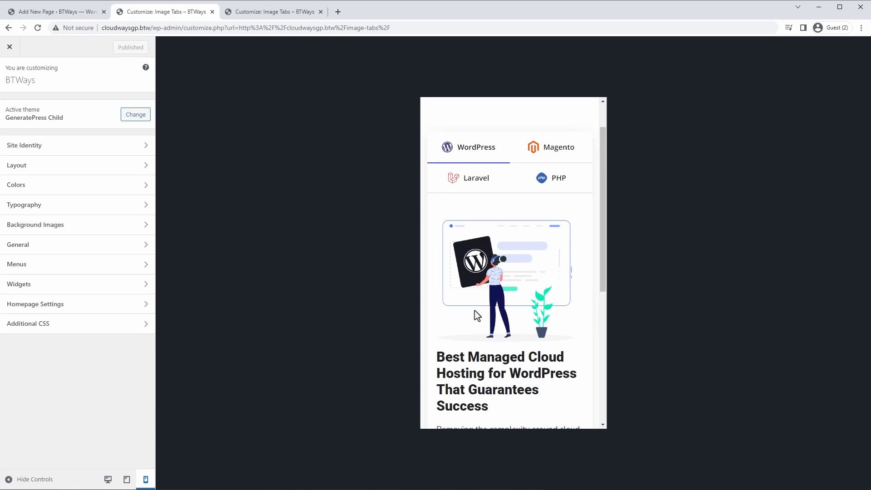
{"action": "mouse_move", "coordinate": [445, 234]}
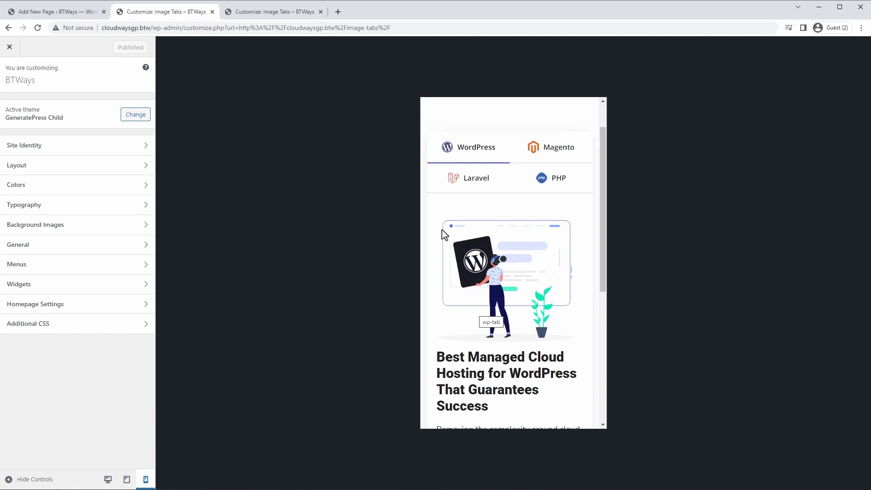
Back in the block editor, copy the Advanced Tabs block's generated .eb-advanced-tabs class name.
{"action": "left_click", "coordinate": [53, 11]}
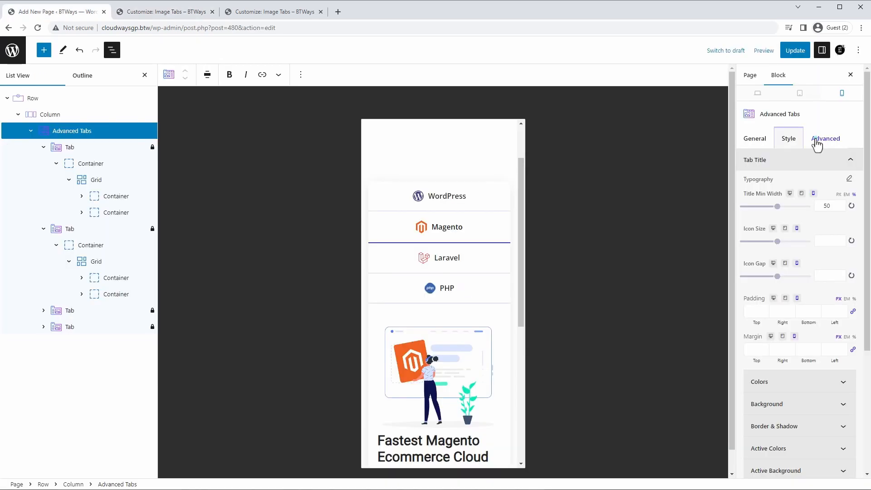
{"action": "left_click", "coordinate": [826, 138]}
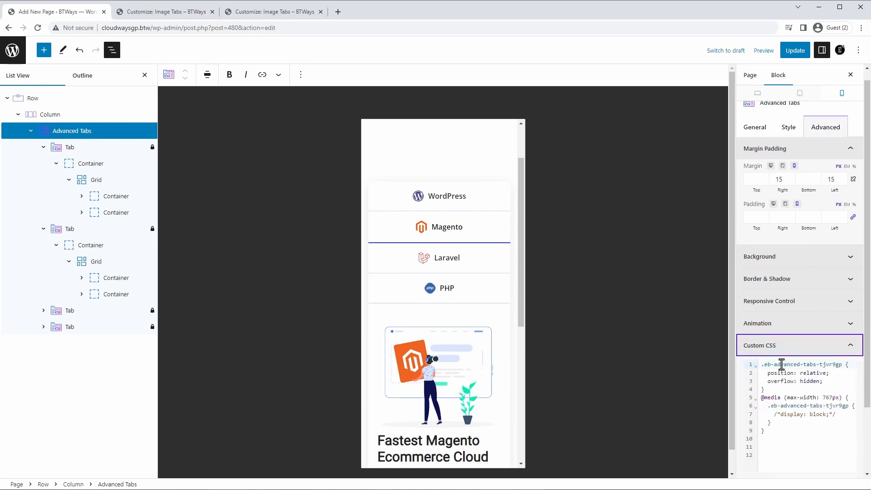
{"action": "scroll", "scroll_direction": "down", "scroll_amount": 3}
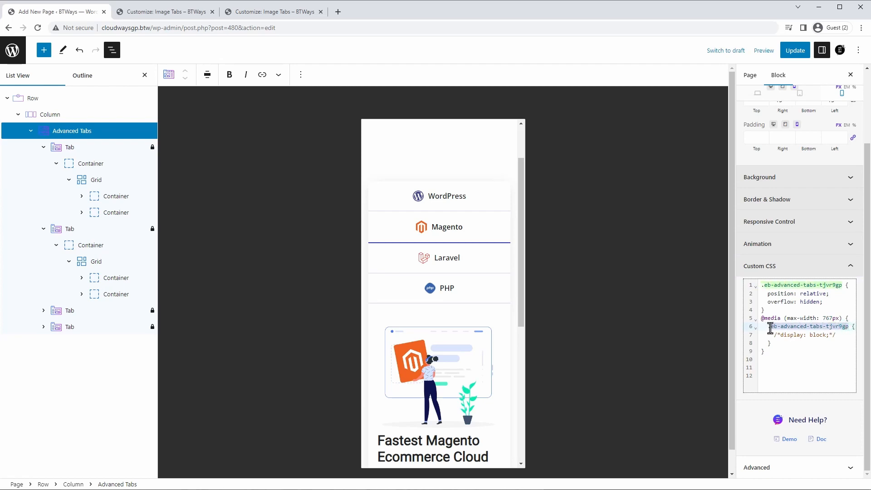
{"action": "left_click", "coordinate": [166, 11]}
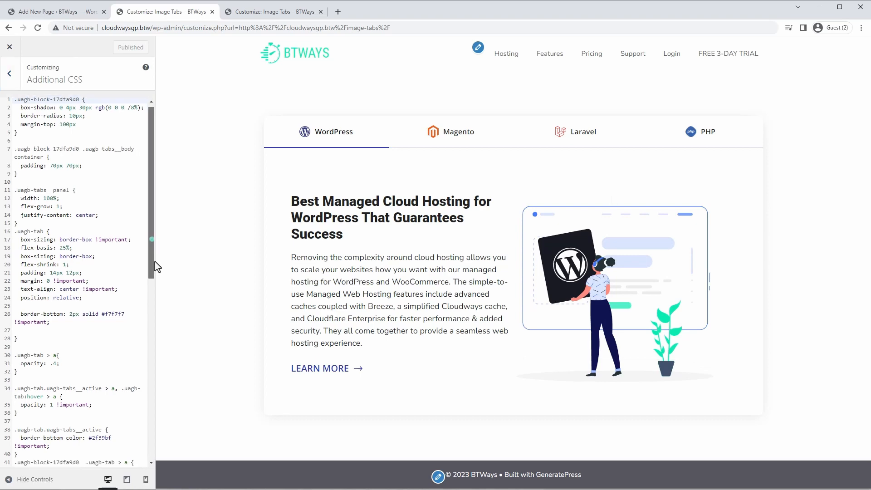
Scroll to the end of Additional CSS and bring up the preview's context menu.
{"action": "scroll", "scroll_direction": "down", "scroll_amount": 3}
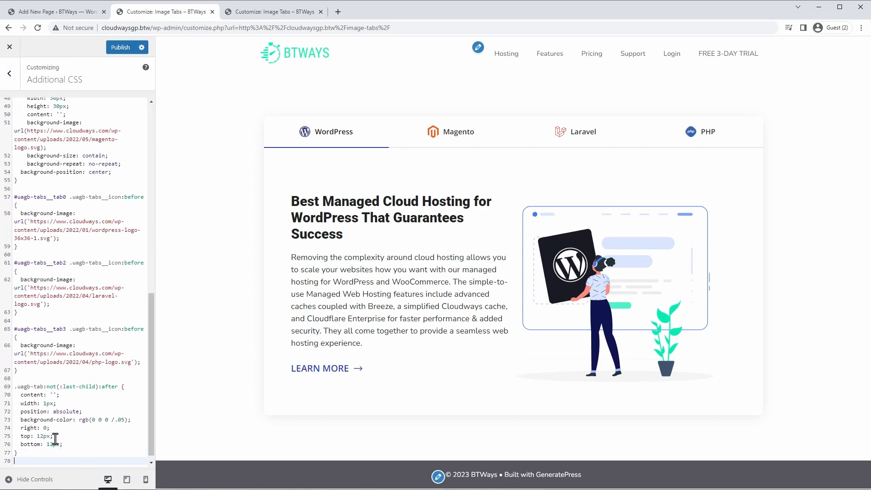
{"action": "scroll", "scroll_direction": "down", "scroll_amount": 3}
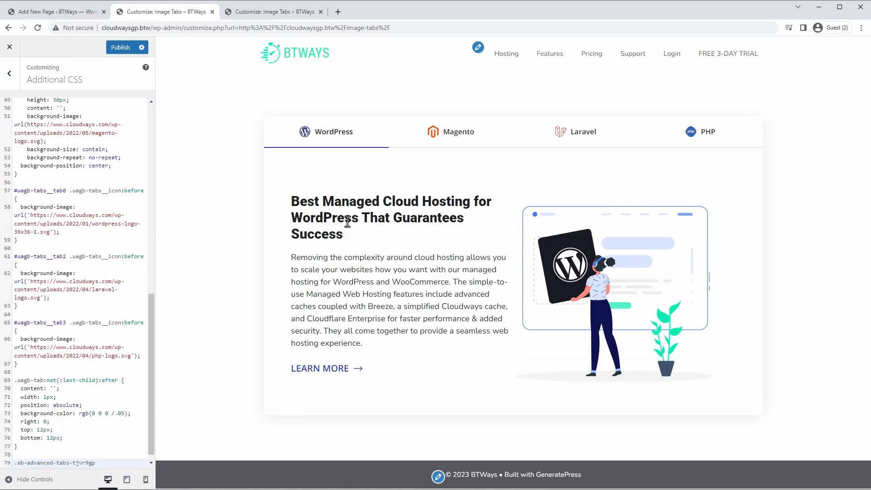
{"action": "right_click", "coordinate": [345, 222]}
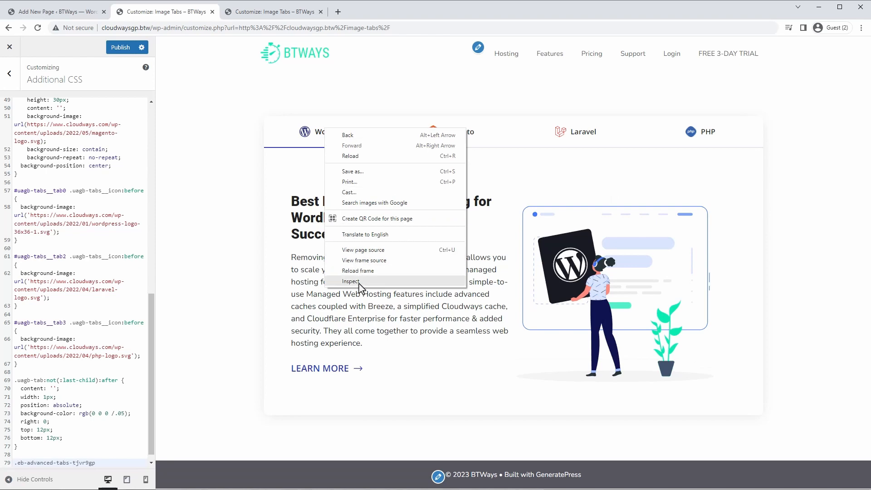
Inspect the tab list and add a '.tabTitles > li' rule with position: relative.
{"action": "left_click", "coordinate": [351, 281]}
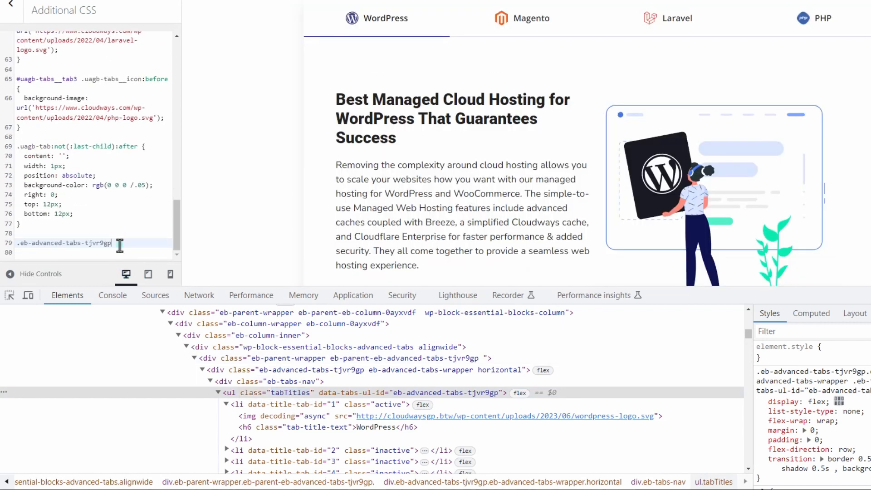
{"action": "type", "text": "TabTitles > li {"}
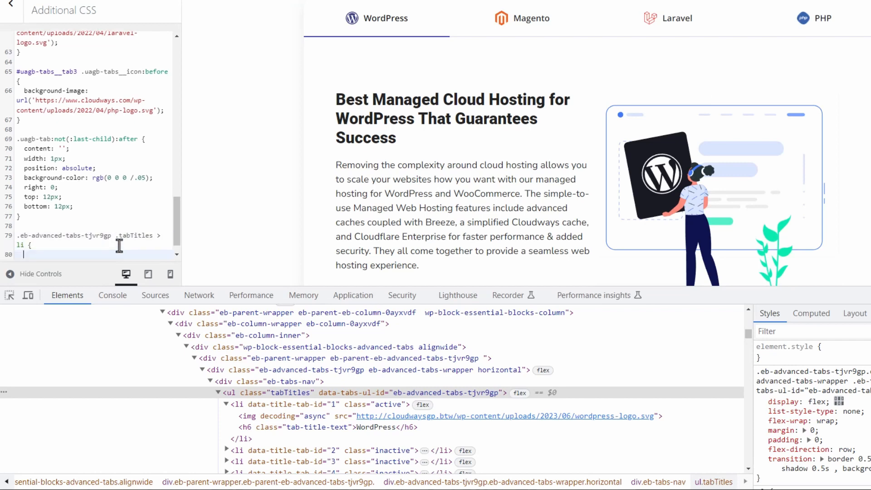
{"action": "type", "text": "position: relative;"}
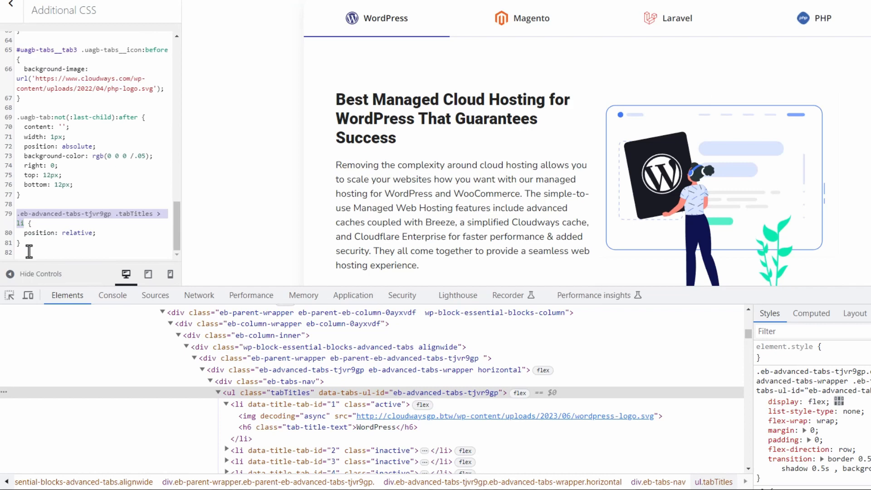
Add a '.tabTitles > li.inactive' rule fading inactive tabs to 0.5 opacity.
{"action": "scroll", "scroll_direction": "down", "scroll_amount": 3}
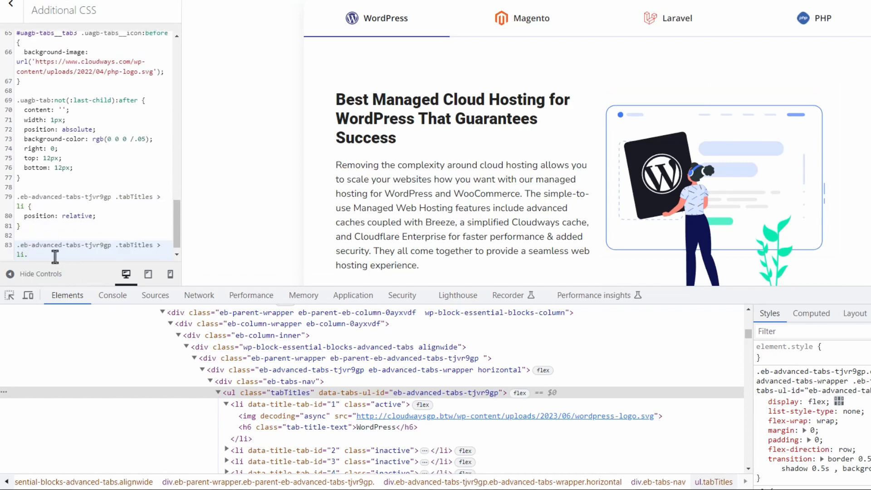
{"action": "type", "text": "inactive"}
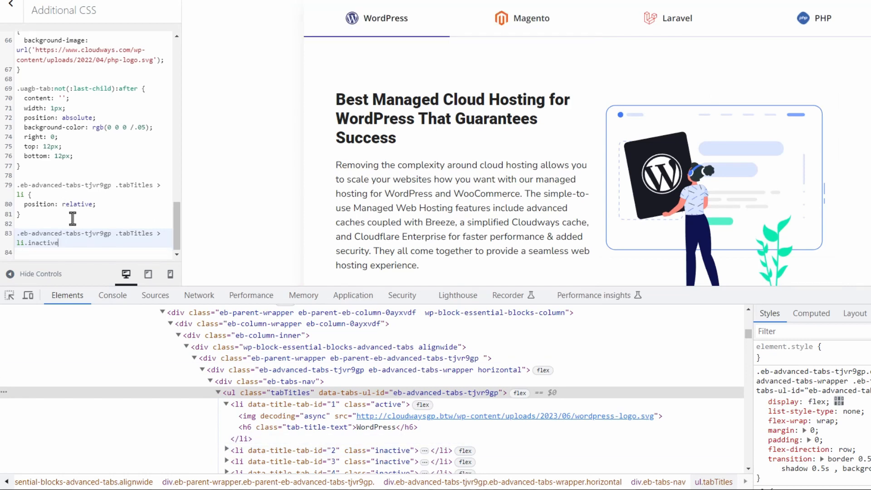
{"action": "type", "text": "{"}
{"action": "type", "text": "opacity: .5"}
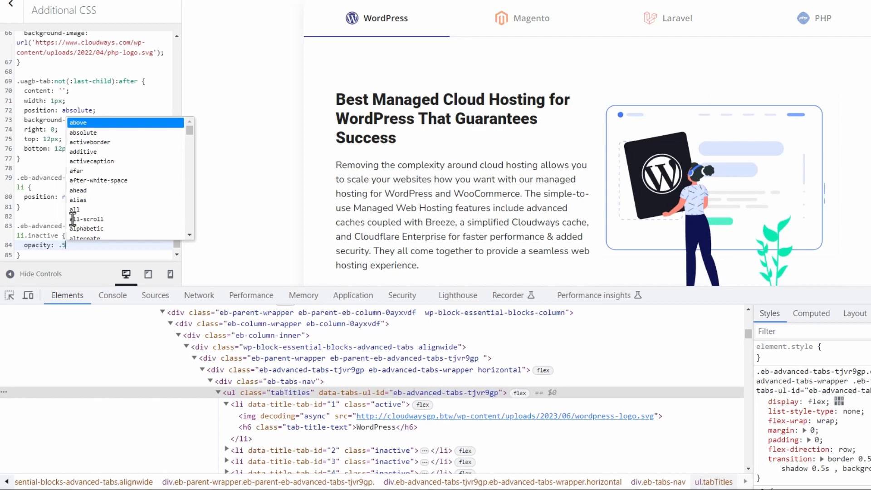
{"action": "key", "text": "Escape"}
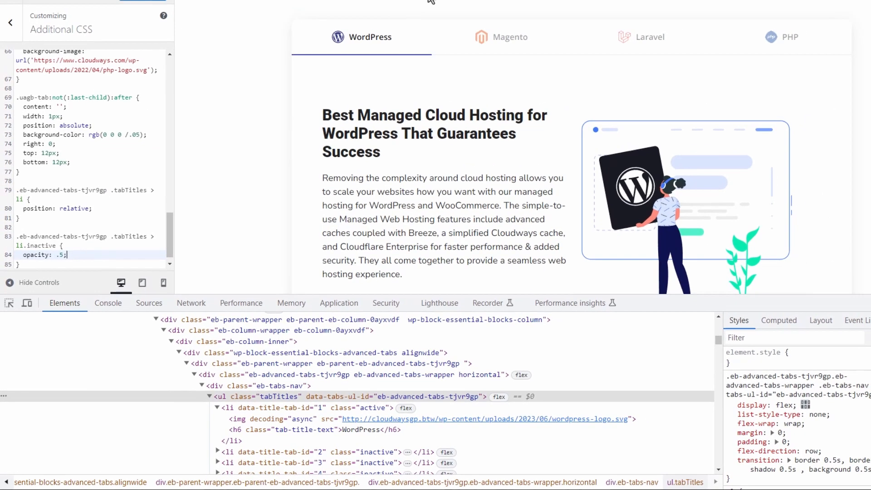
{"action": "left_click", "coordinate": [649, 37]}
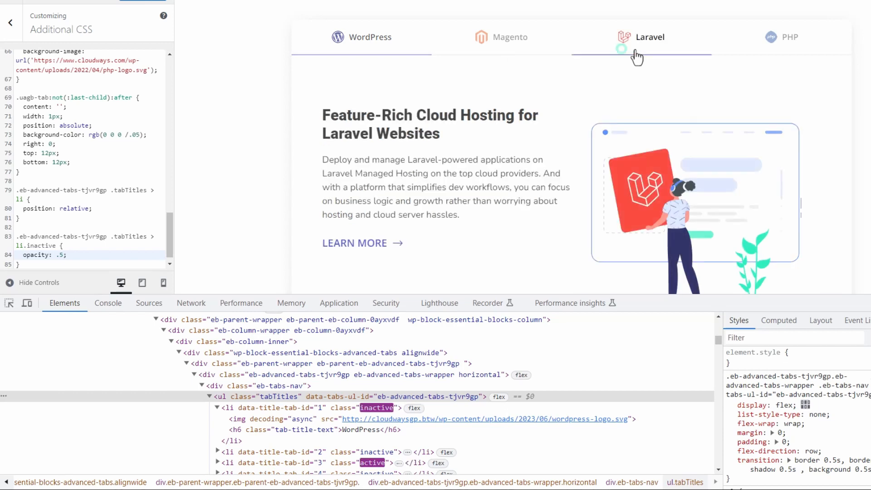
{"action": "left_click", "coordinate": [509, 37]}
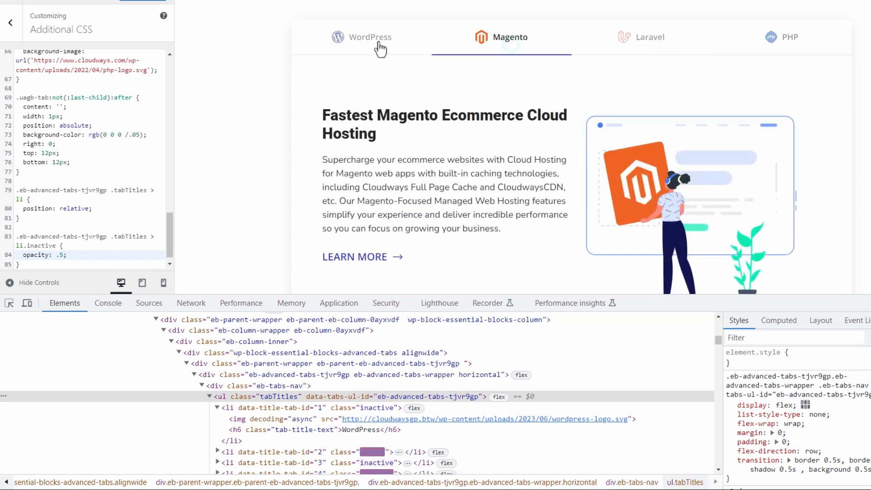
{"action": "left_click", "coordinate": [369, 37]}
{"action": "type", "text": ".eb-advanced-tabs-tjvr9gp .tabTitles > li:after {"}
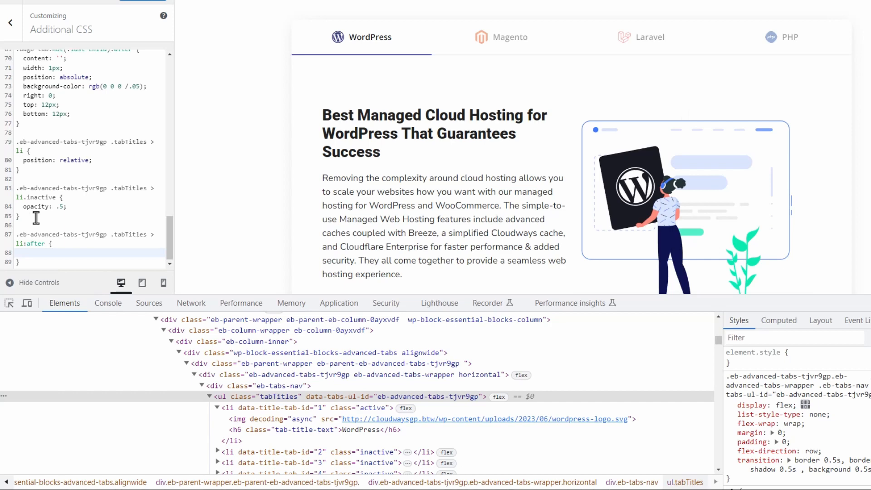
Fill the li:after rule: empty content, absolute position, 100px height, 1px width, black background.
{"action": "left_click", "coordinate": [24, 252]}
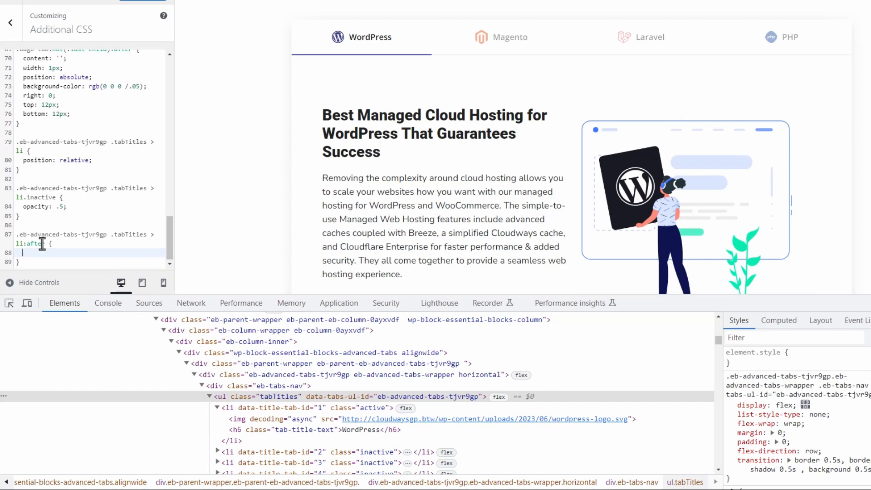
{"action": "type", "text": "content:'';"}
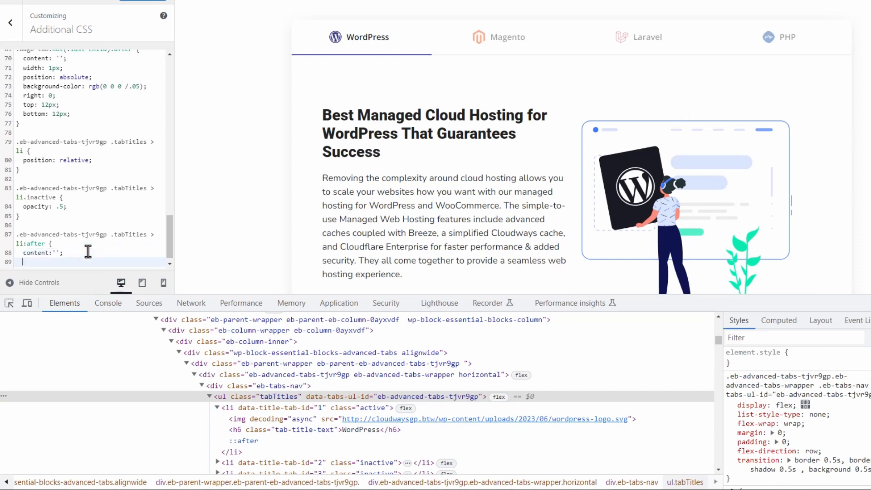
{"action": "type", "text": "position: absolute"}
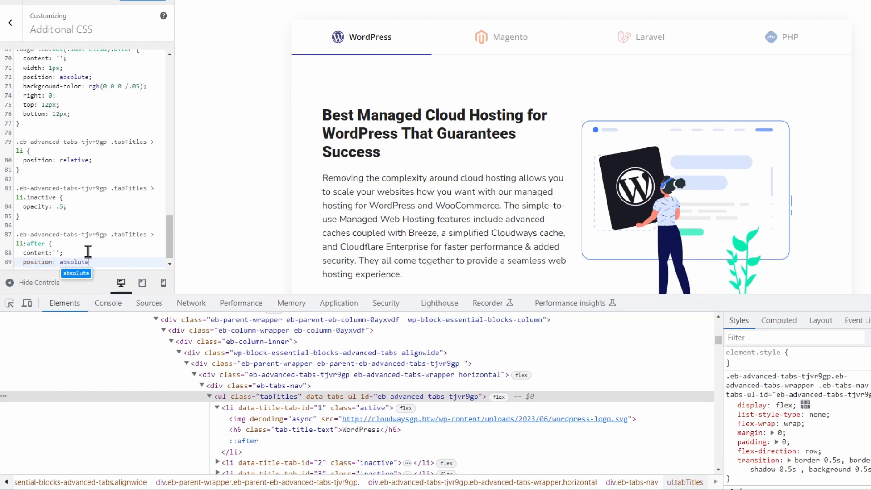
{"action": "type", "text": "align-content"}
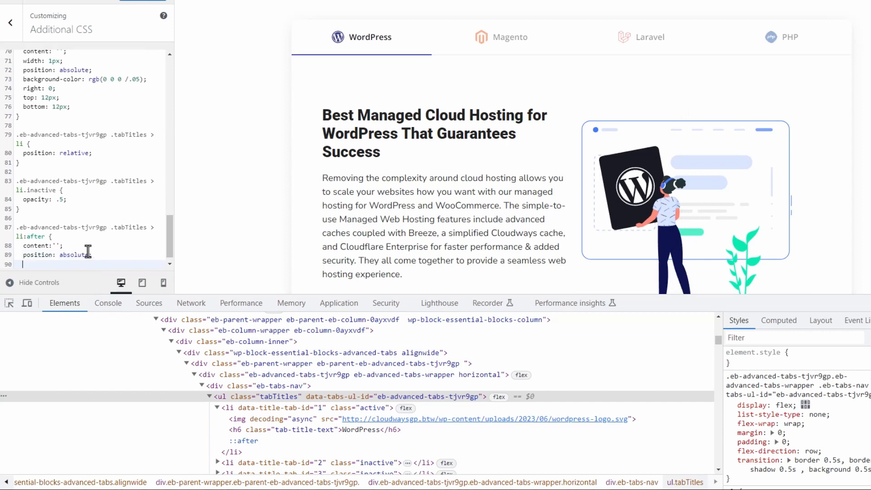
{"action": "type", "text": "height:"}
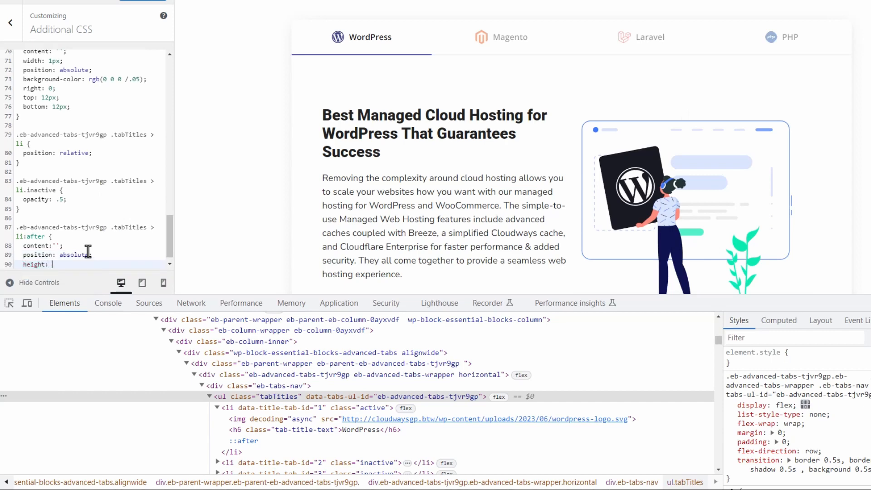
{"action": "type", "text": "100px;"}
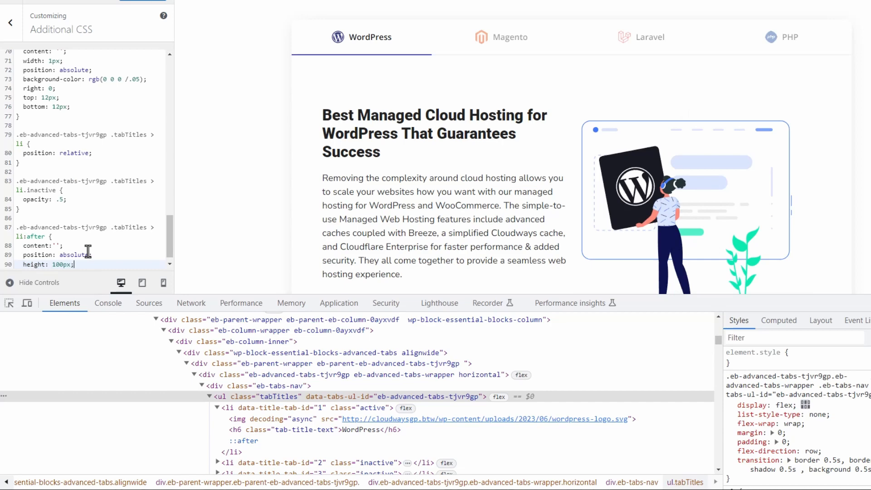
{"action": "type", "text": "width: 1px;"}
{"action": "type", "text": "background: black"}
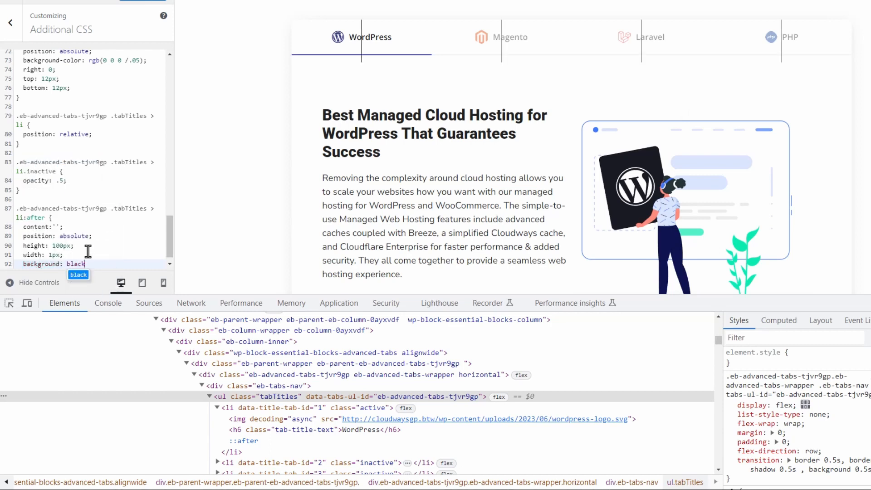
{"action": "mouse_move", "coordinate": [272, 4]}
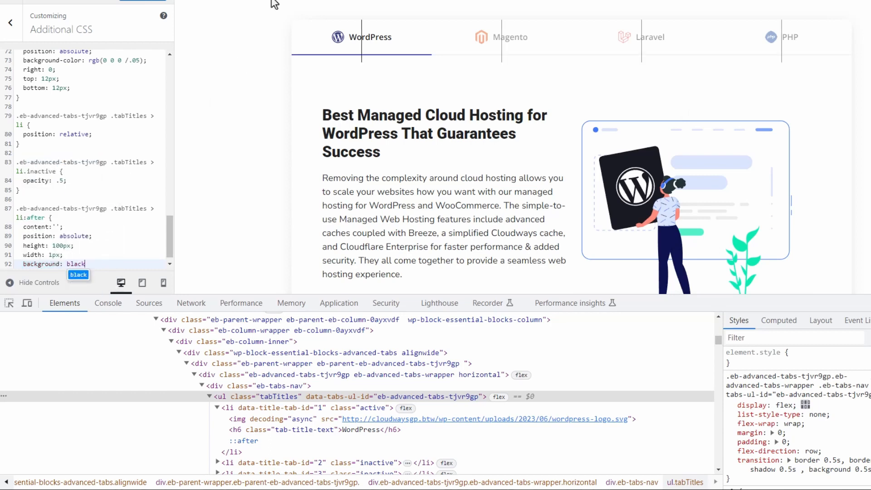
{"action": "mouse_move", "coordinate": [111, 255]}
{"action": "type", "text": ";"}
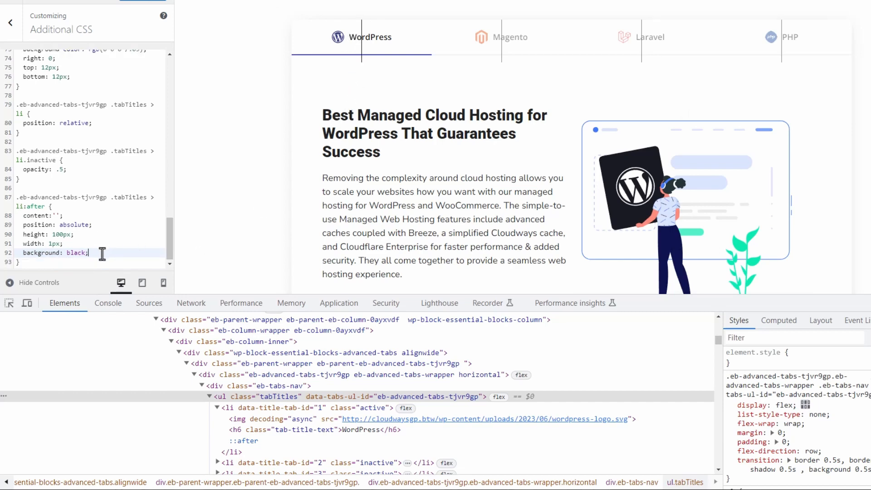
{"action": "mouse_move", "coordinate": [397, 99]}
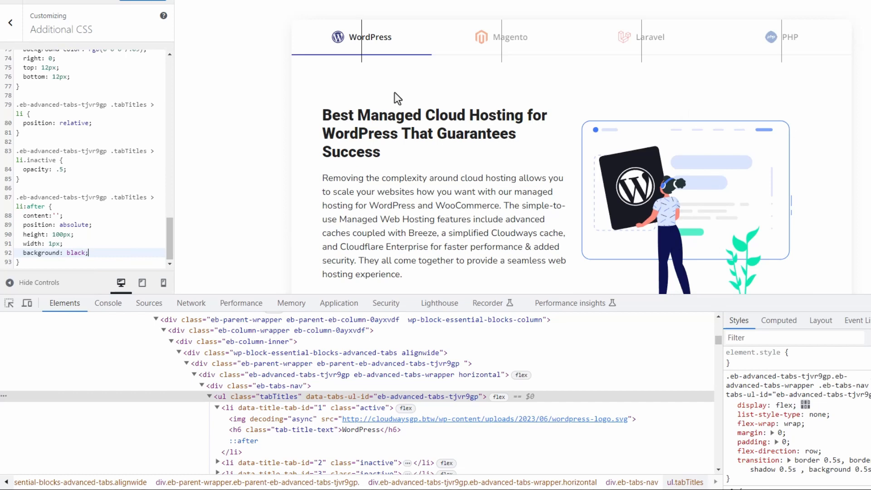
{"action": "mouse_move", "coordinate": [349, 30]}
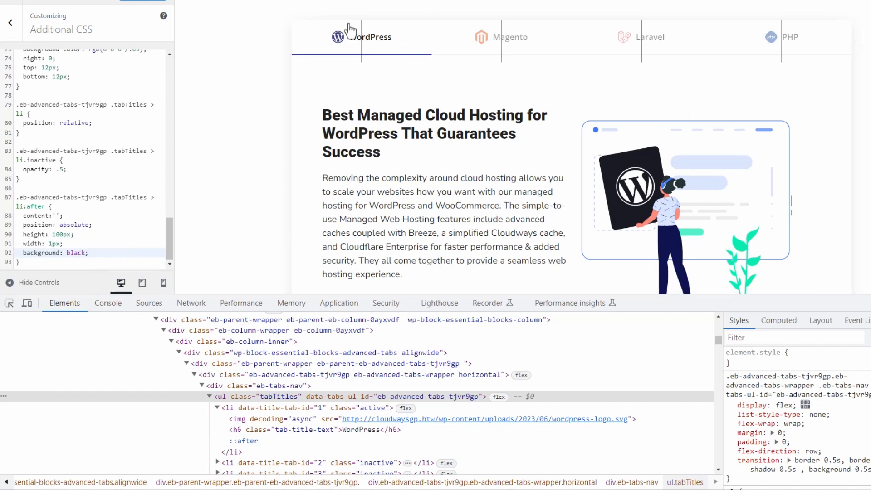
{"action": "mouse_move", "coordinate": [360, 64]}
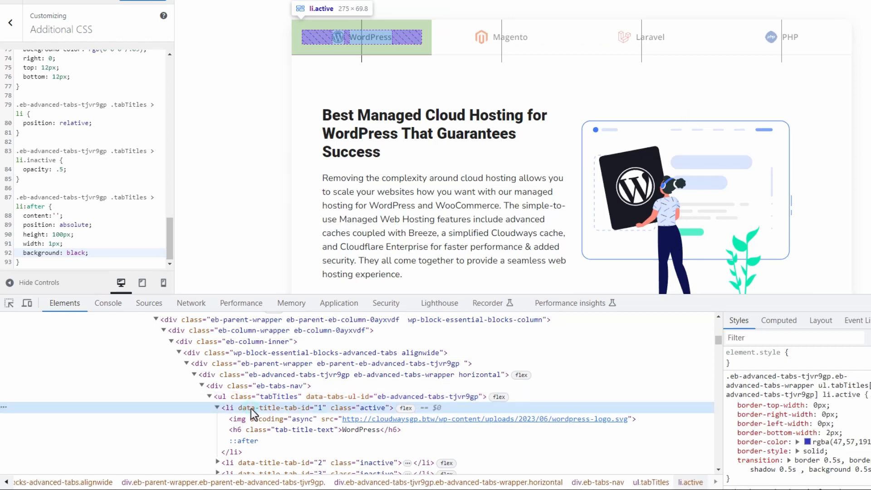
{"action": "mouse_move", "coordinate": [431, 55]}
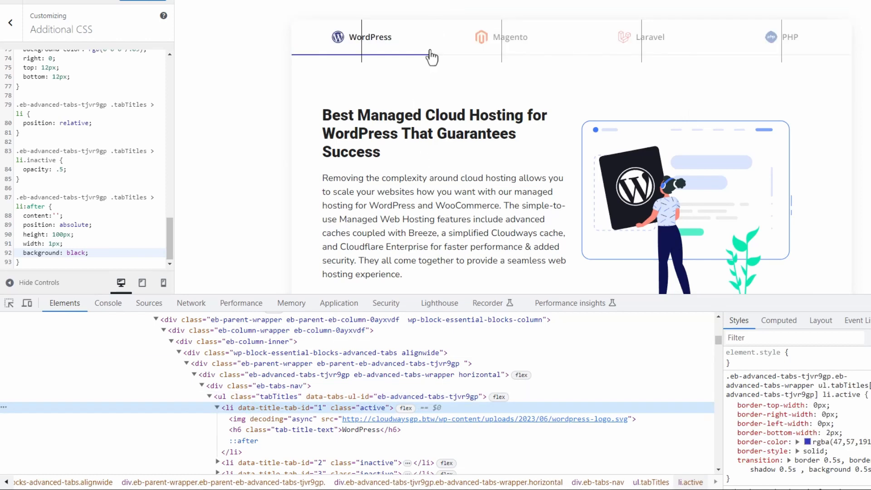
{"action": "mouse_move", "coordinate": [433, 50]}
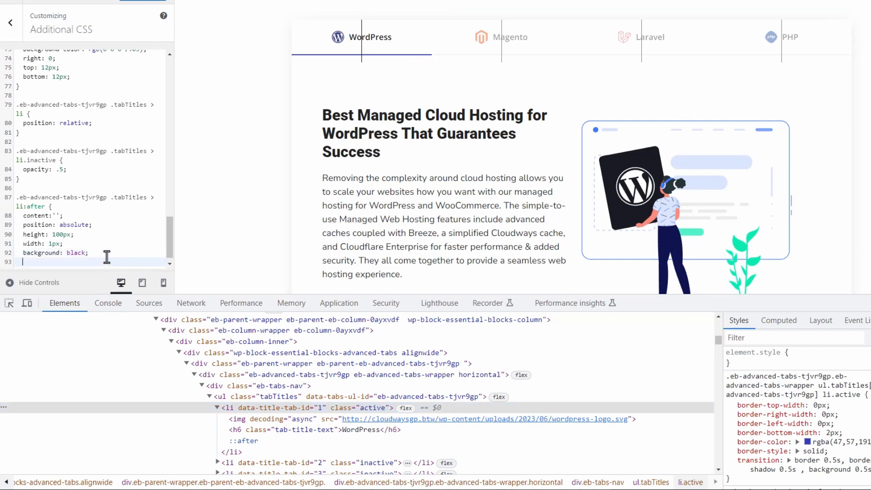
Position dividers with right: 0, top: 12px and bottom: 12px instead of fixed height.
{"action": "type", "text": "right: 0"}
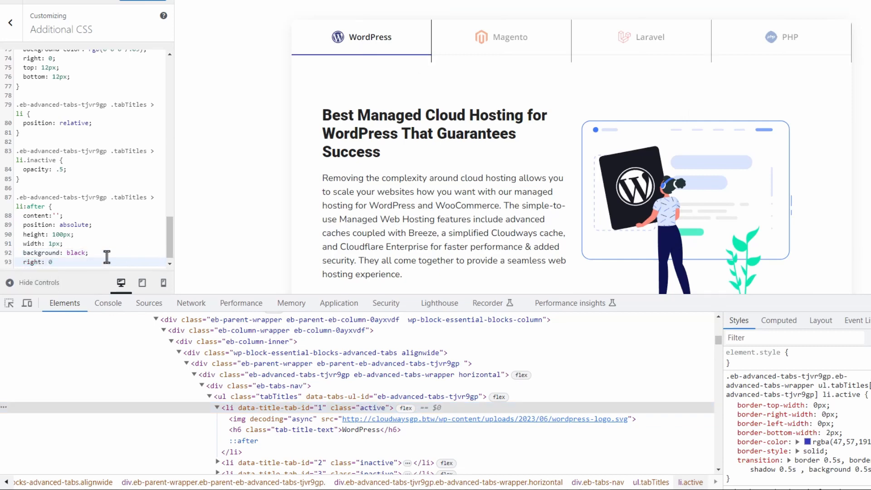
{"action": "type", "text": ";"}
{"action": "type", "text": "top: 12px;"}
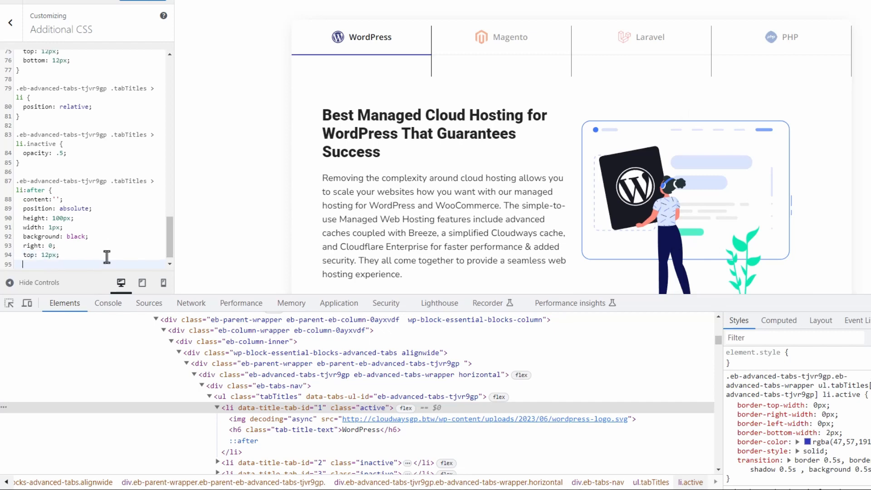
{"action": "type", "text": "btn"}
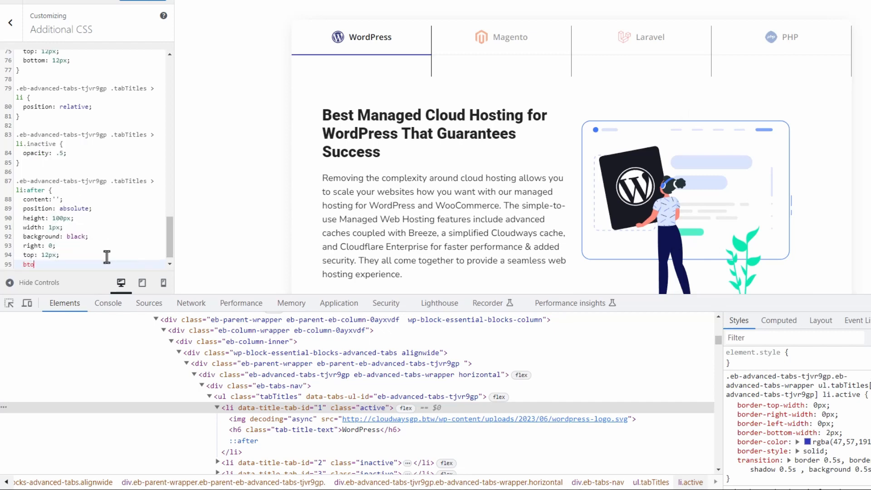
{"action": "type", "text": "bot"}
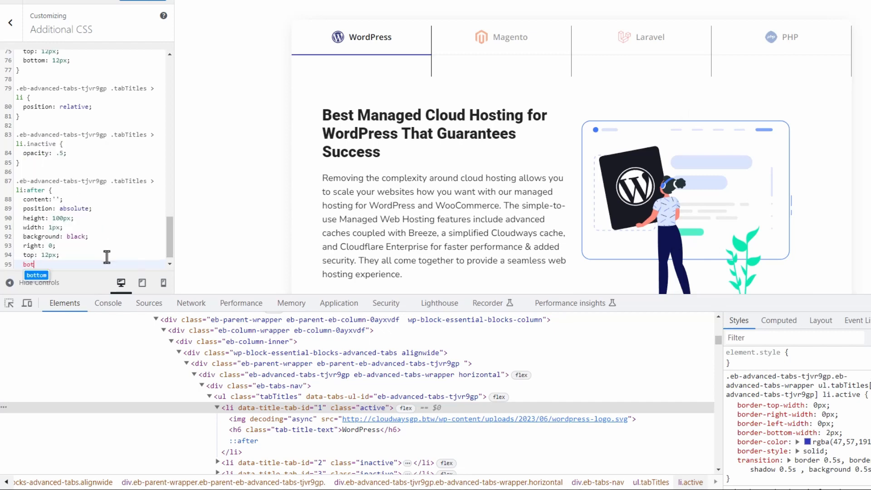
{"action": "type", "text": "tom: 12px;"}
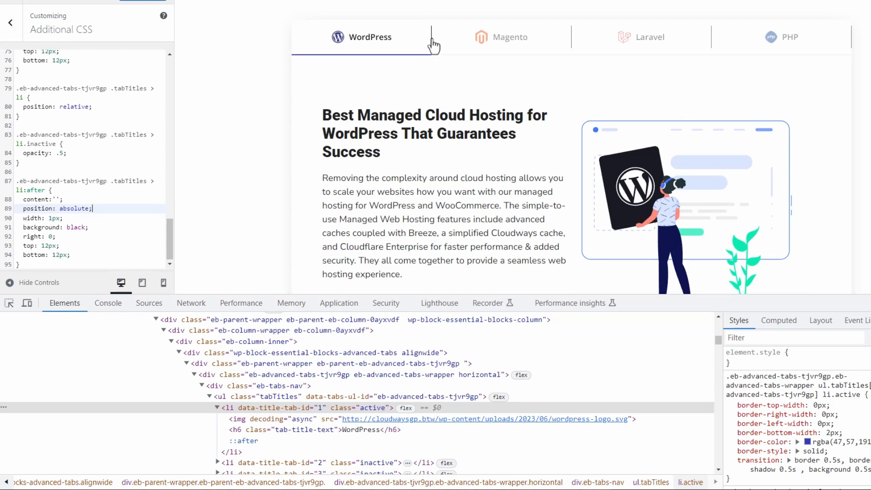
{"action": "mouse_move", "coordinate": [85, 234]}
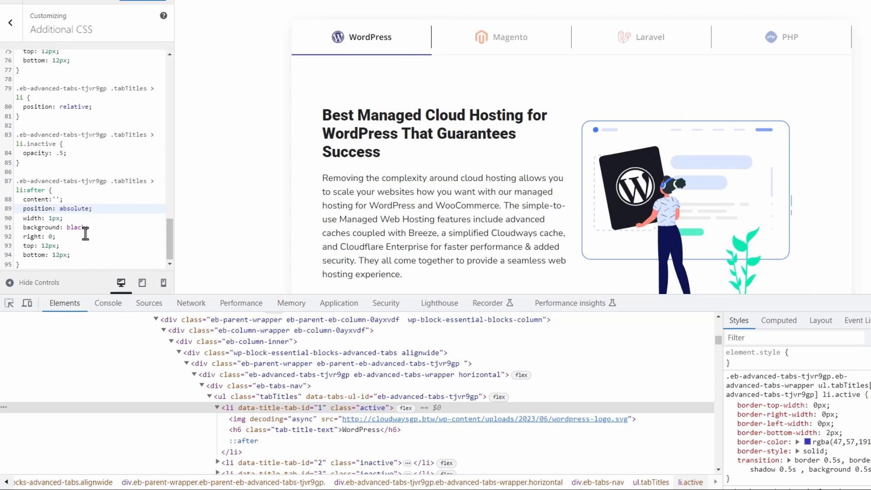
Set divider background to rgba(66, 82, 110, 0.1) and change the selector to li:not(:last-child):after.
{"action": "type", "text": "rgba(66, 82, 110, 0.1)"}
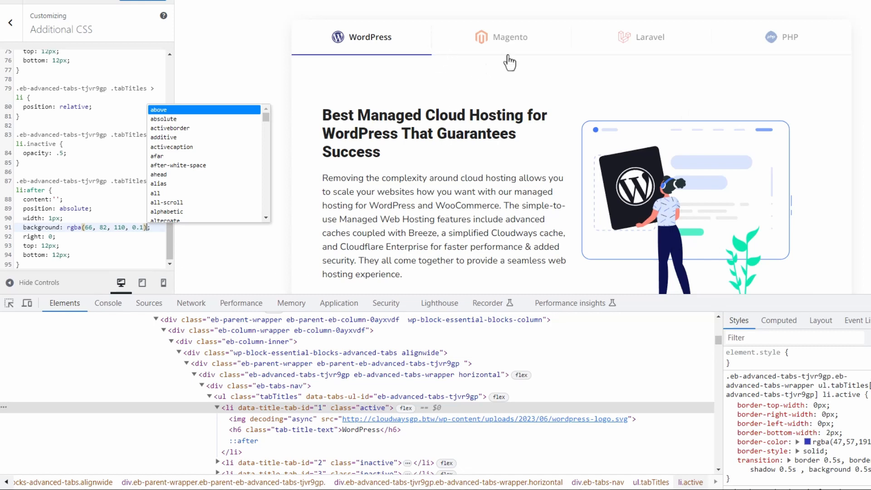
{"action": "left_click", "coordinate": [265, 222]}
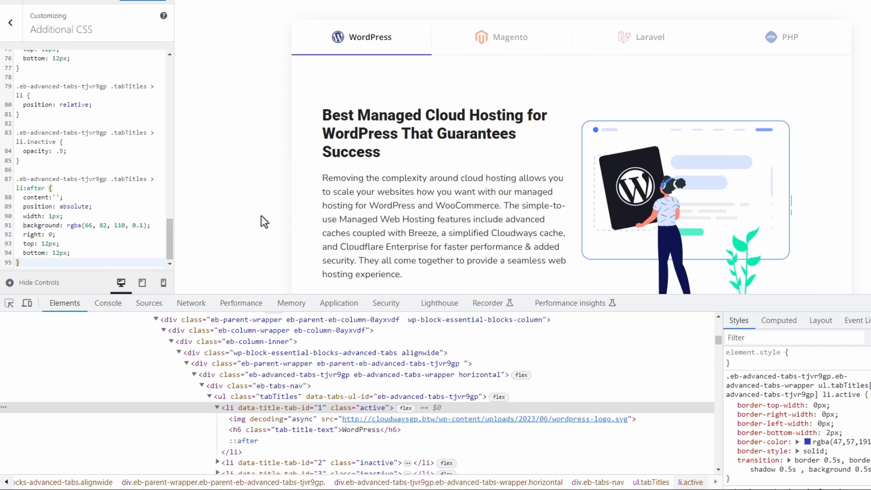
{"action": "mouse_move", "coordinate": [855, 53]}
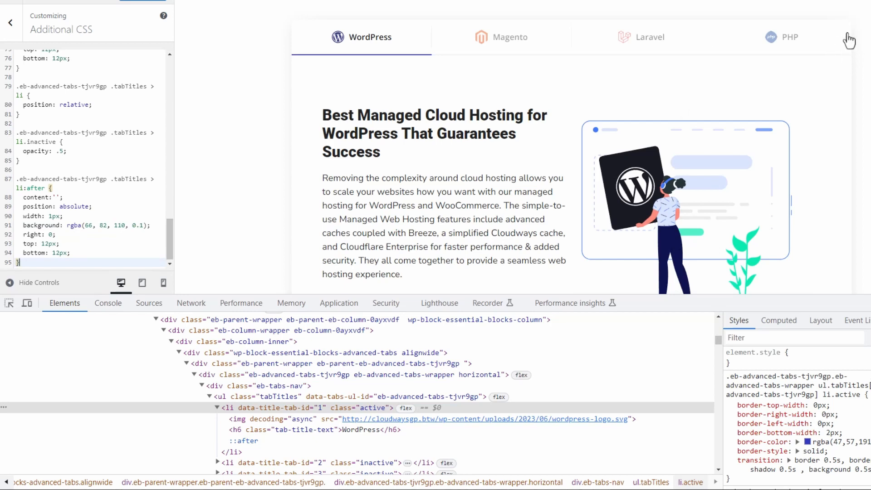
{"action": "mouse_move", "coordinate": [624, 109]}
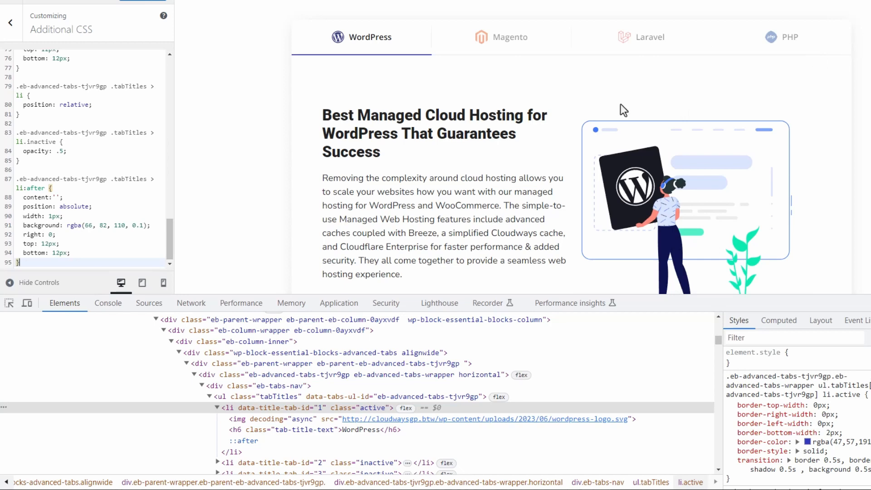
{"action": "mouse_move", "coordinate": [100, 189]}
{"action": "type", "text": "not(:"}
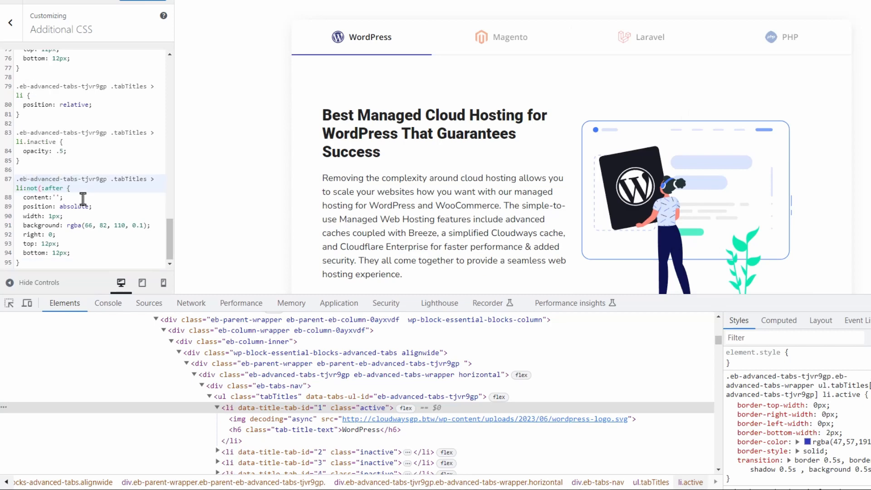
{"action": "type", "text": "last-child):"}
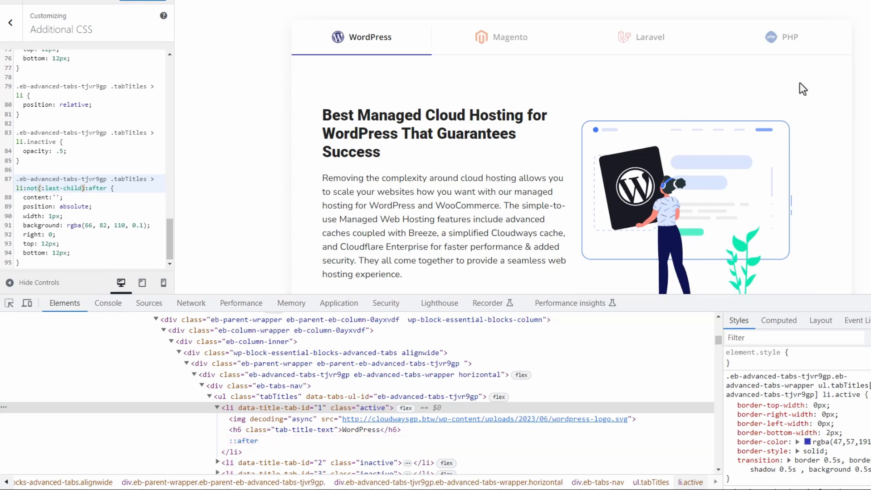
{"action": "mouse_move", "coordinate": [121, 205]}
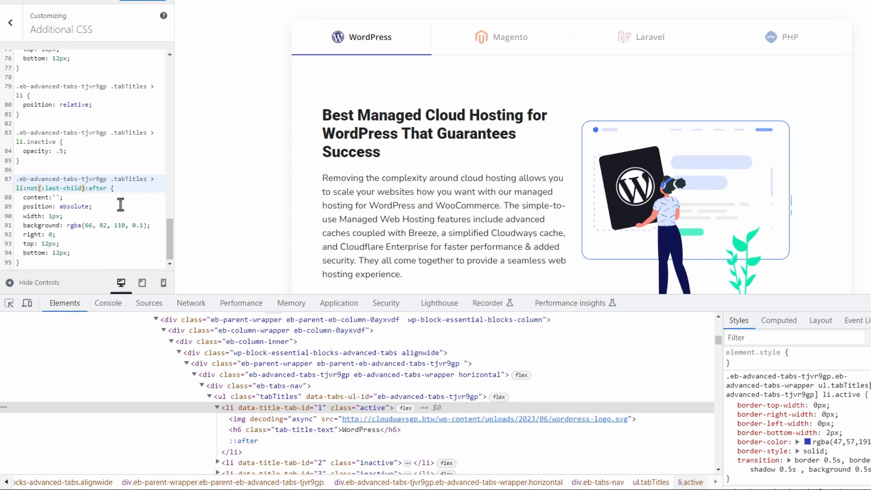
{"action": "mouse_move", "coordinate": [138, 7]}
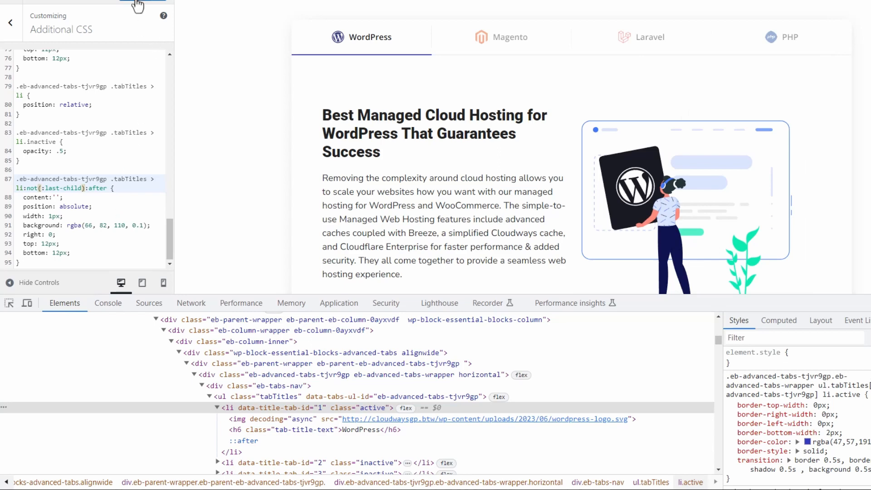
Publish, then add a max-width 768px rule setting the second tab's divider content to unset.
{"action": "left_click", "coordinate": [163, 283]}
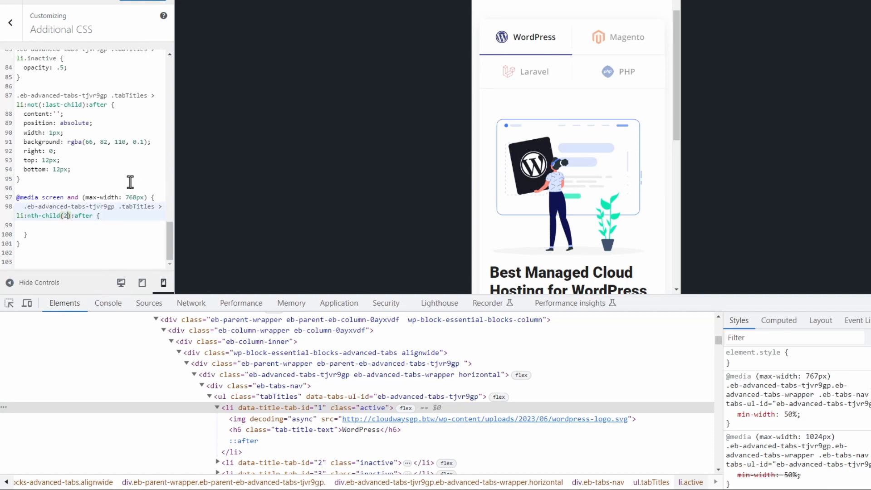
{"action": "mouse_move", "coordinate": [129, 196]}
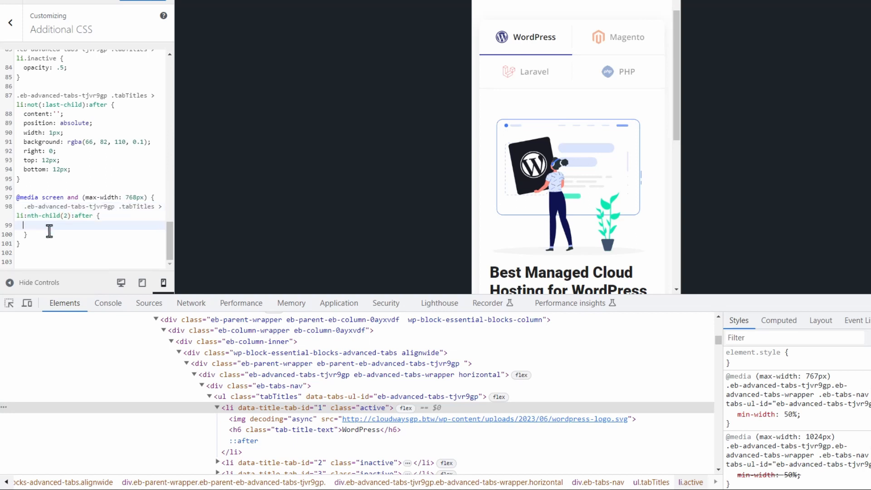
{"action": "mouse_move", "coordinate": [669, 53]}
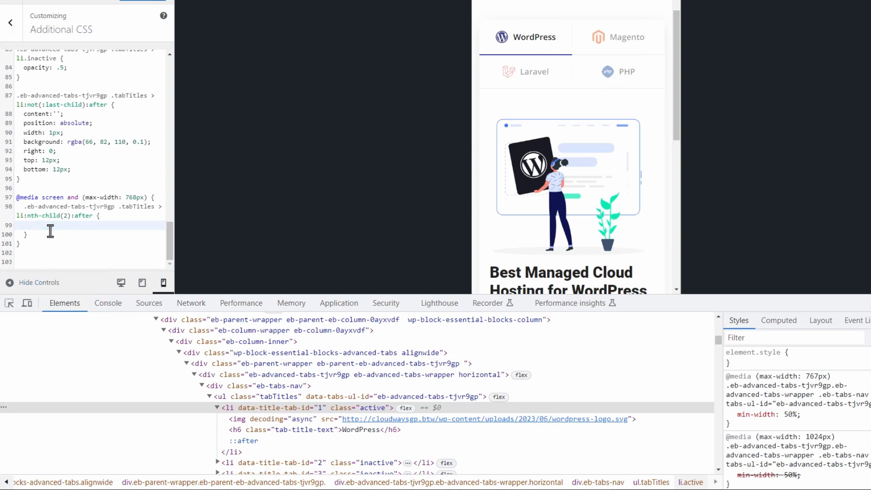
{"action": "type", "text": "content:"}
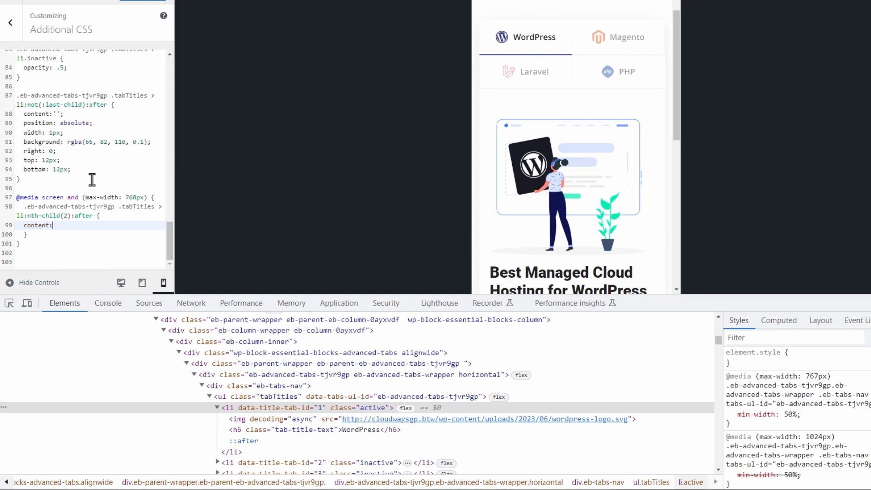
{"action": "type", "text": "unset;"}
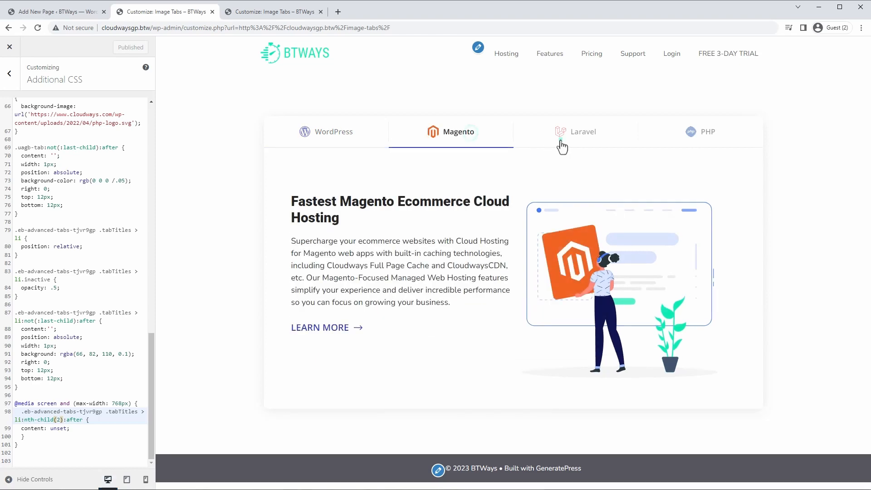
Show the Laravel tab in the preview, then switch back to Magento.
{"action": "left_click", "coordinate": [578, 131]}
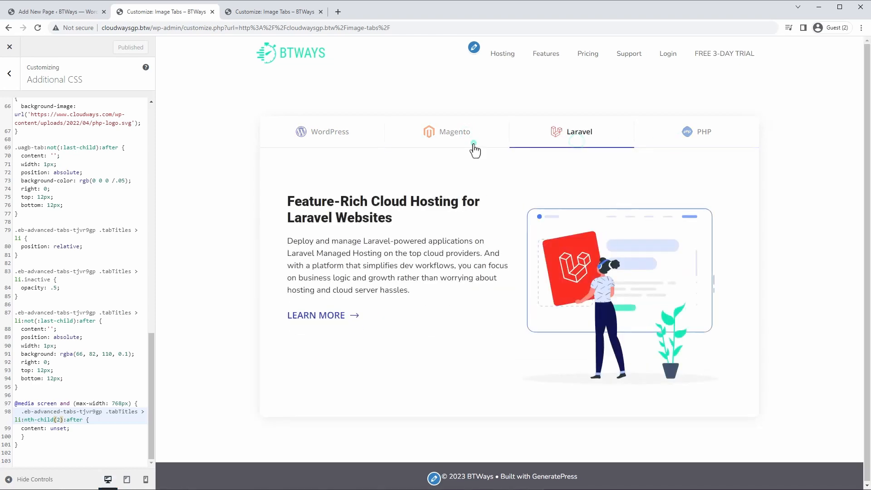
{"action": "left_click", "coordinate": [332, 132]}
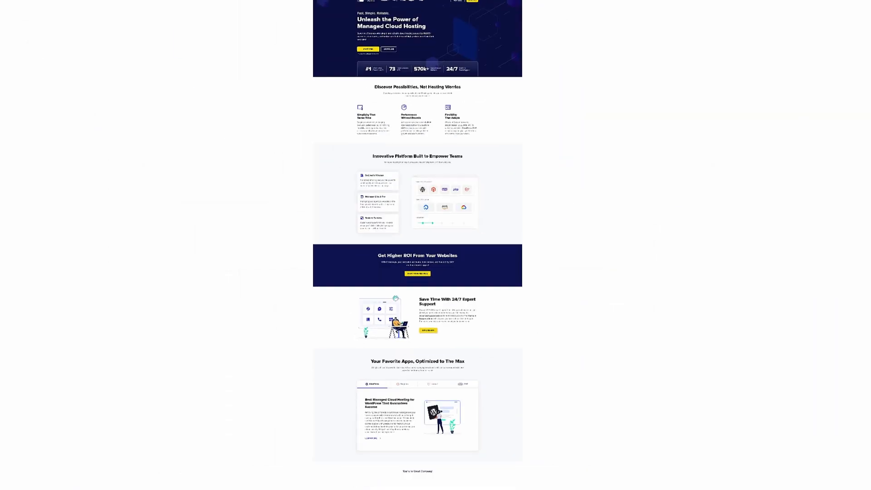
Scroll the Cloudways homepage past support and testimonials down to the partner logos.
{"action": "scroll", "scroll_direction": "up", "scroll_amount": 3}
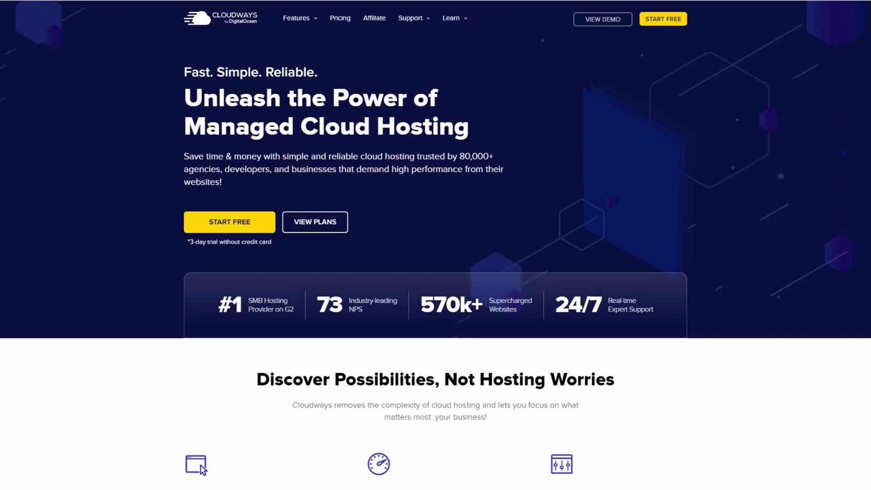
{"action": "scroll", "scroll_direction": "down", "scroll_amount": 3}
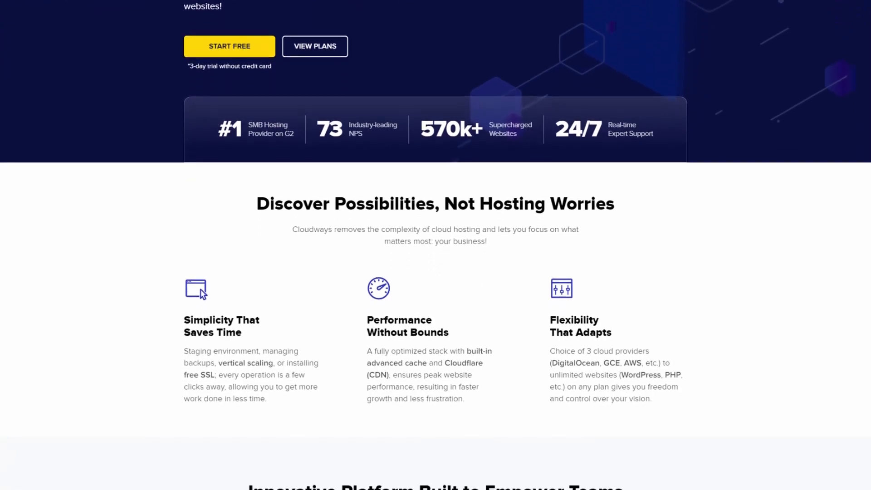
{"action": "scroll", "scroll_direction": "down", "scroll_amount": 3}
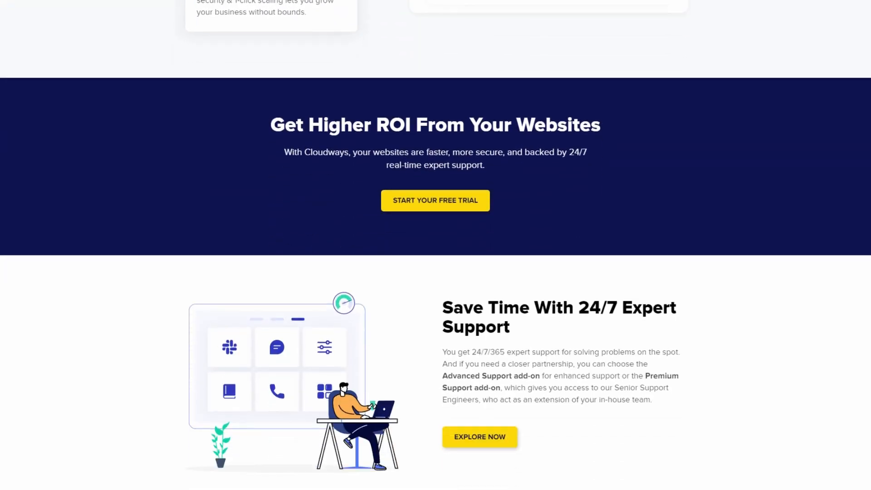
{"action": "scroll", "scroll_direction": "down", "scroll_amount": 3}
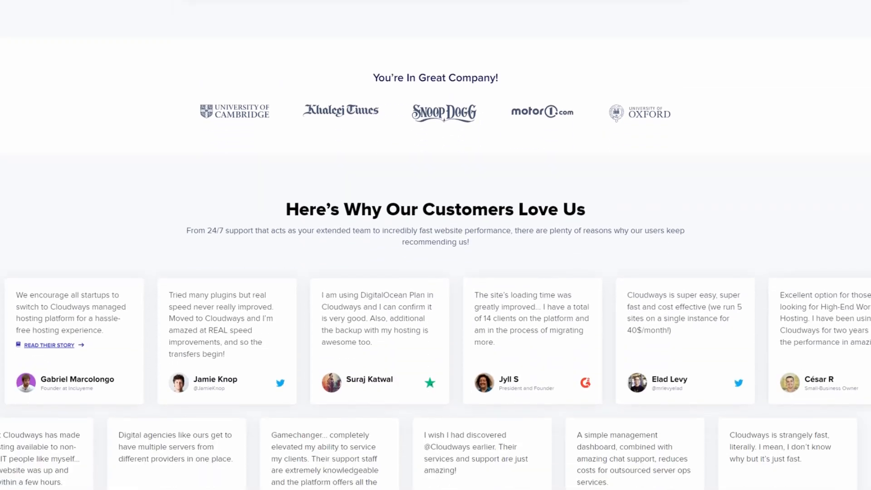
{"action": "scroll", "scroll_direction": "down", "scroll_amount": 3}
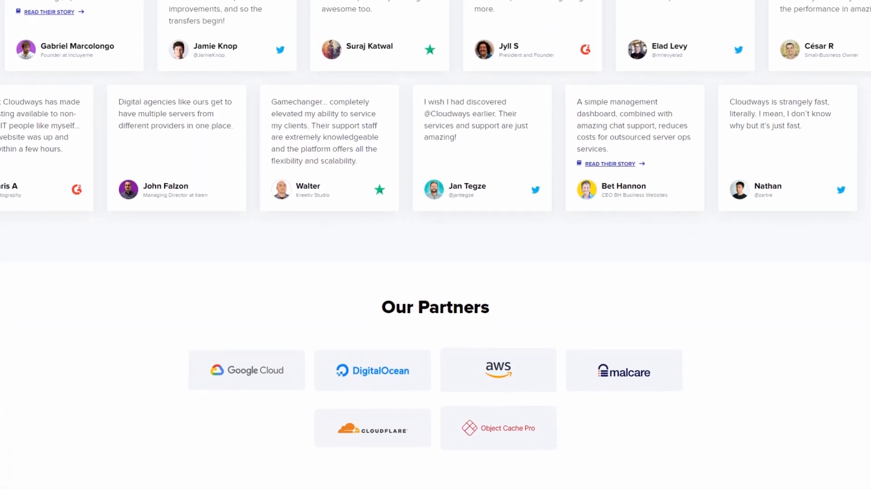